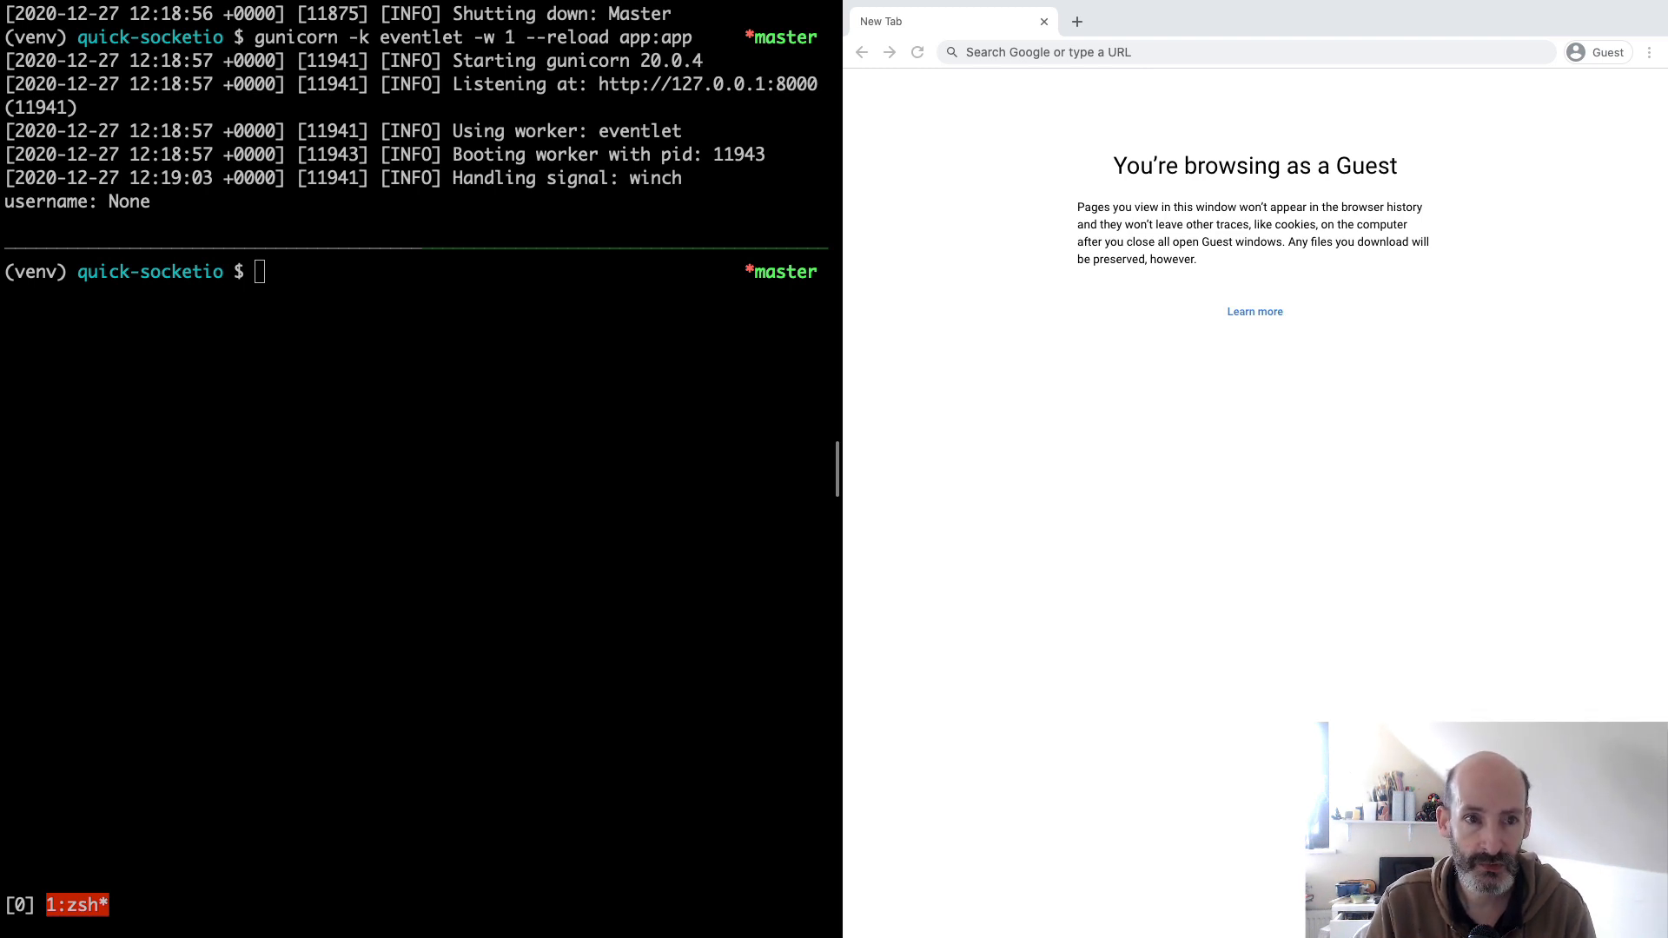
# Step: Run pip install "python-socketio[asyncio_client]" in the project's virtual environment
pyautogui.write('pip install')
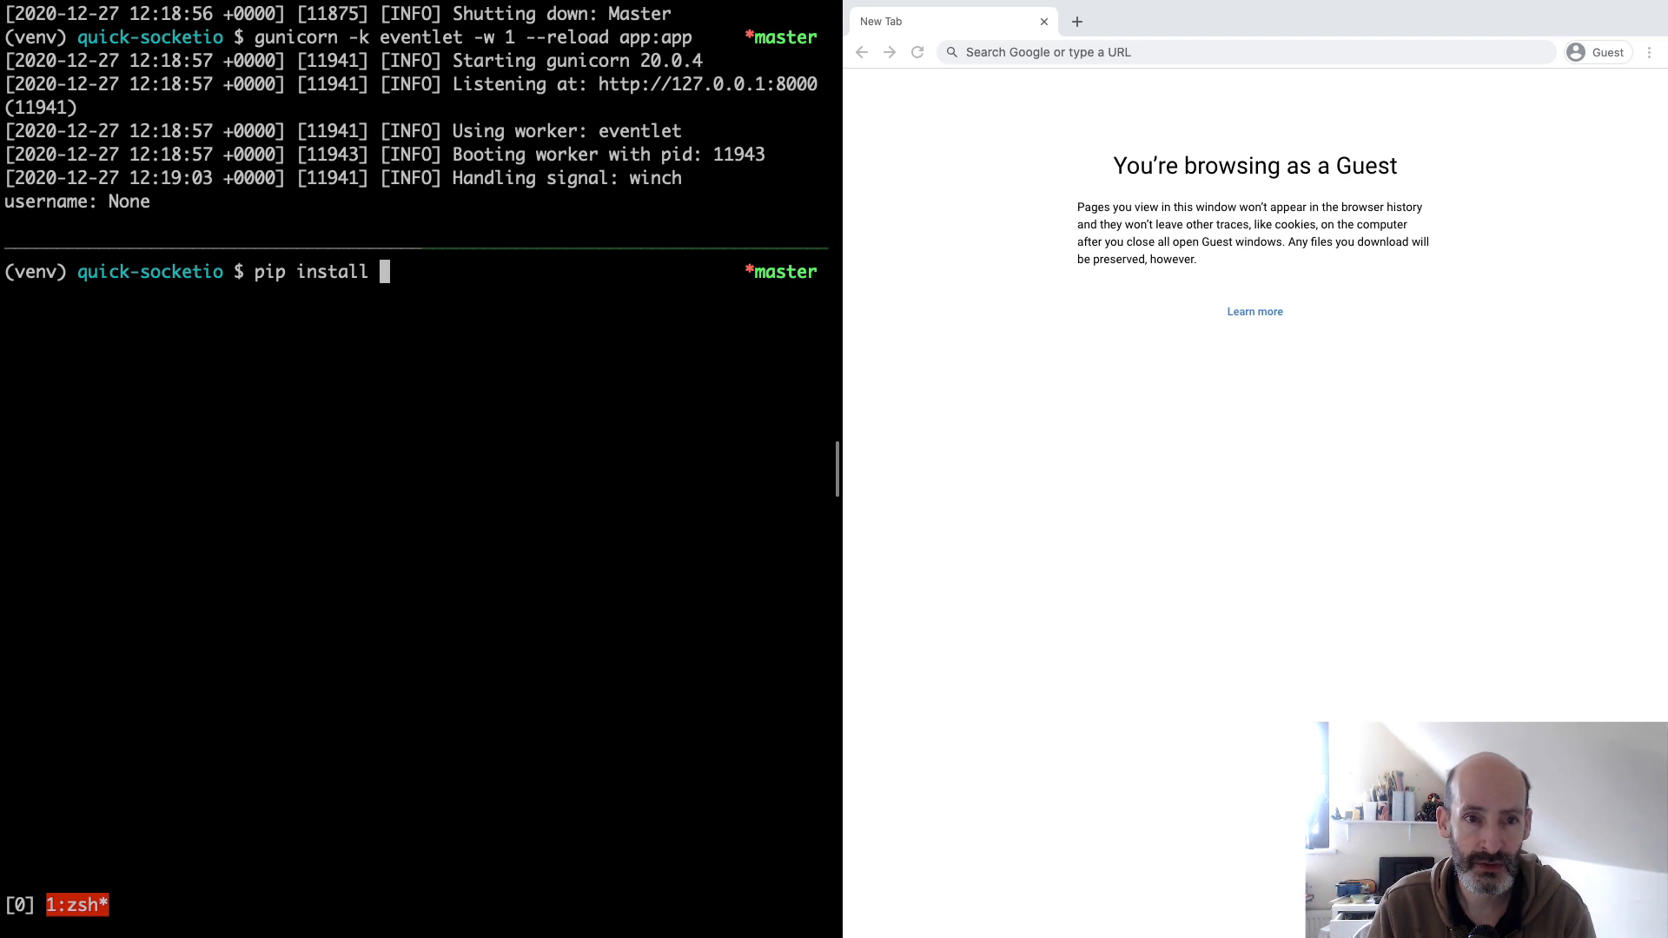
pyautogui.write('"')
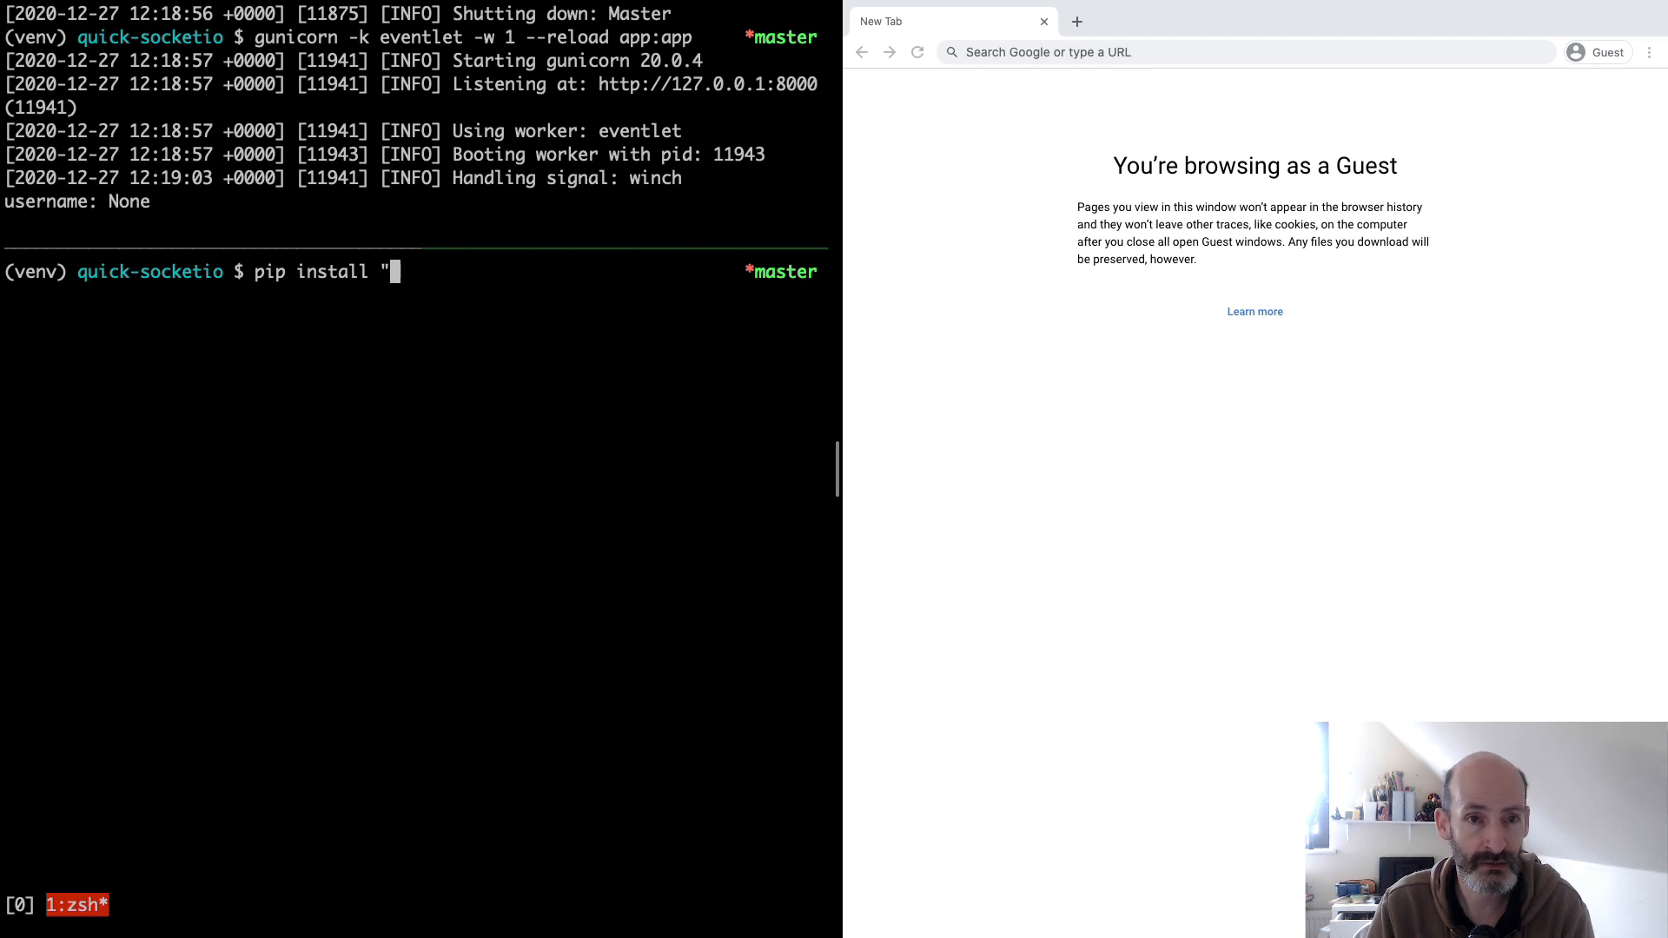
pyautogui.write('python-')
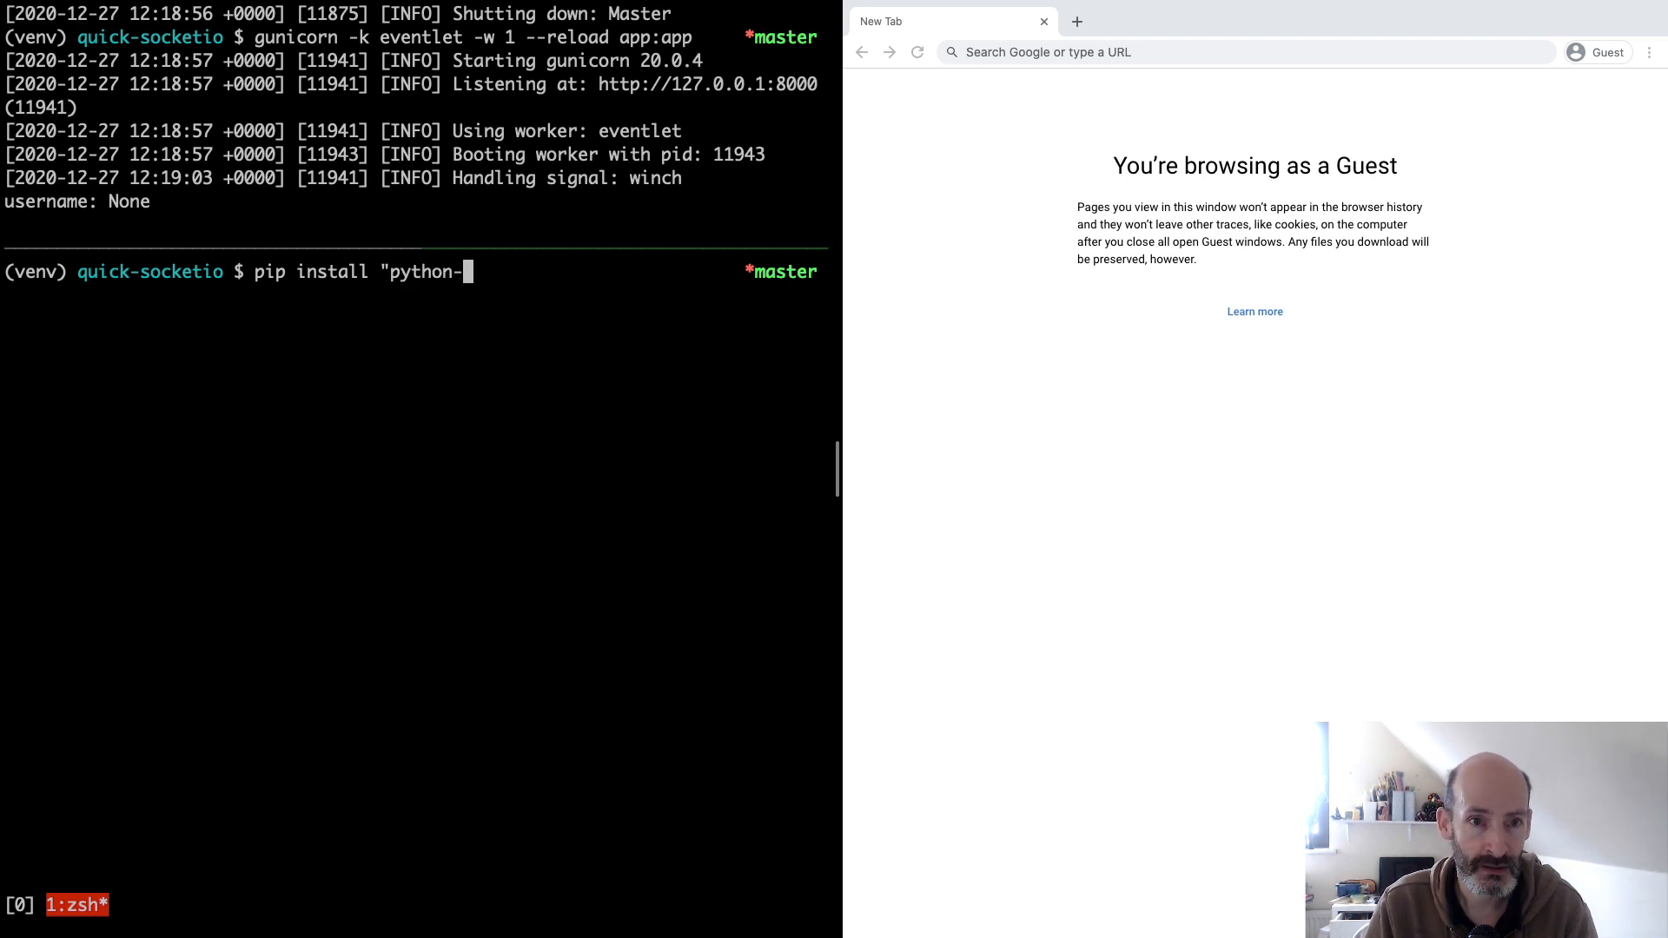
pyautogui.write('socketio[clie')
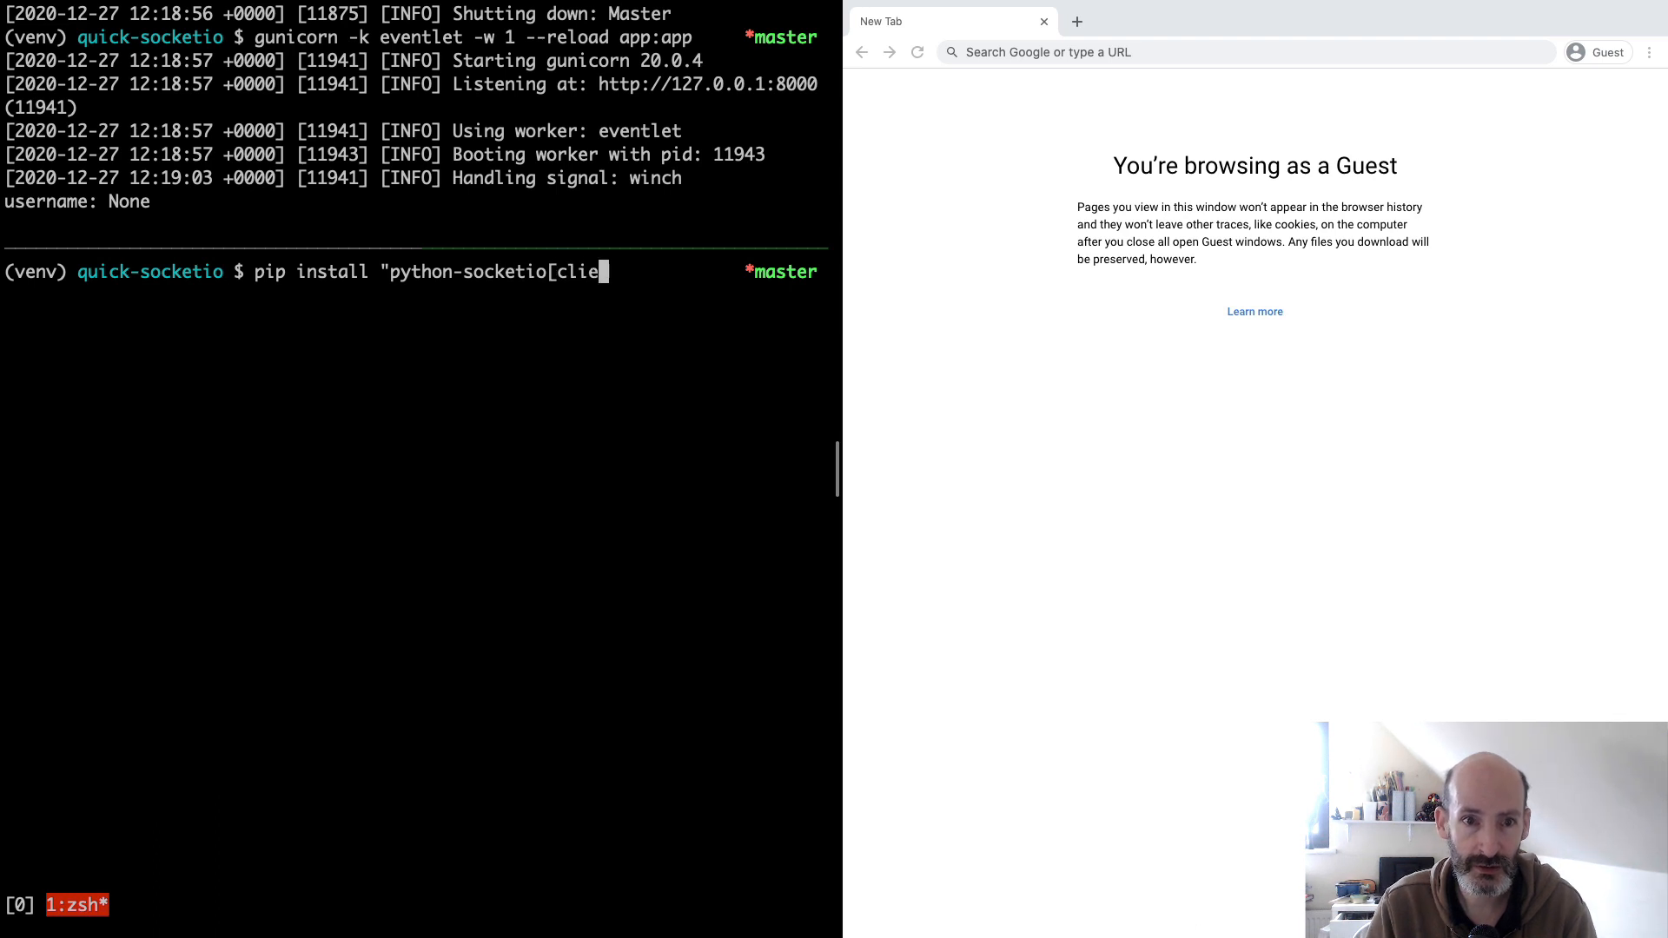
pyautogui.write('nt]')
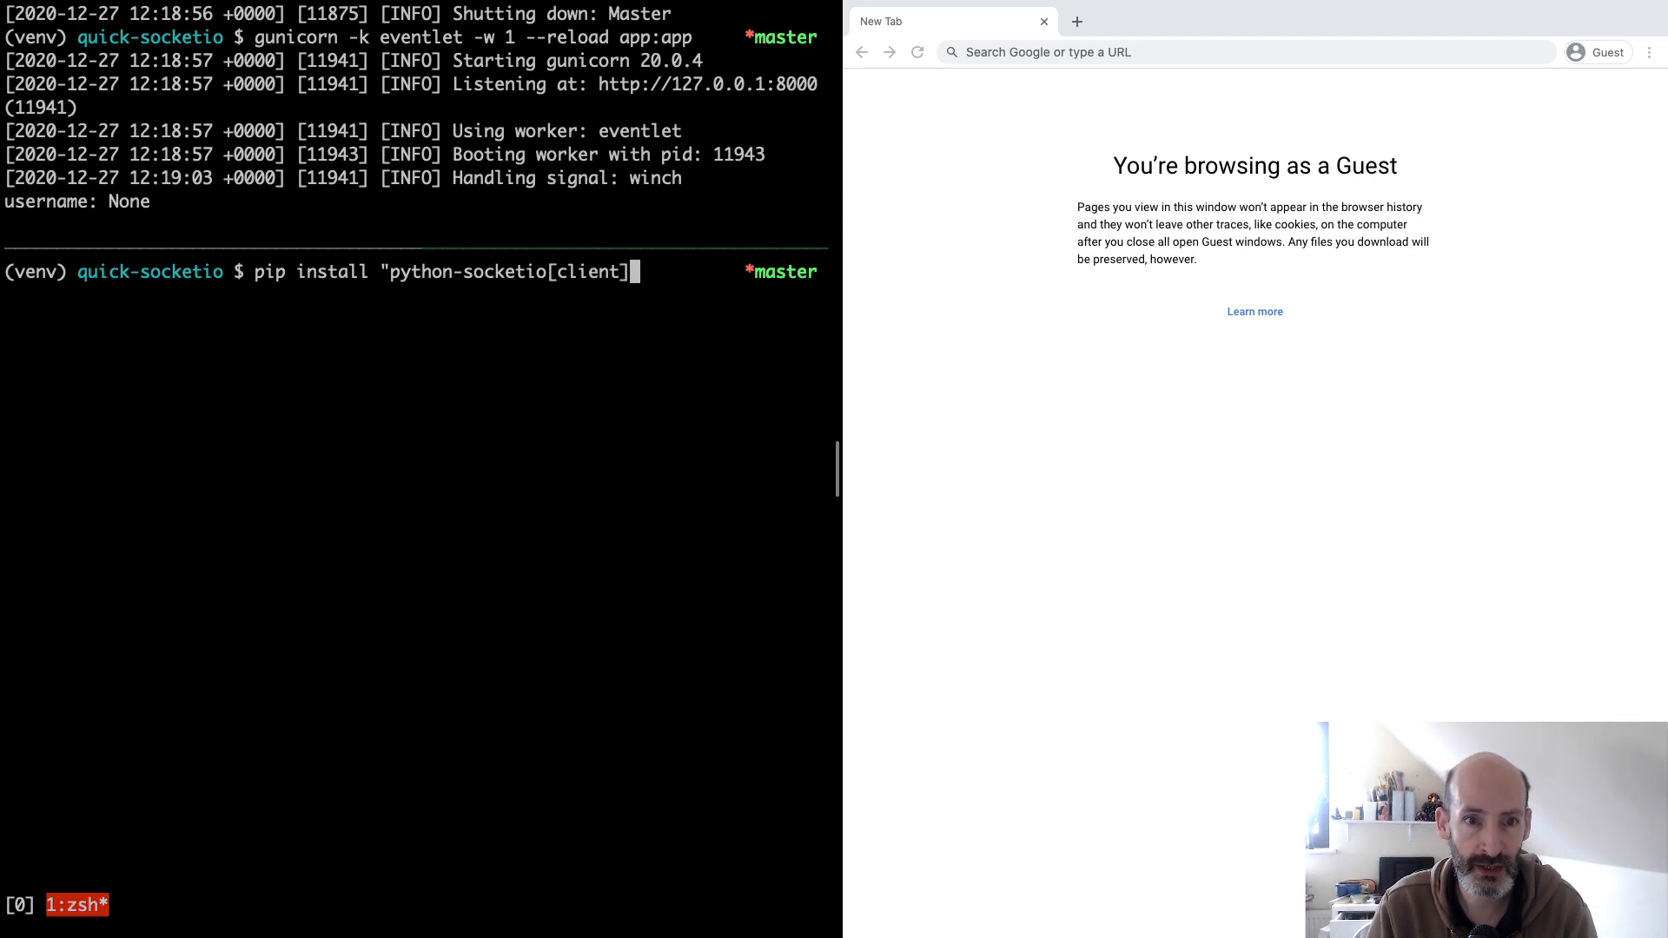
pyautogui.write('"')
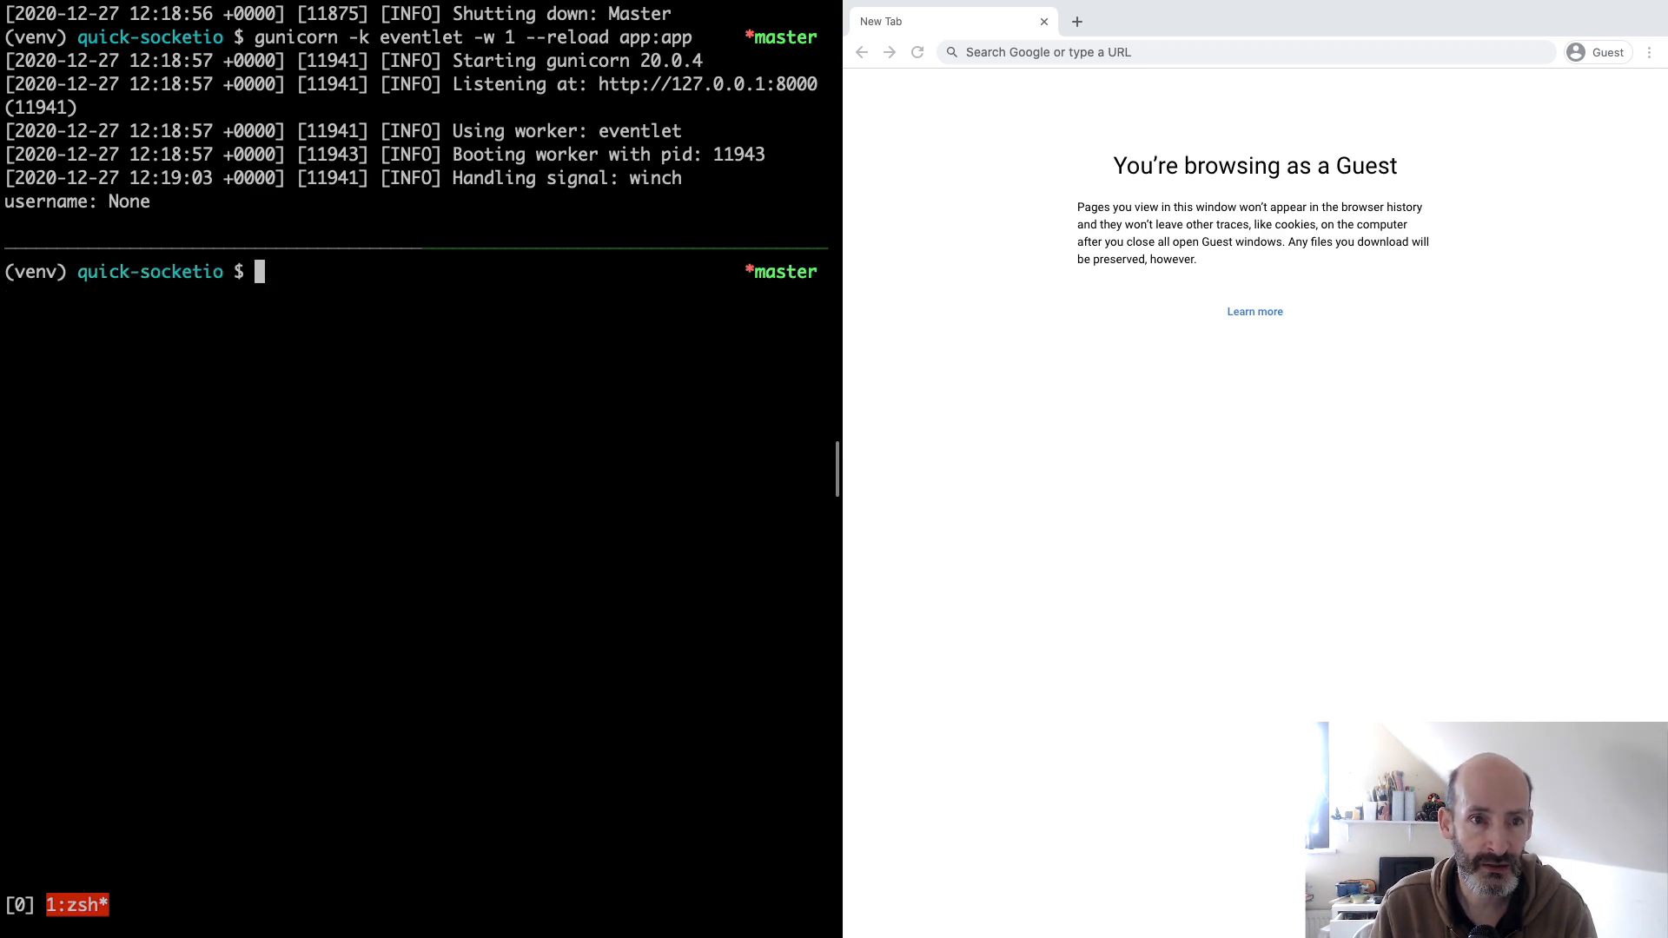
pyautogui.write('pip install "python-socketio[client]"')
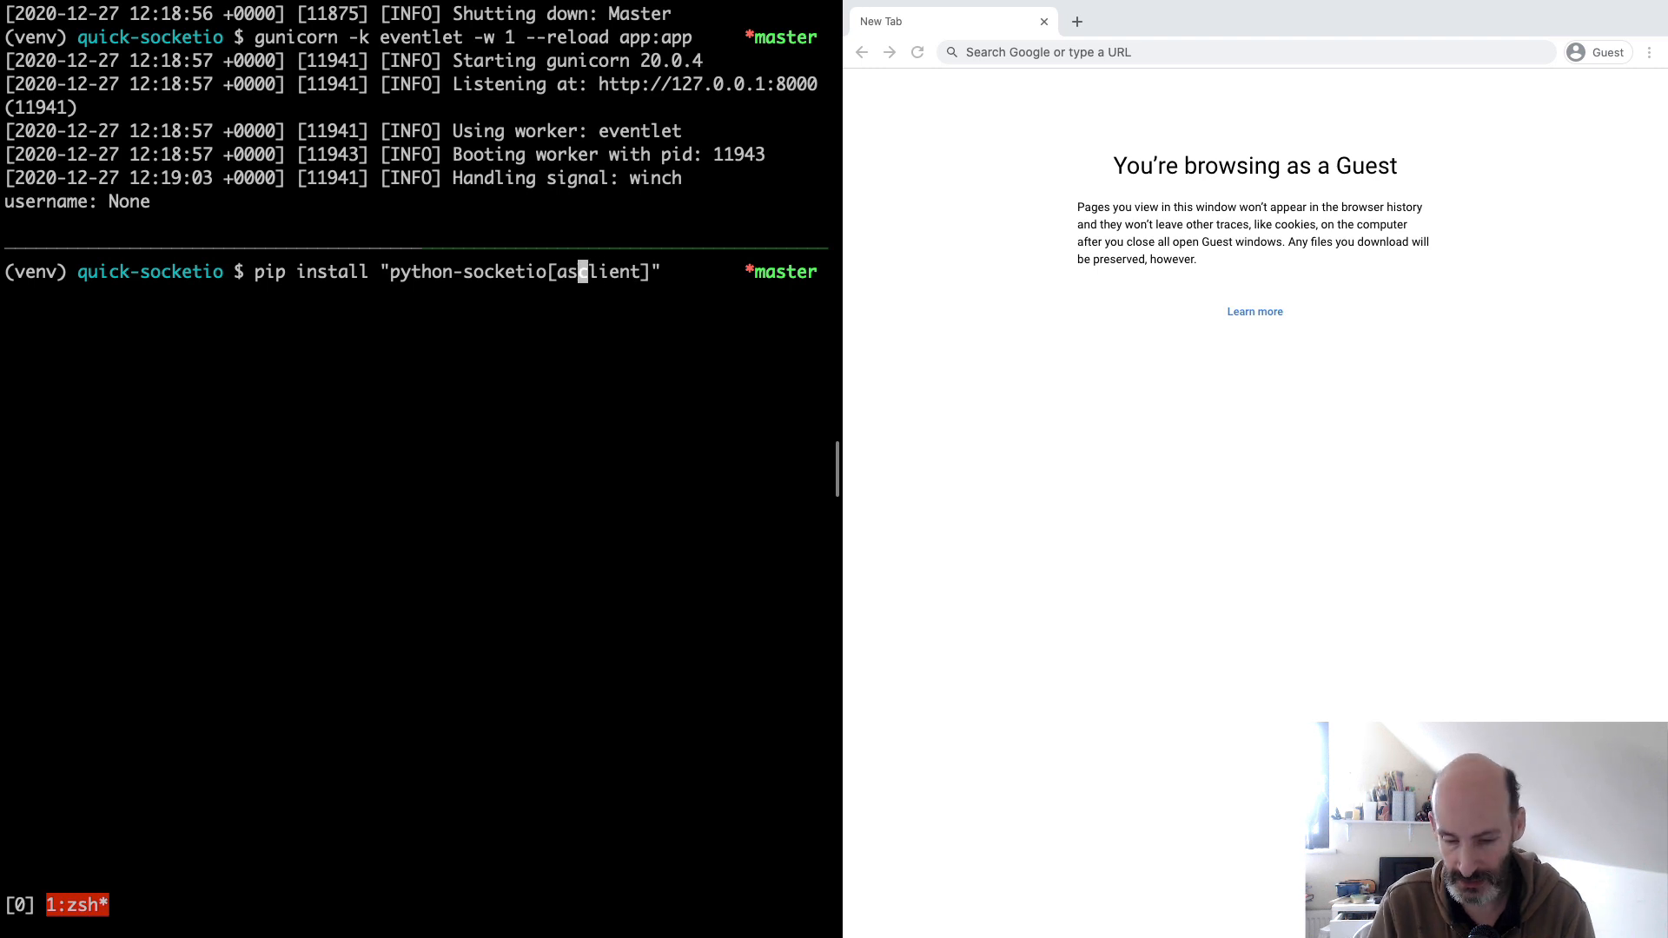
pyautogui.write('yncio')
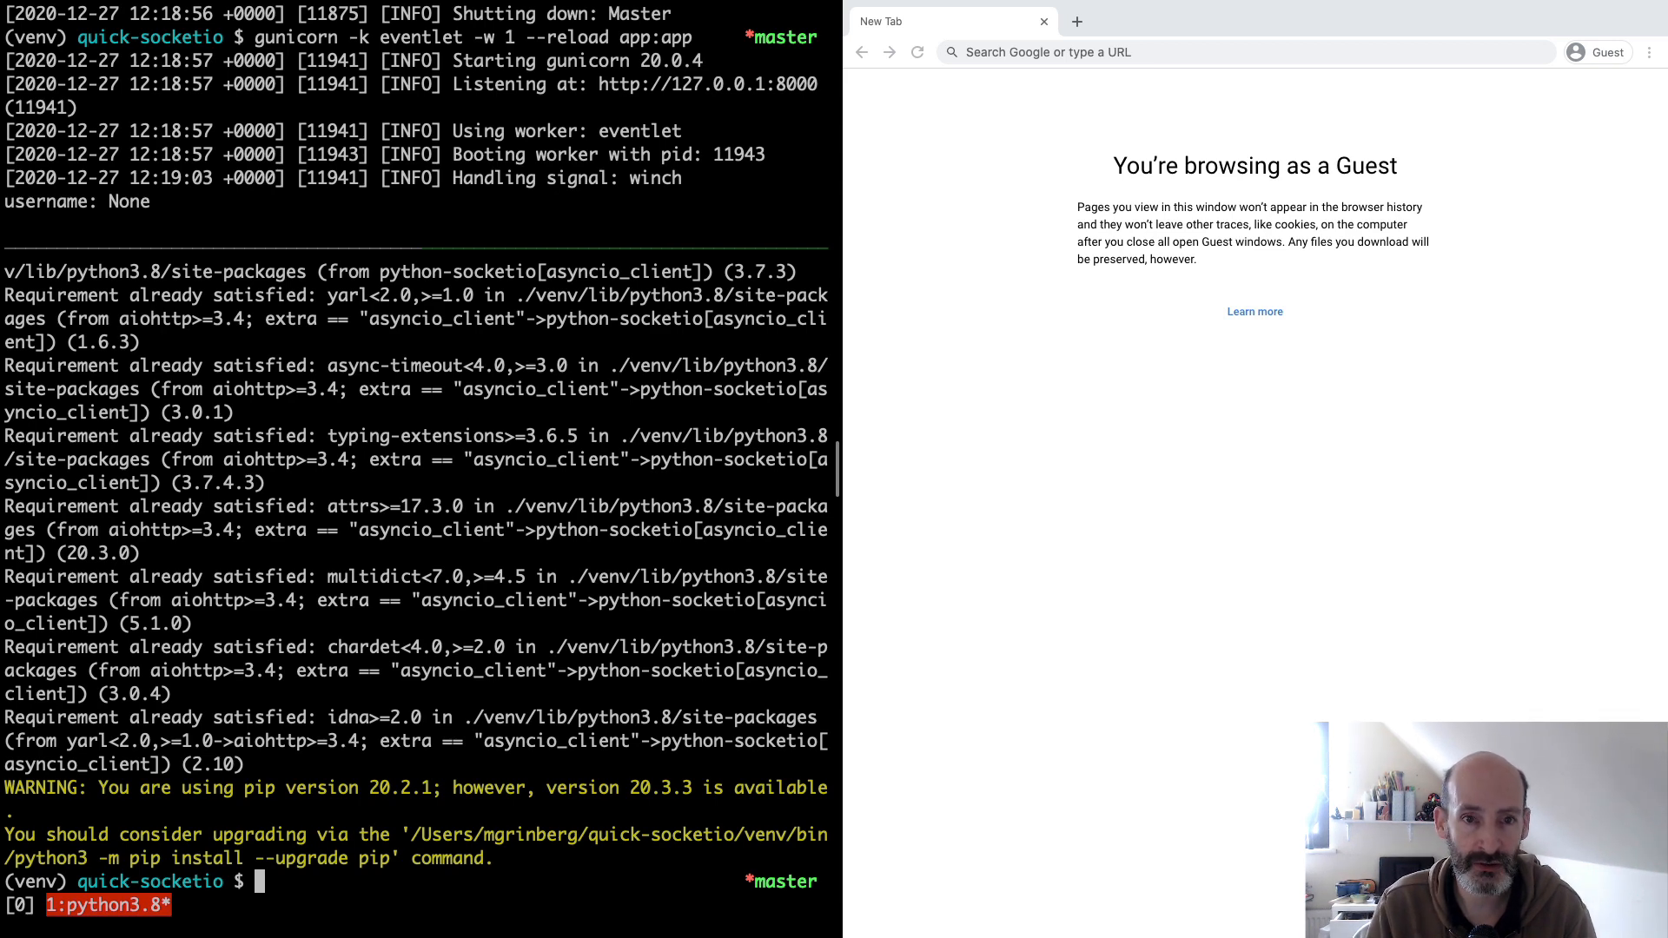
# Step: Launch vi on client.py to edit the Socket.IO client script
pyautogui.write('vi')
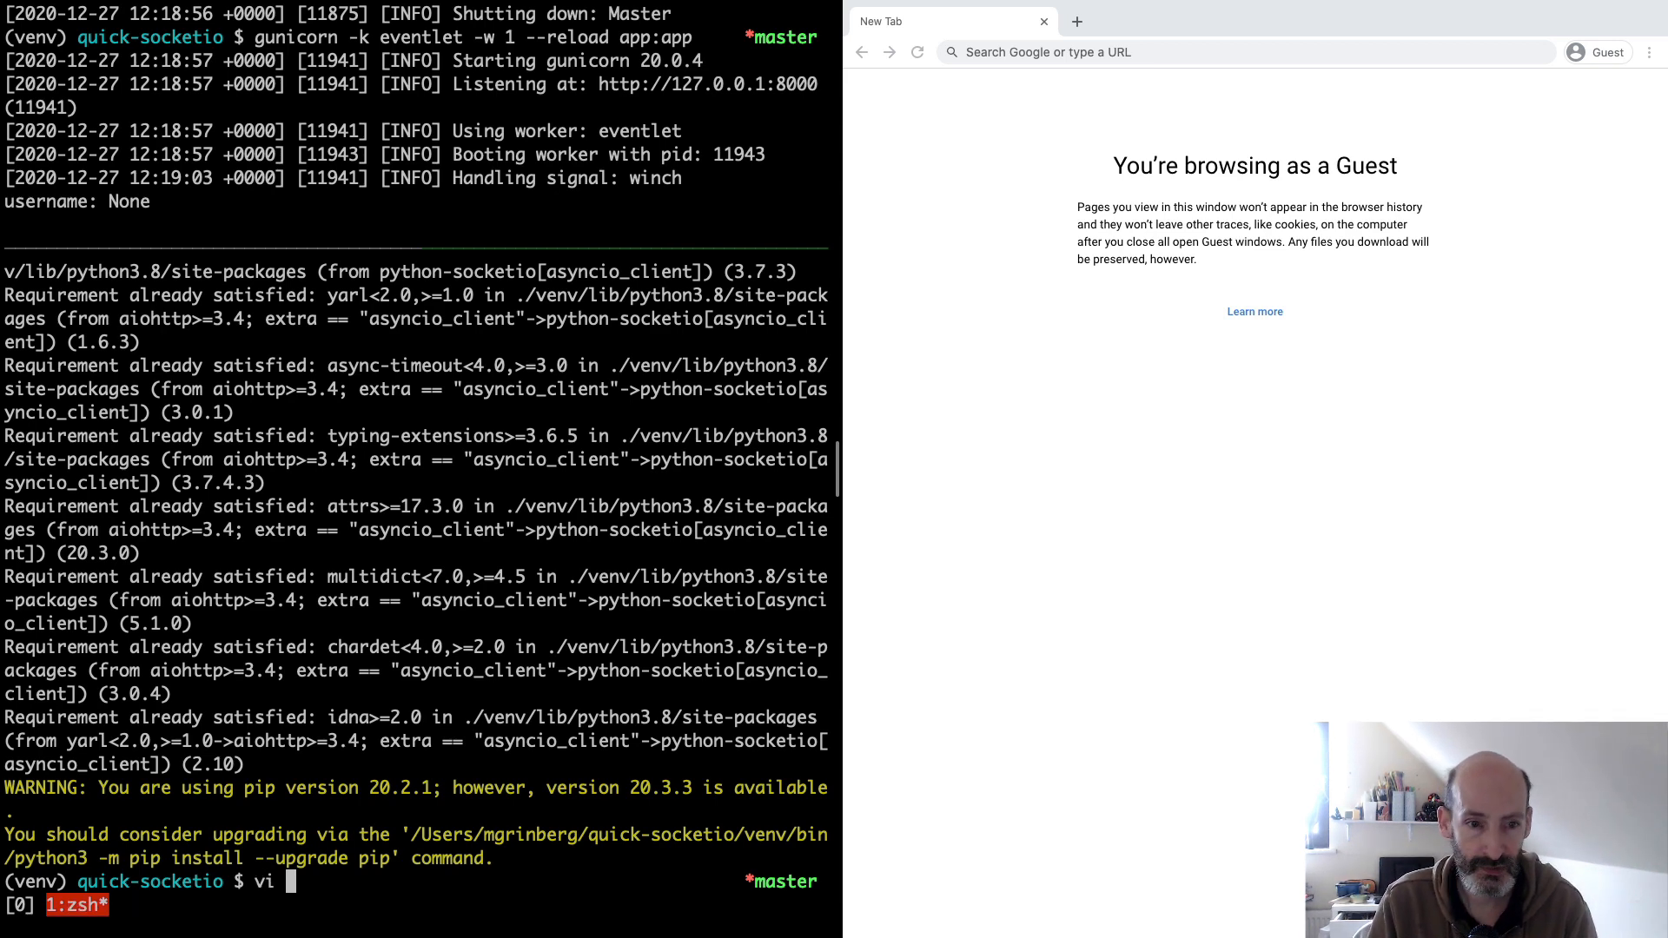
pyautogui.write('cli')
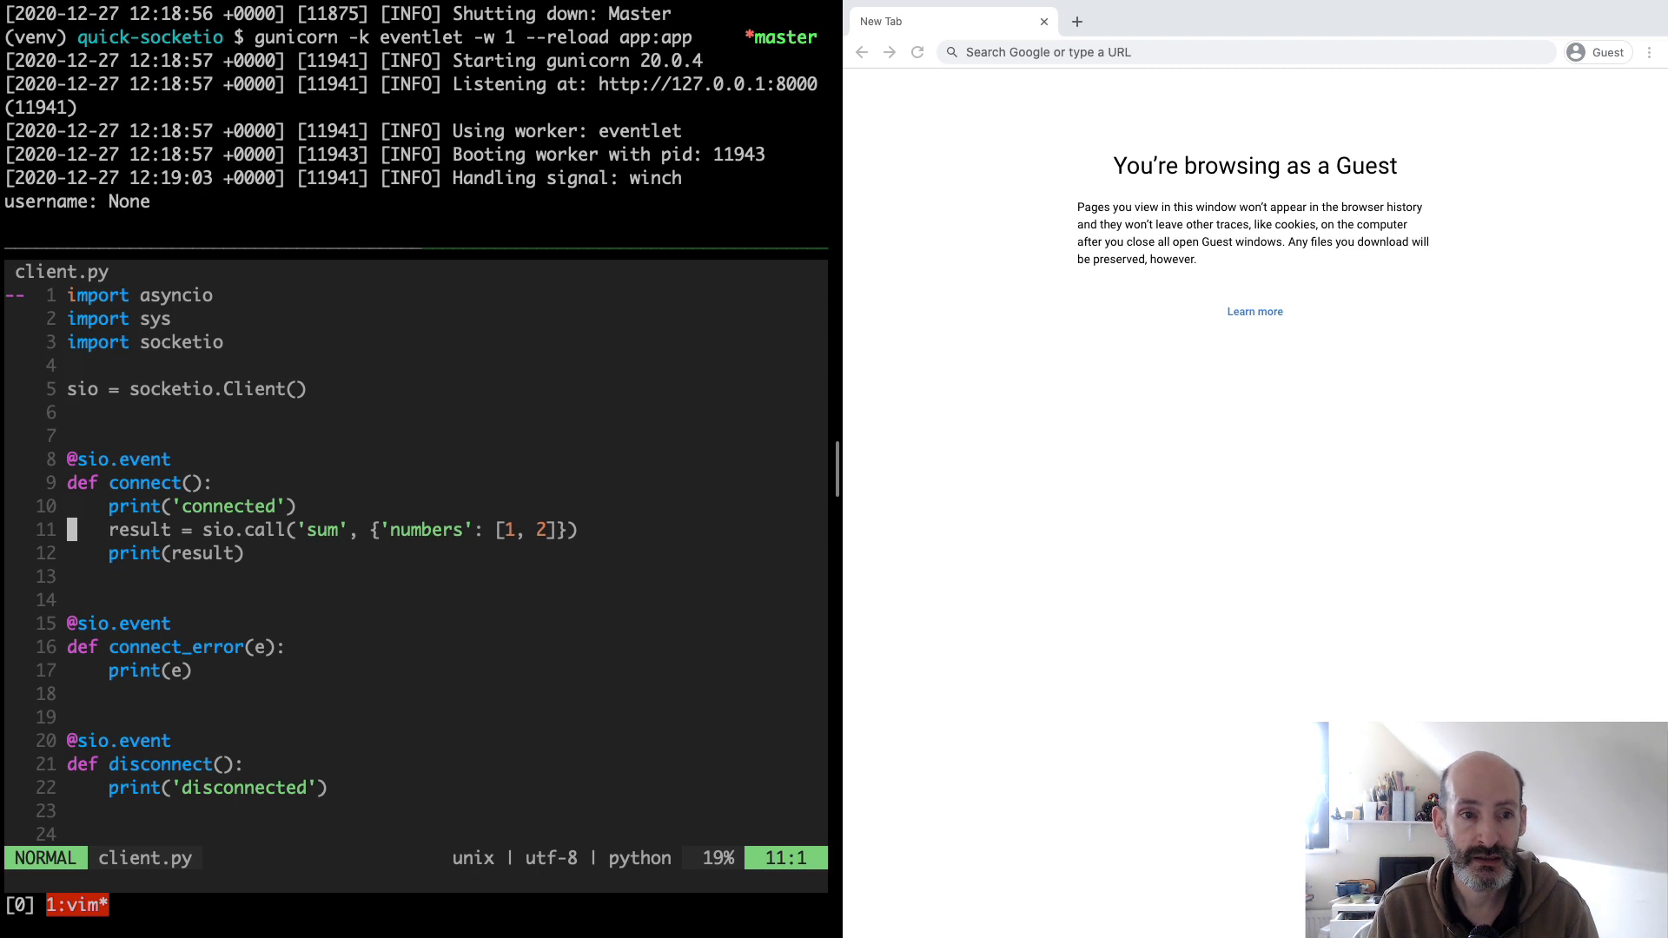
pyautogui.press('k')
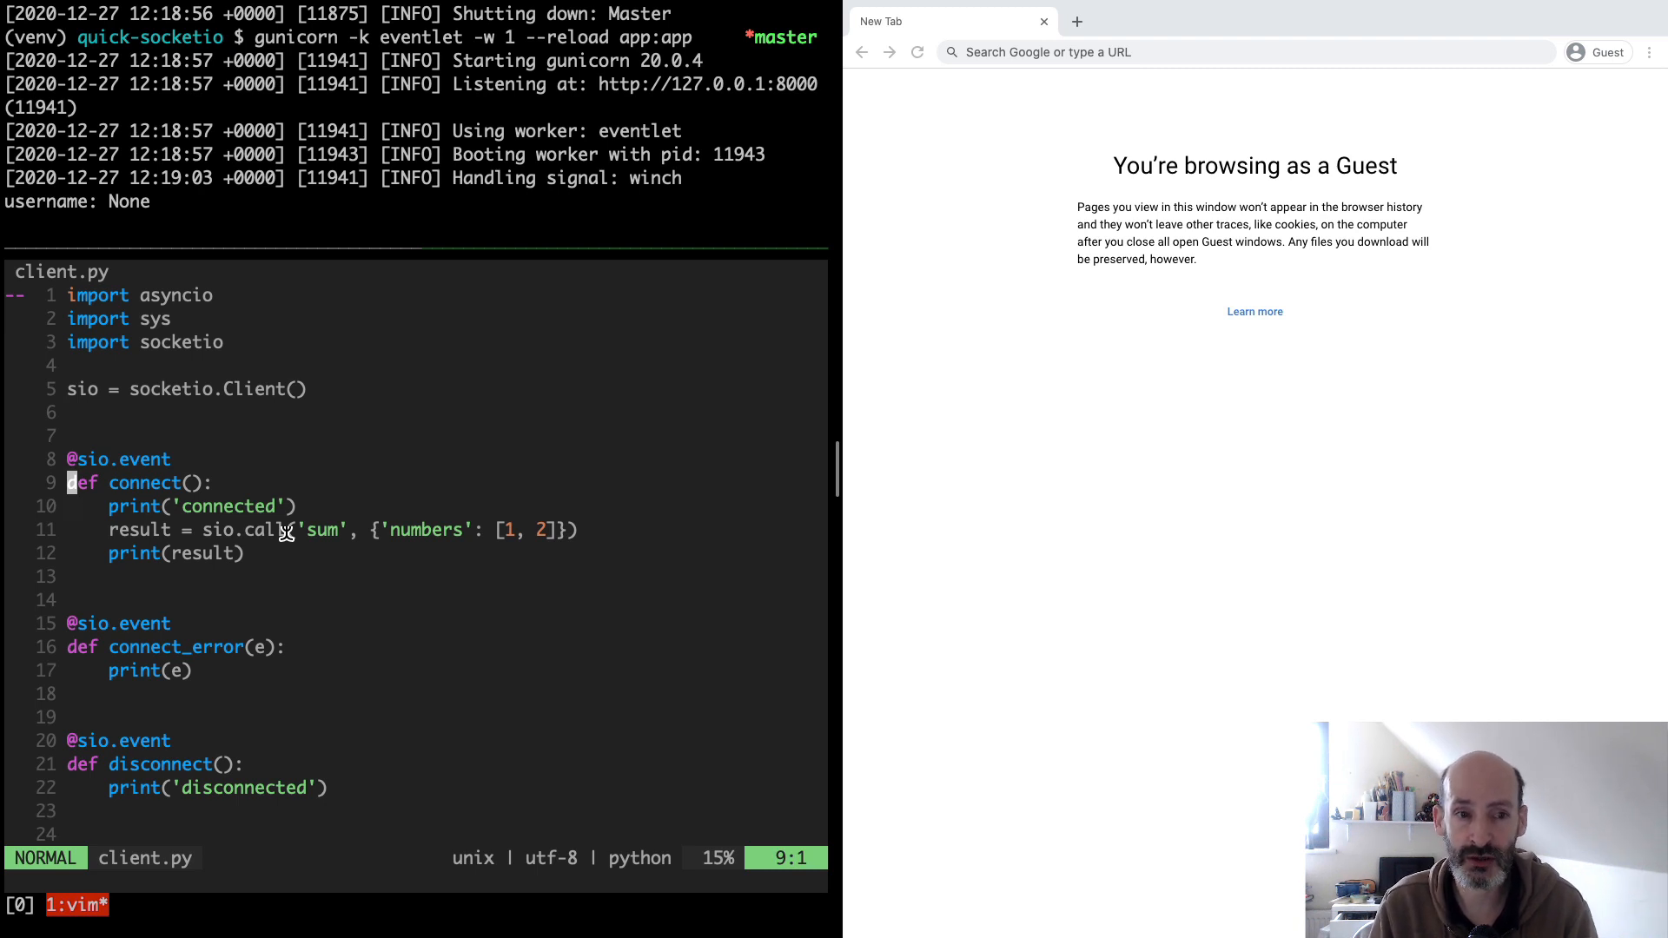
pyautogui.moveTo(101, 530)
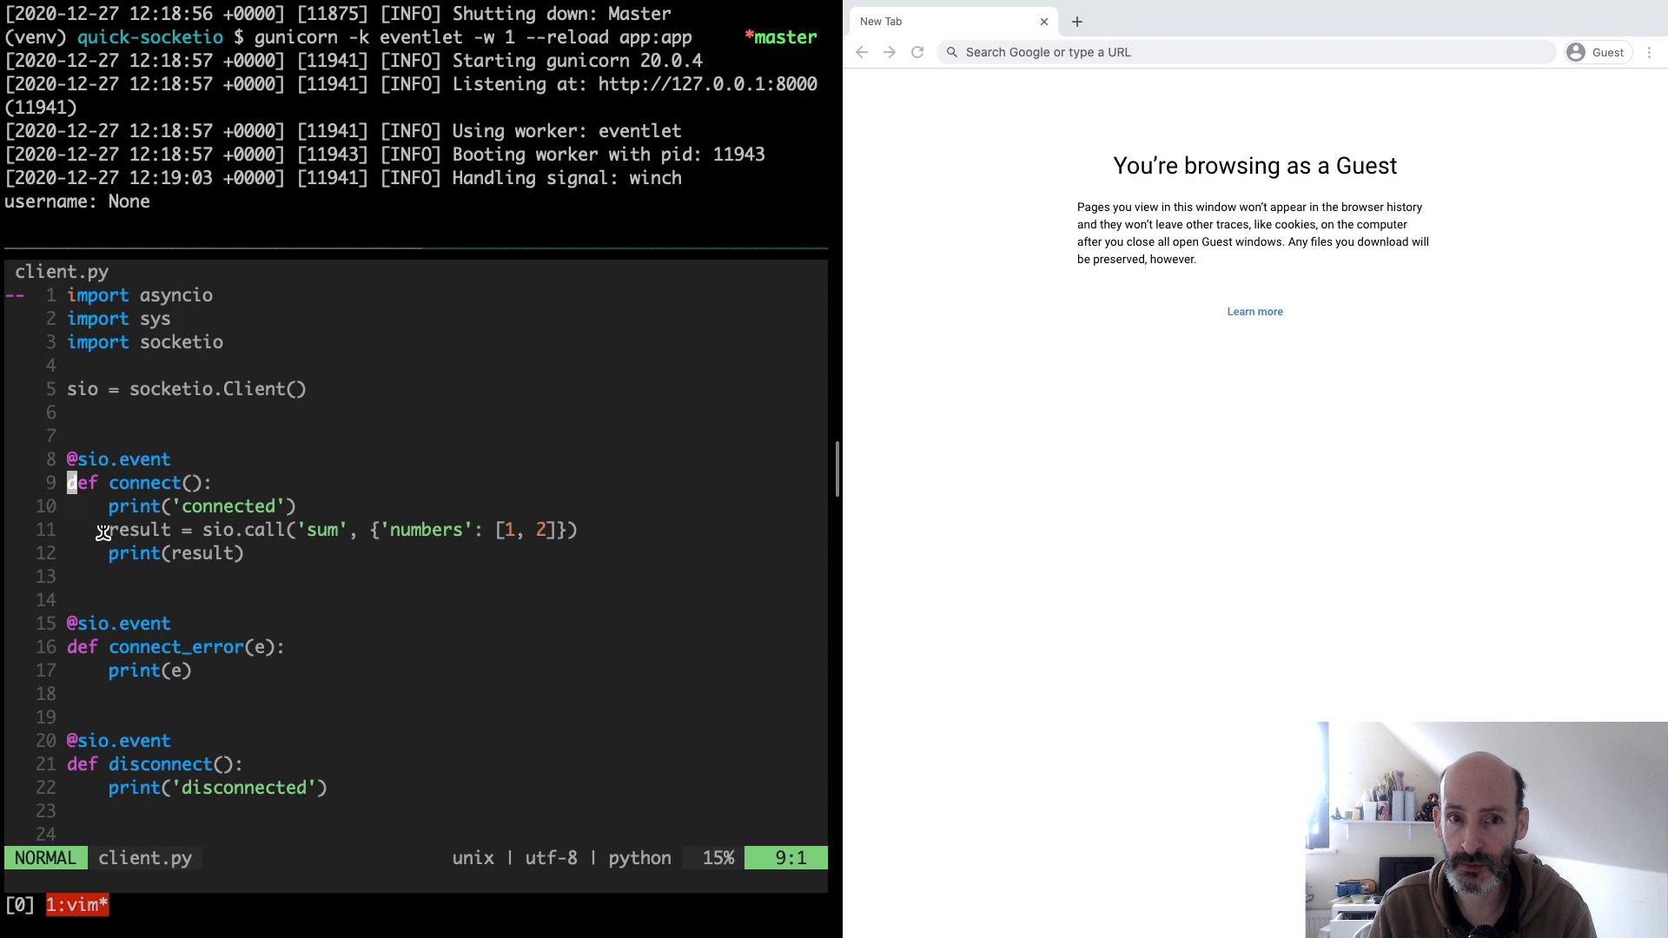
pyautogui.moveTo(240, 530)
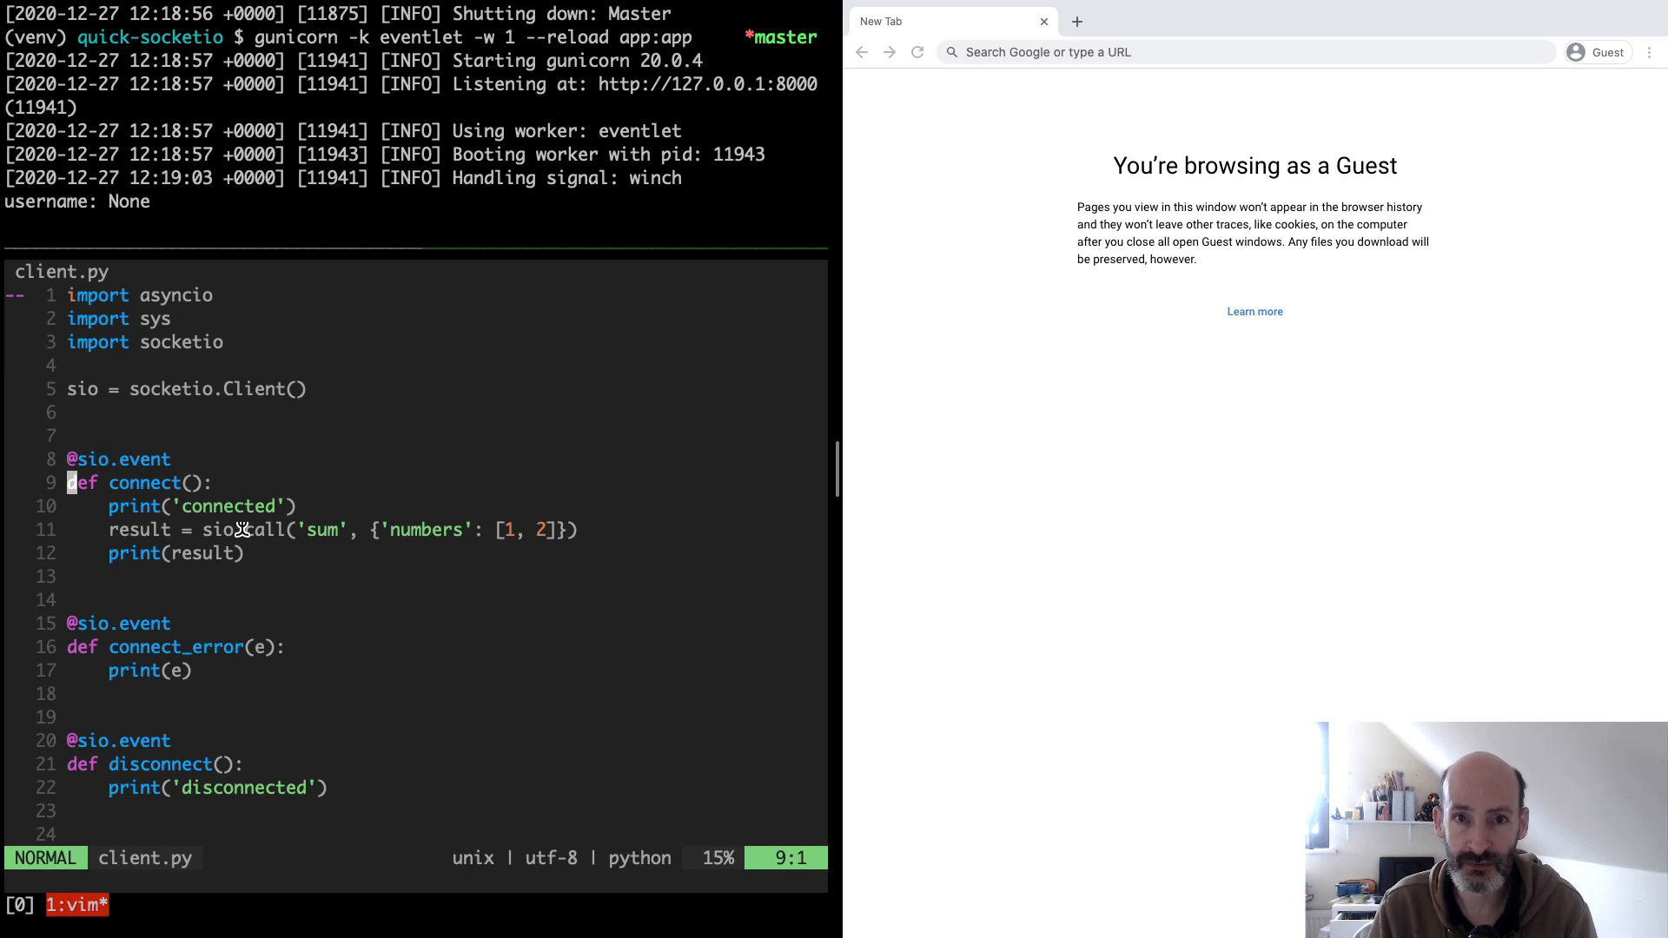
pyautogui.moveTo(220, 555)
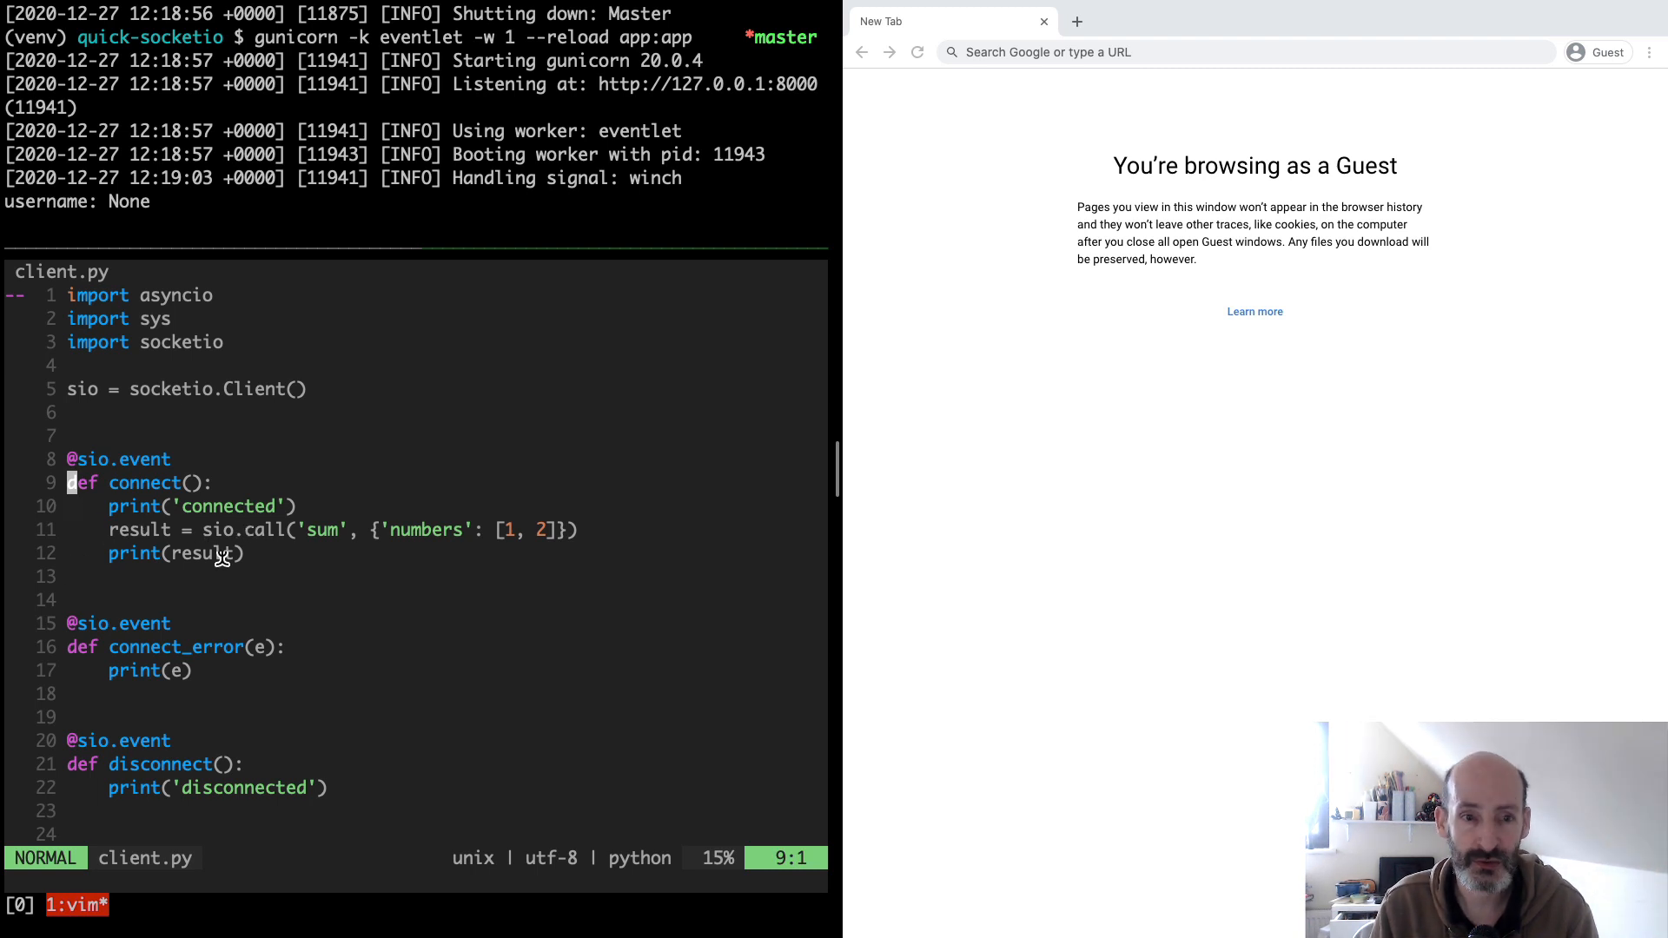
pyautogui.moveTo(136, 543)
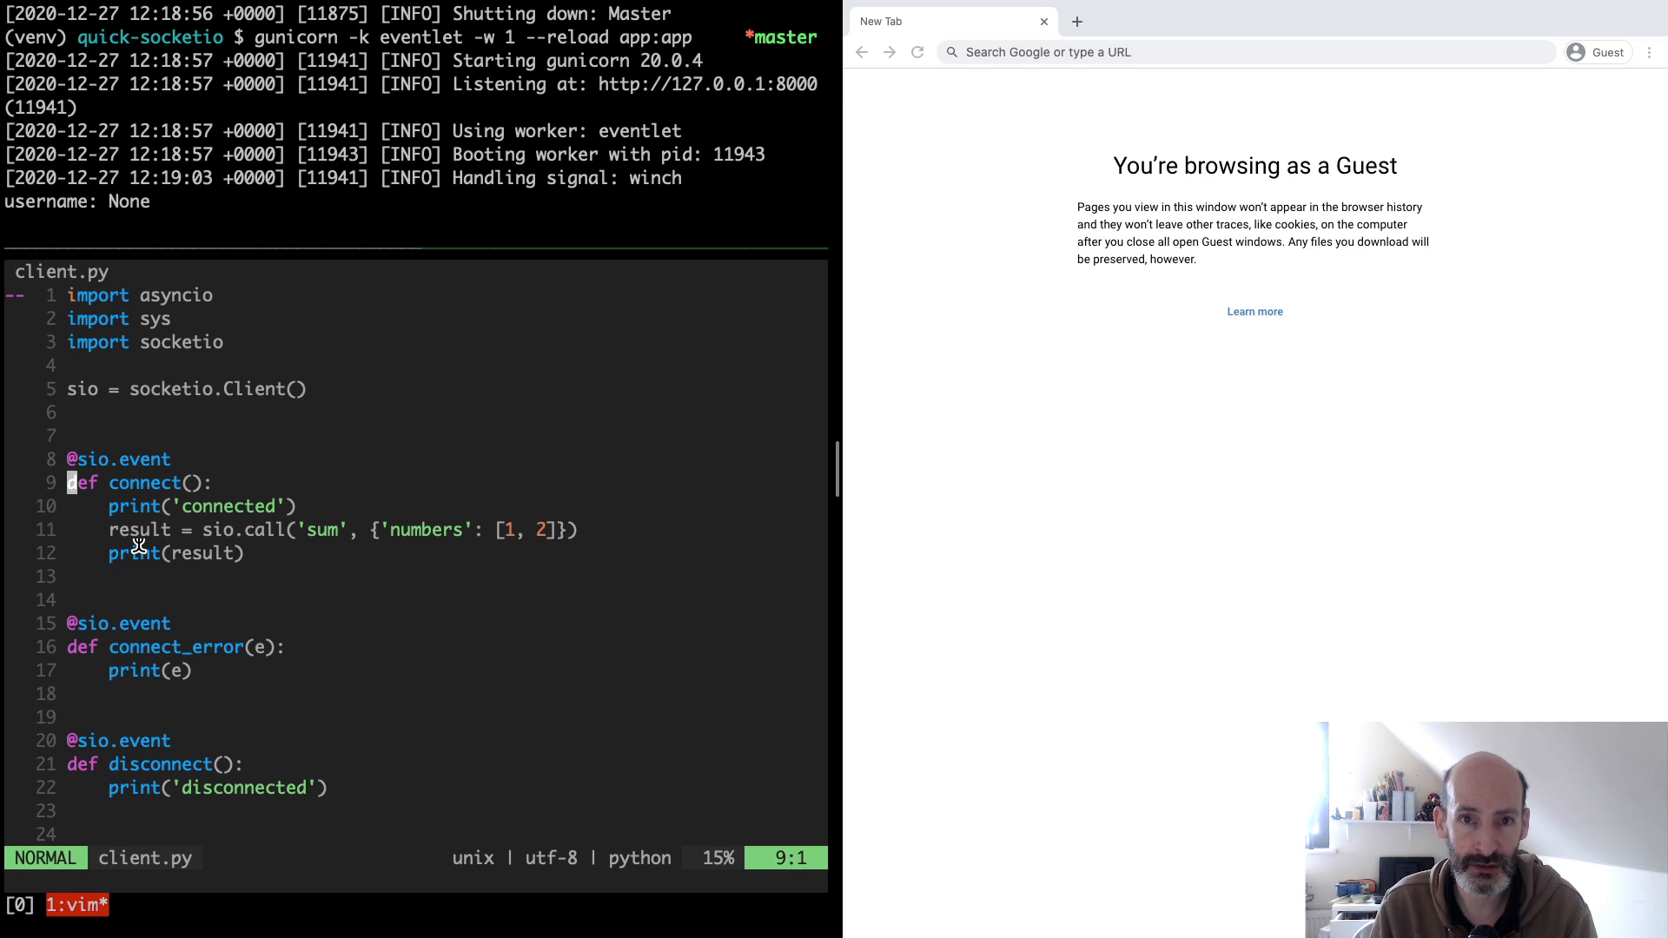
pyautogui.moveTo(103, 655)
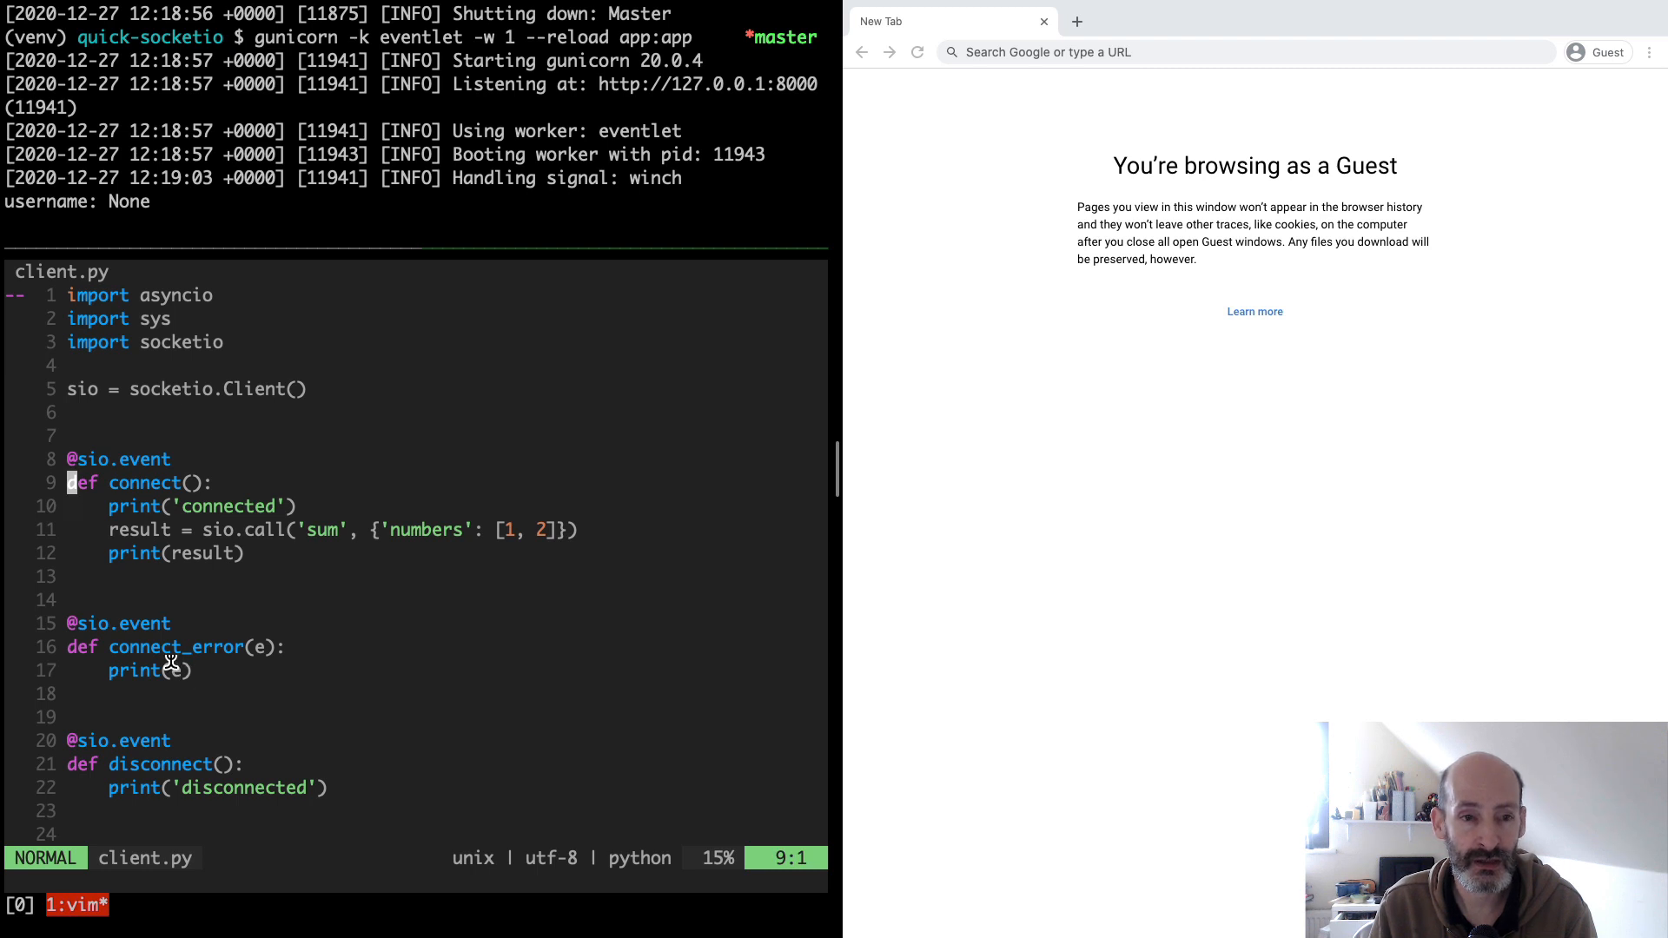
pyautogui.moveTo(251, 646)
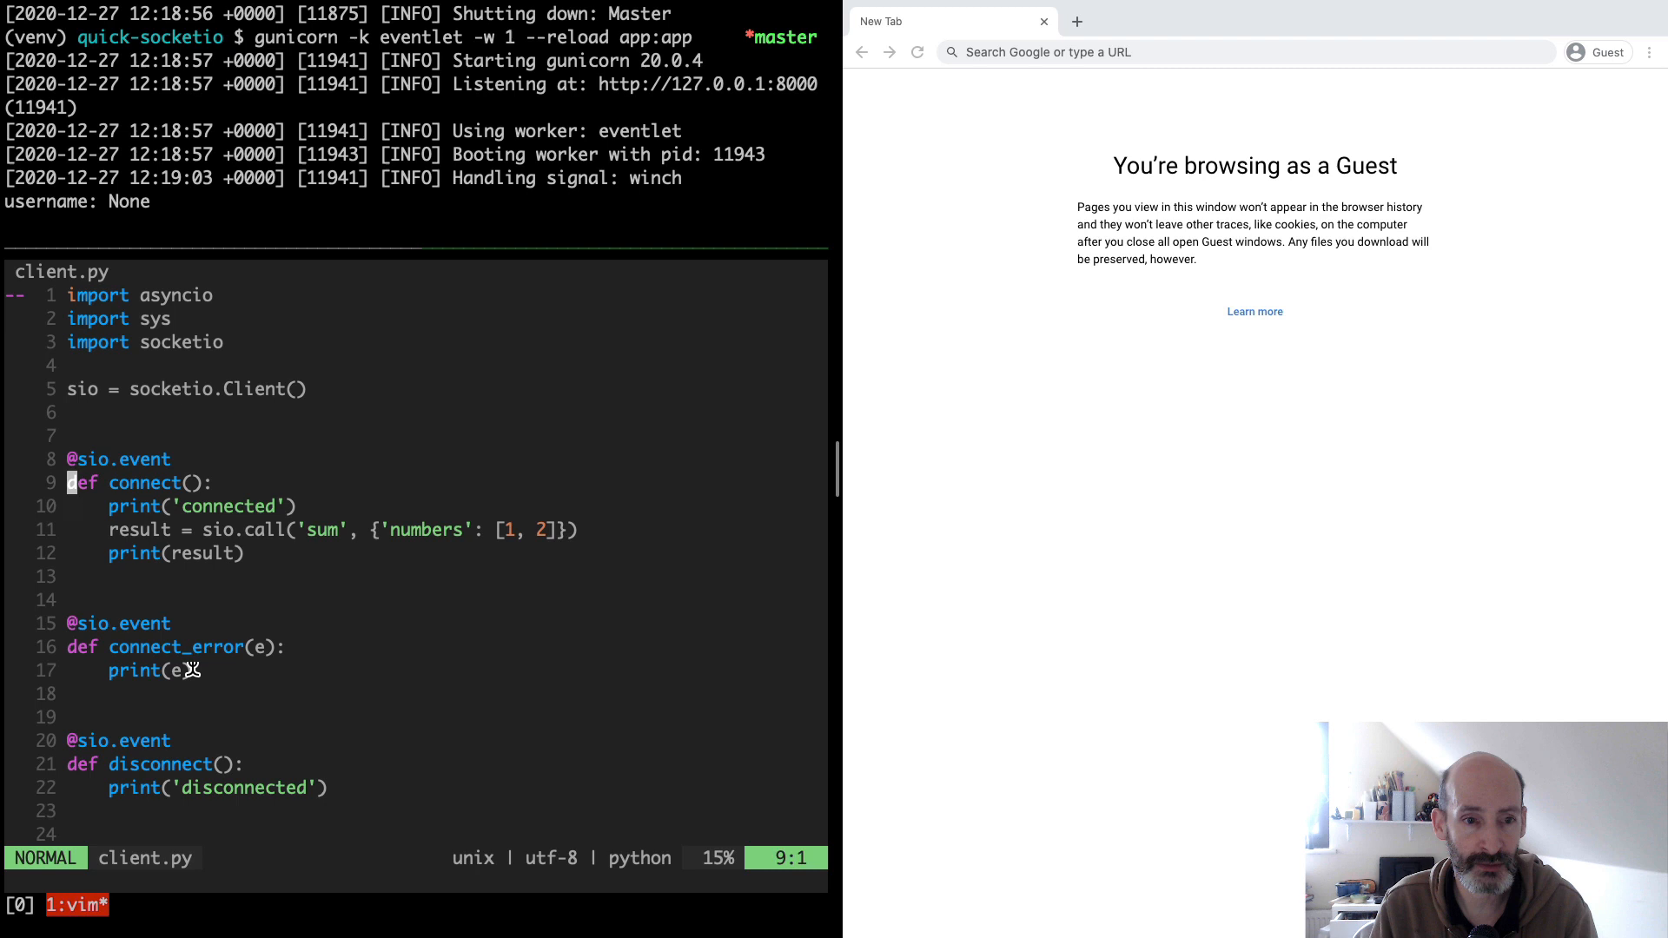
pyautogui.moveTo(166, 655)
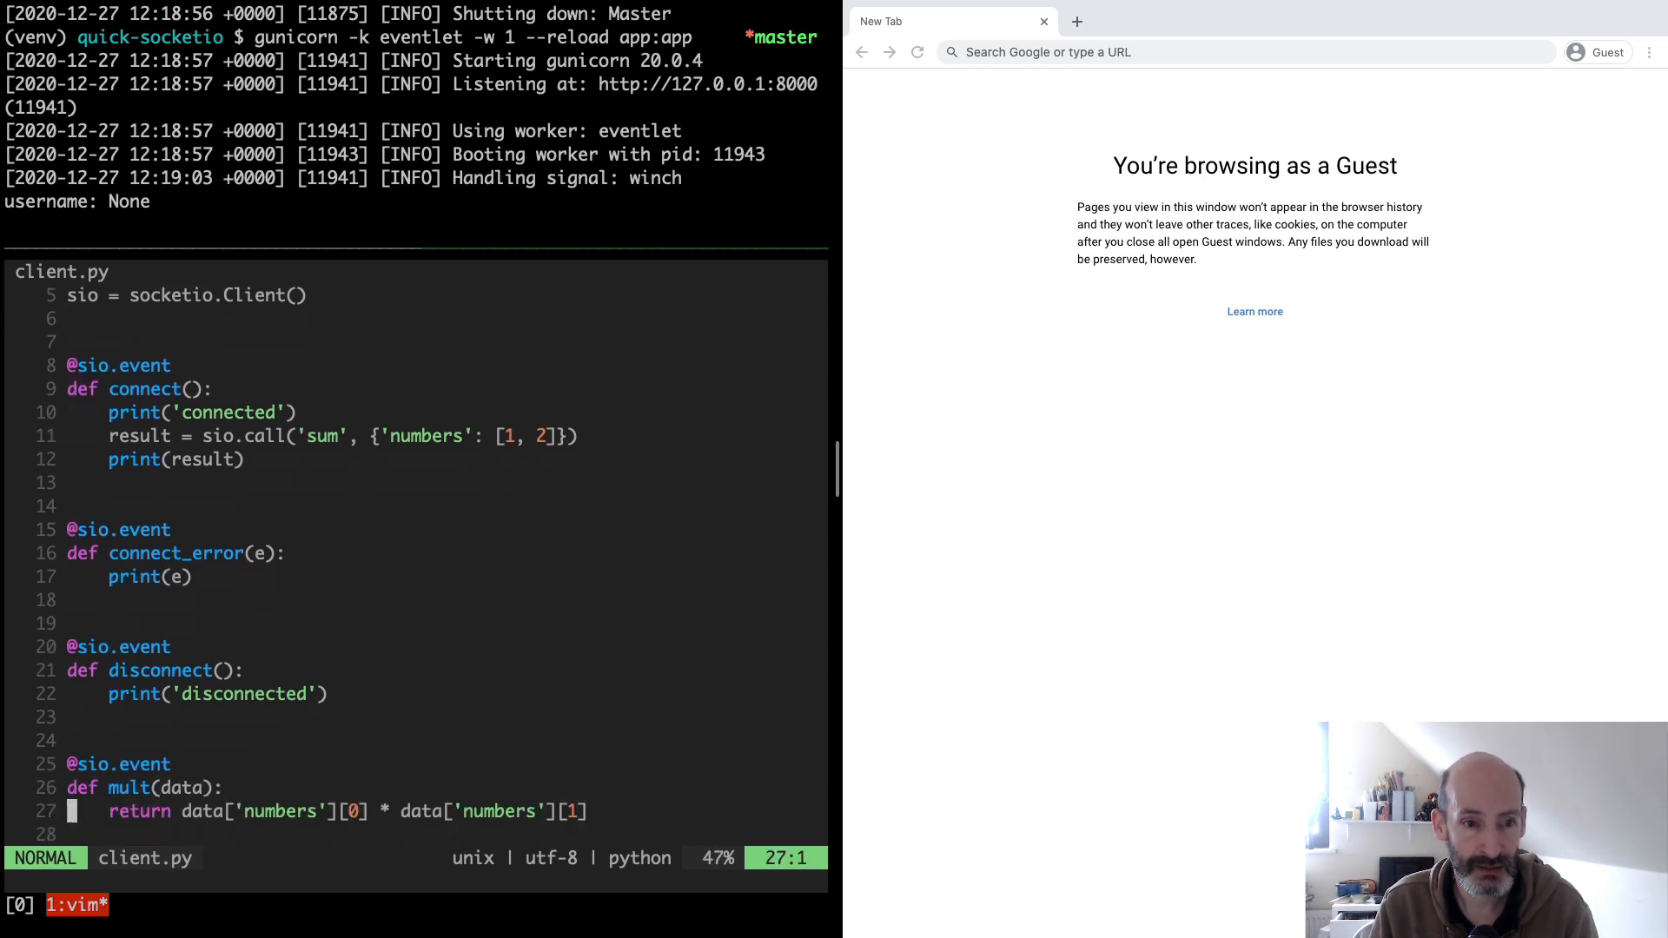
pyautogui.scroll(-3)
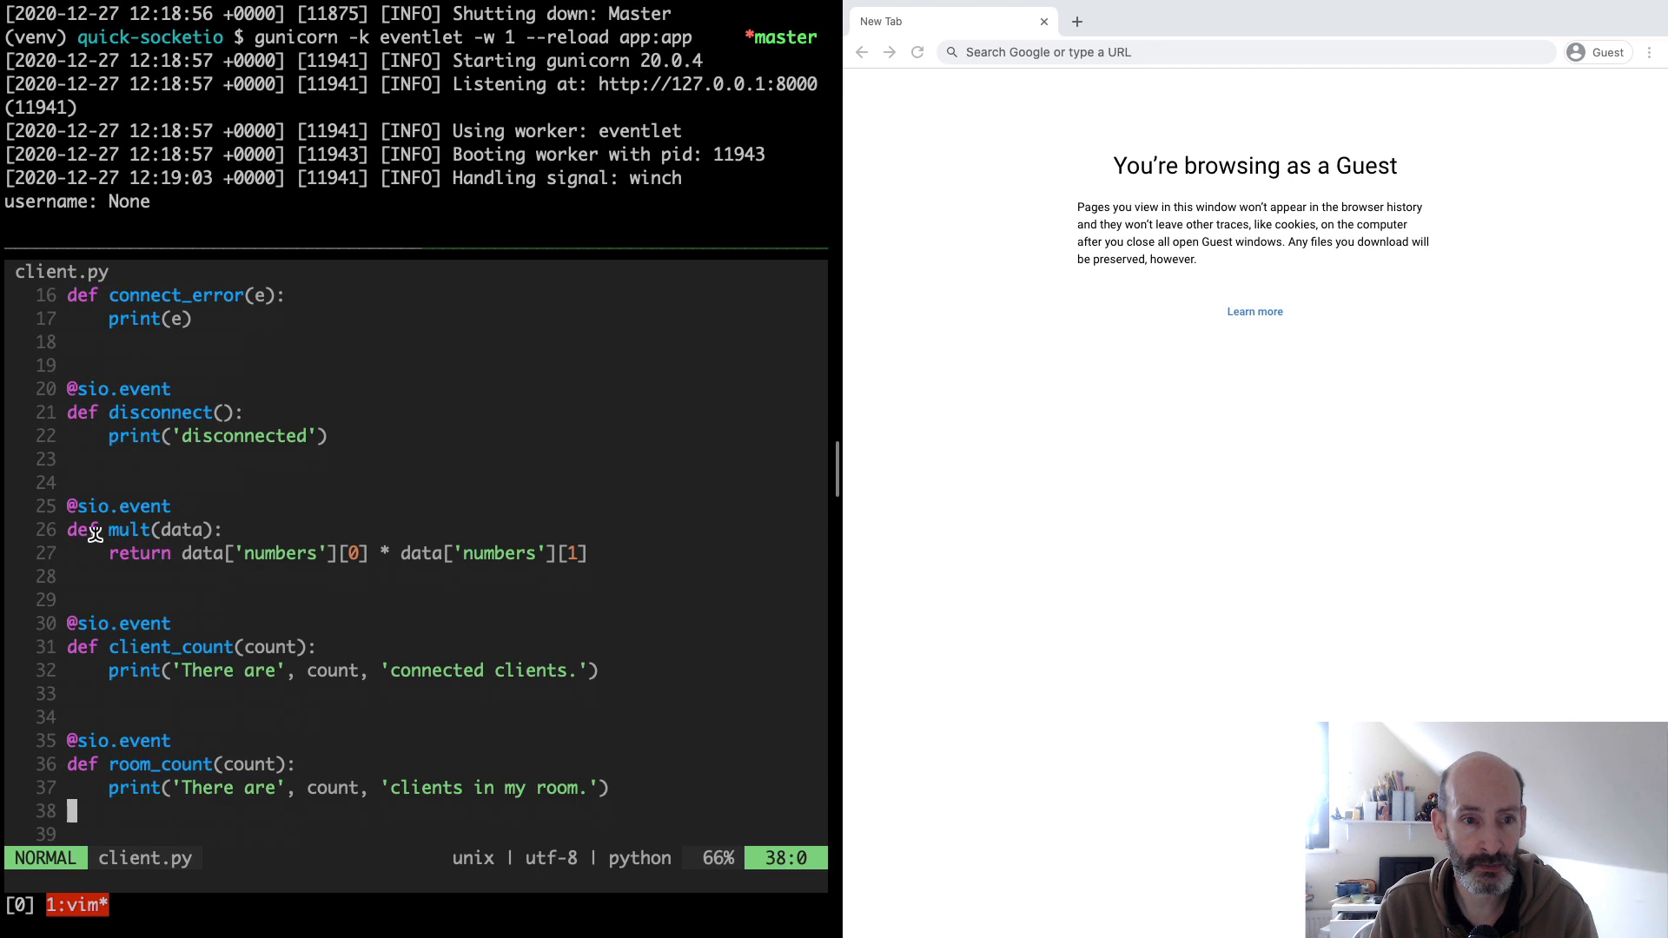
pyautogui.moveTo(259, 580)
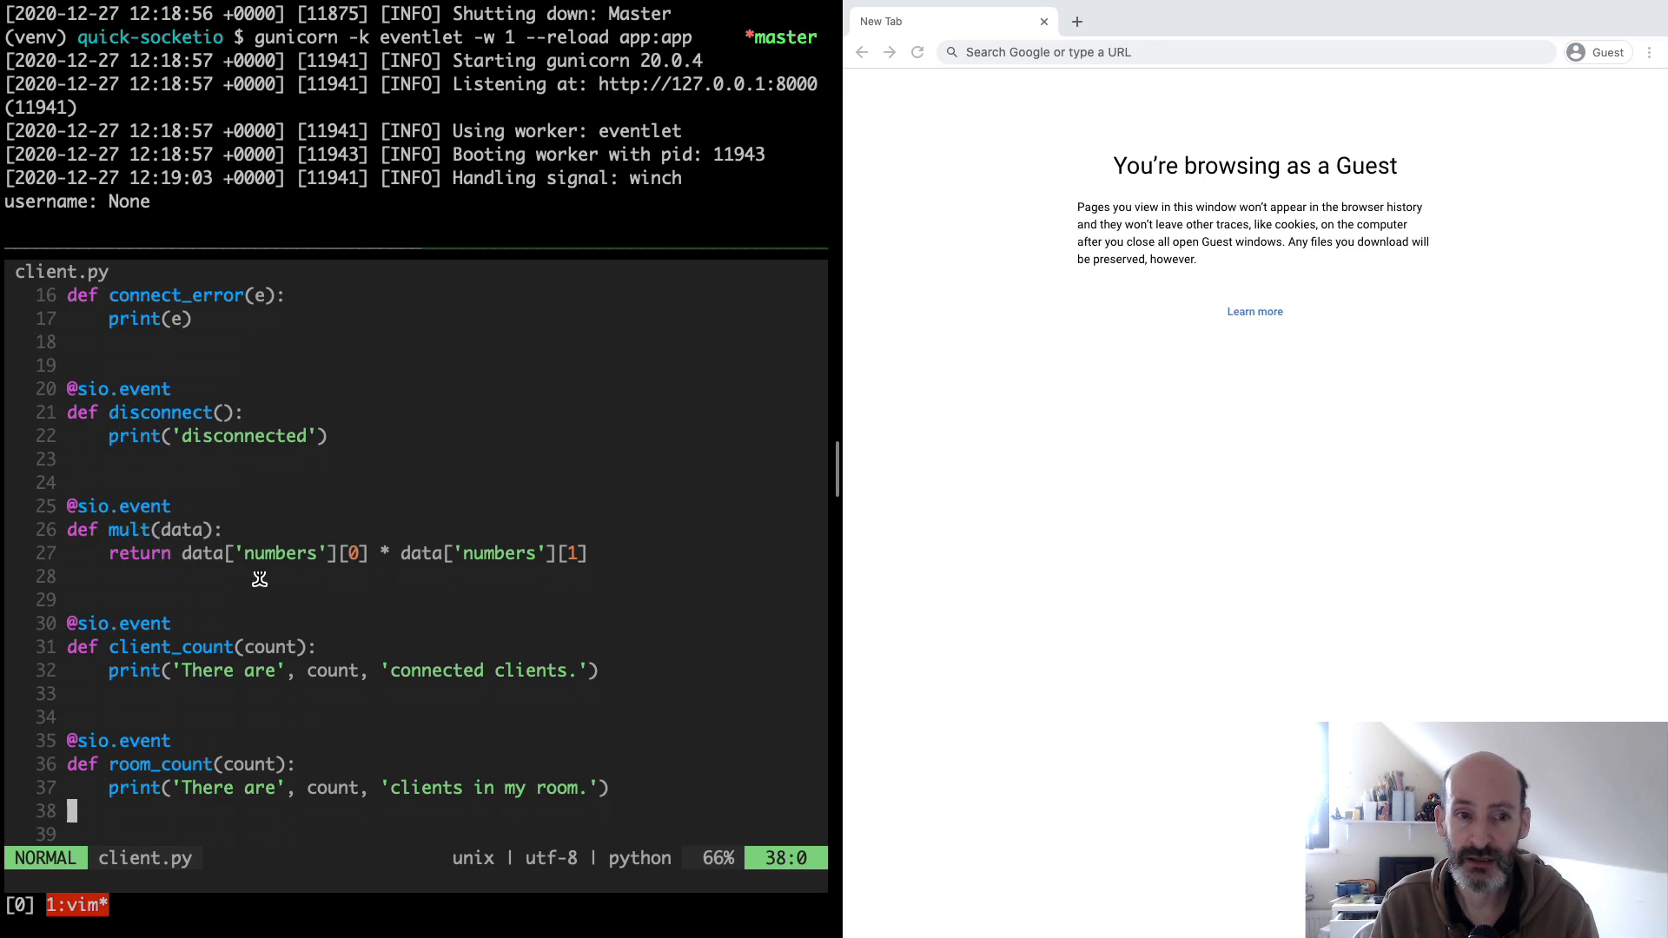
pyautogui.moveTo(287, 557)
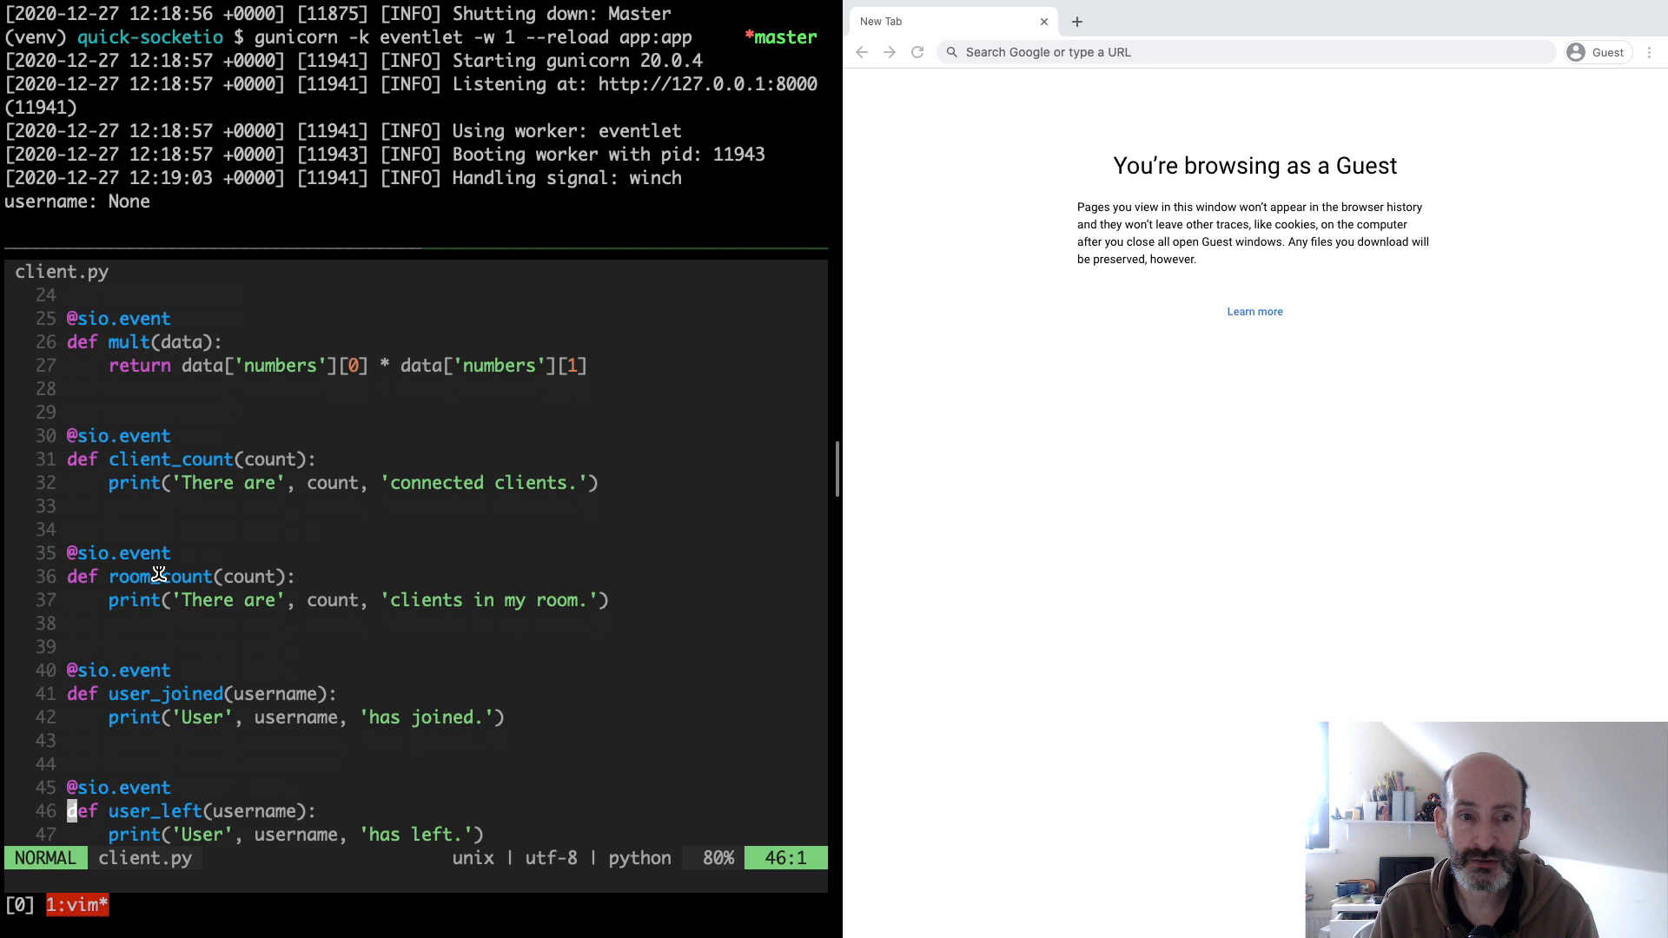
pyautogui.scroll(-3)
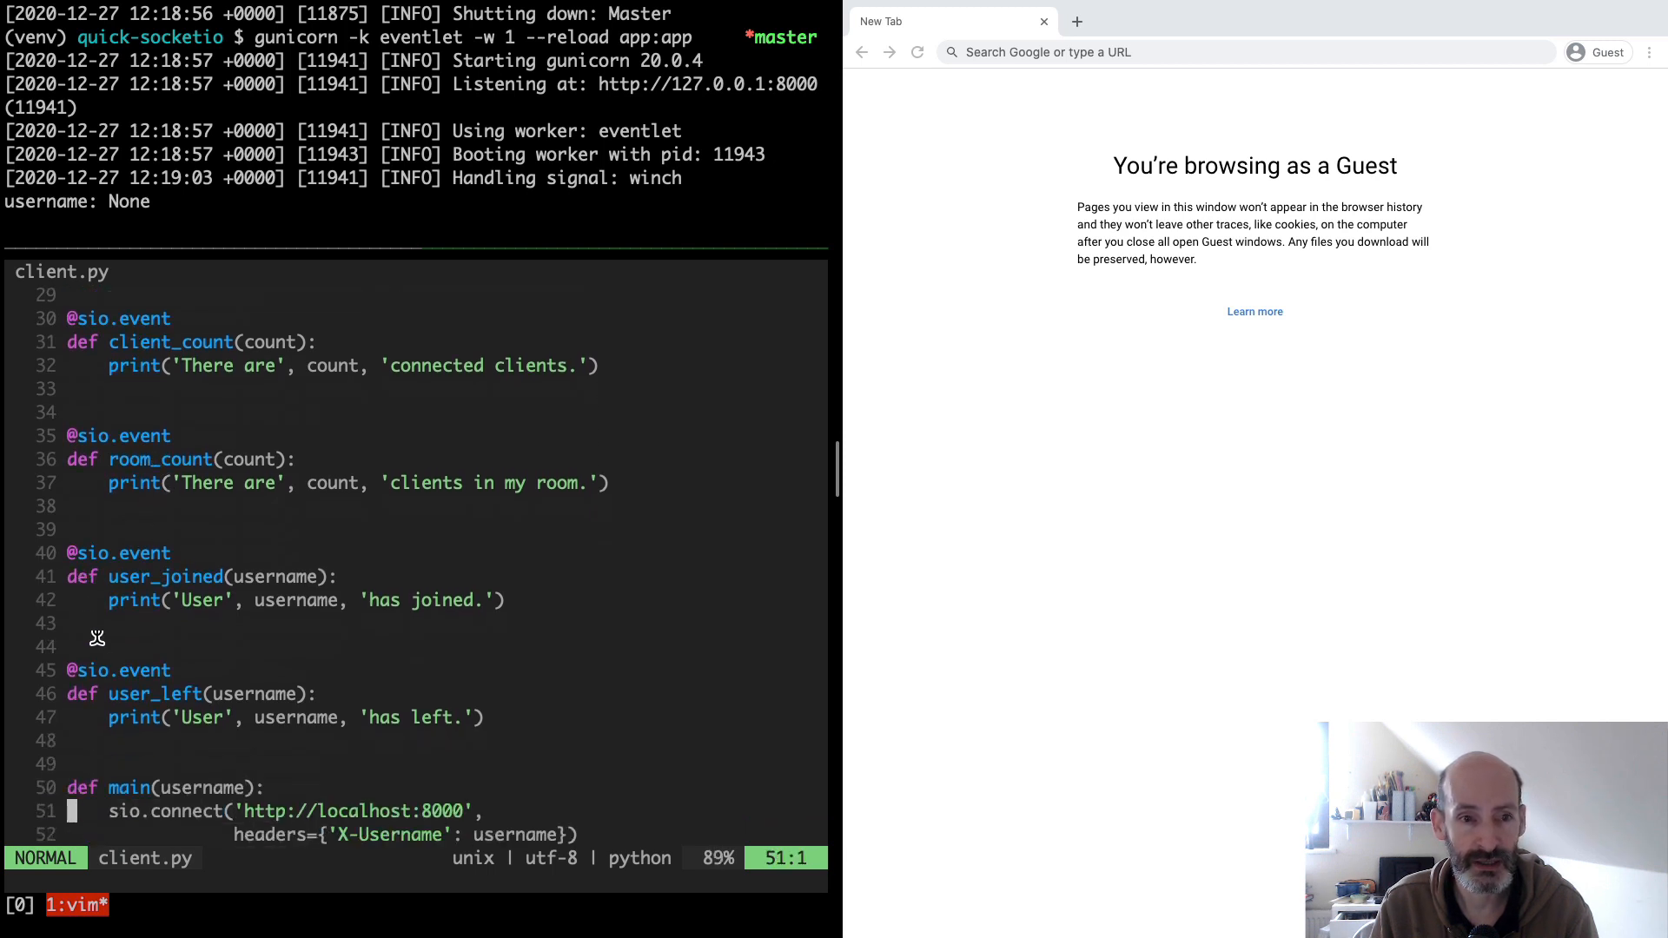
pyautogui.moveTo(115, 700)
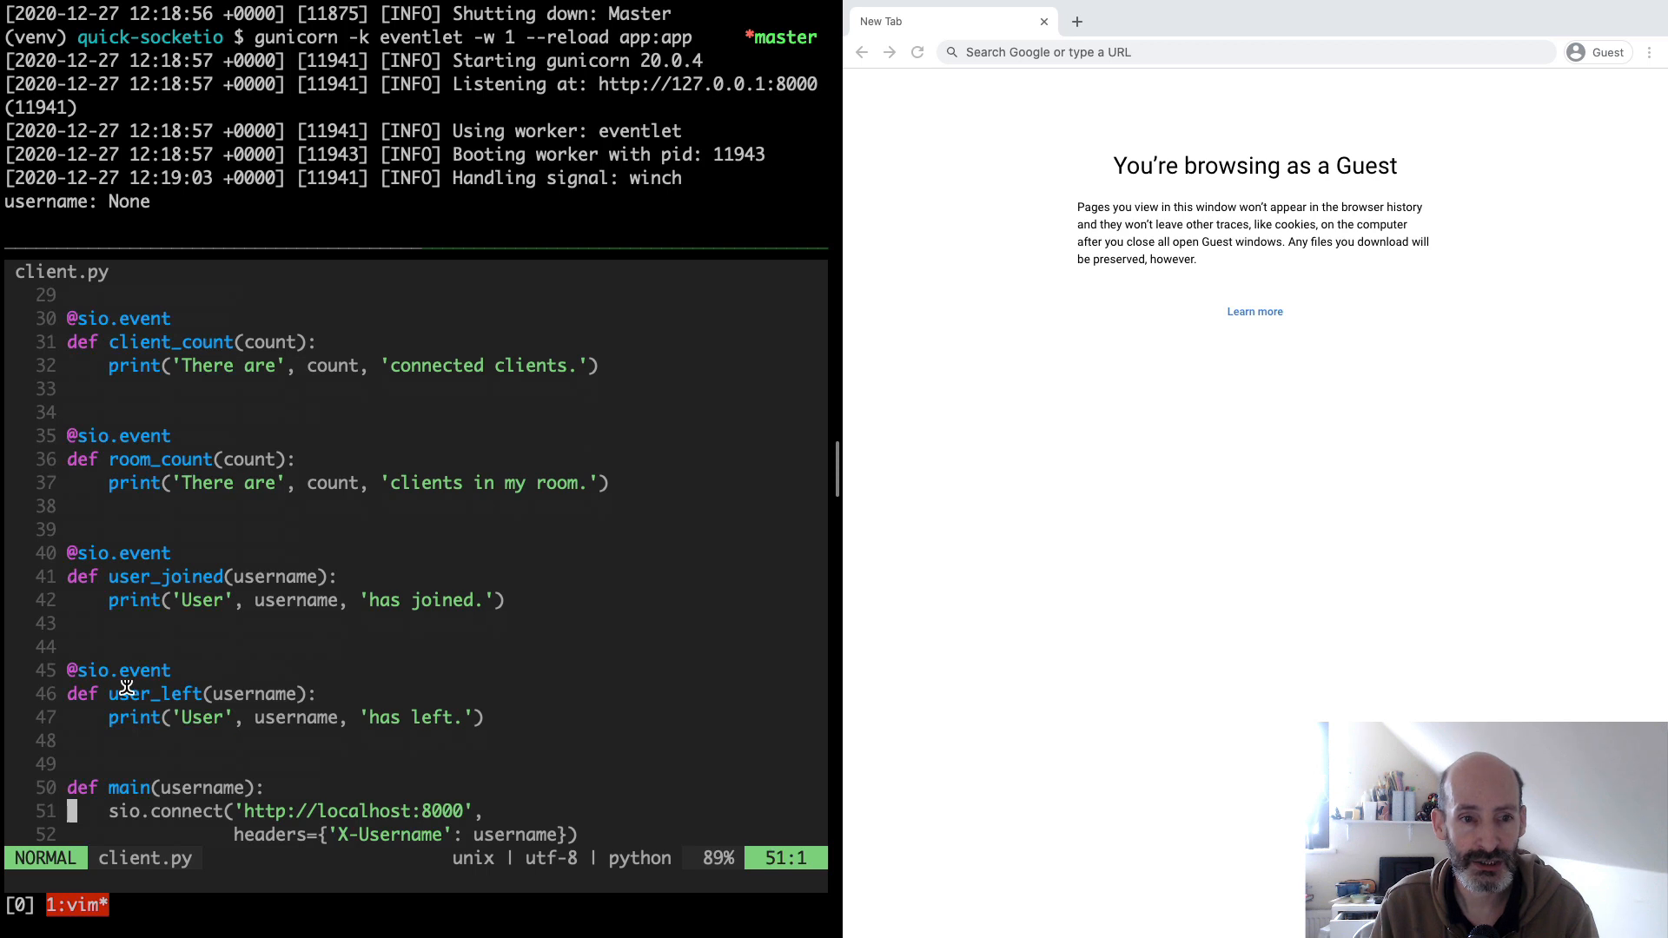
pyautogui.moveTo(287, 709)
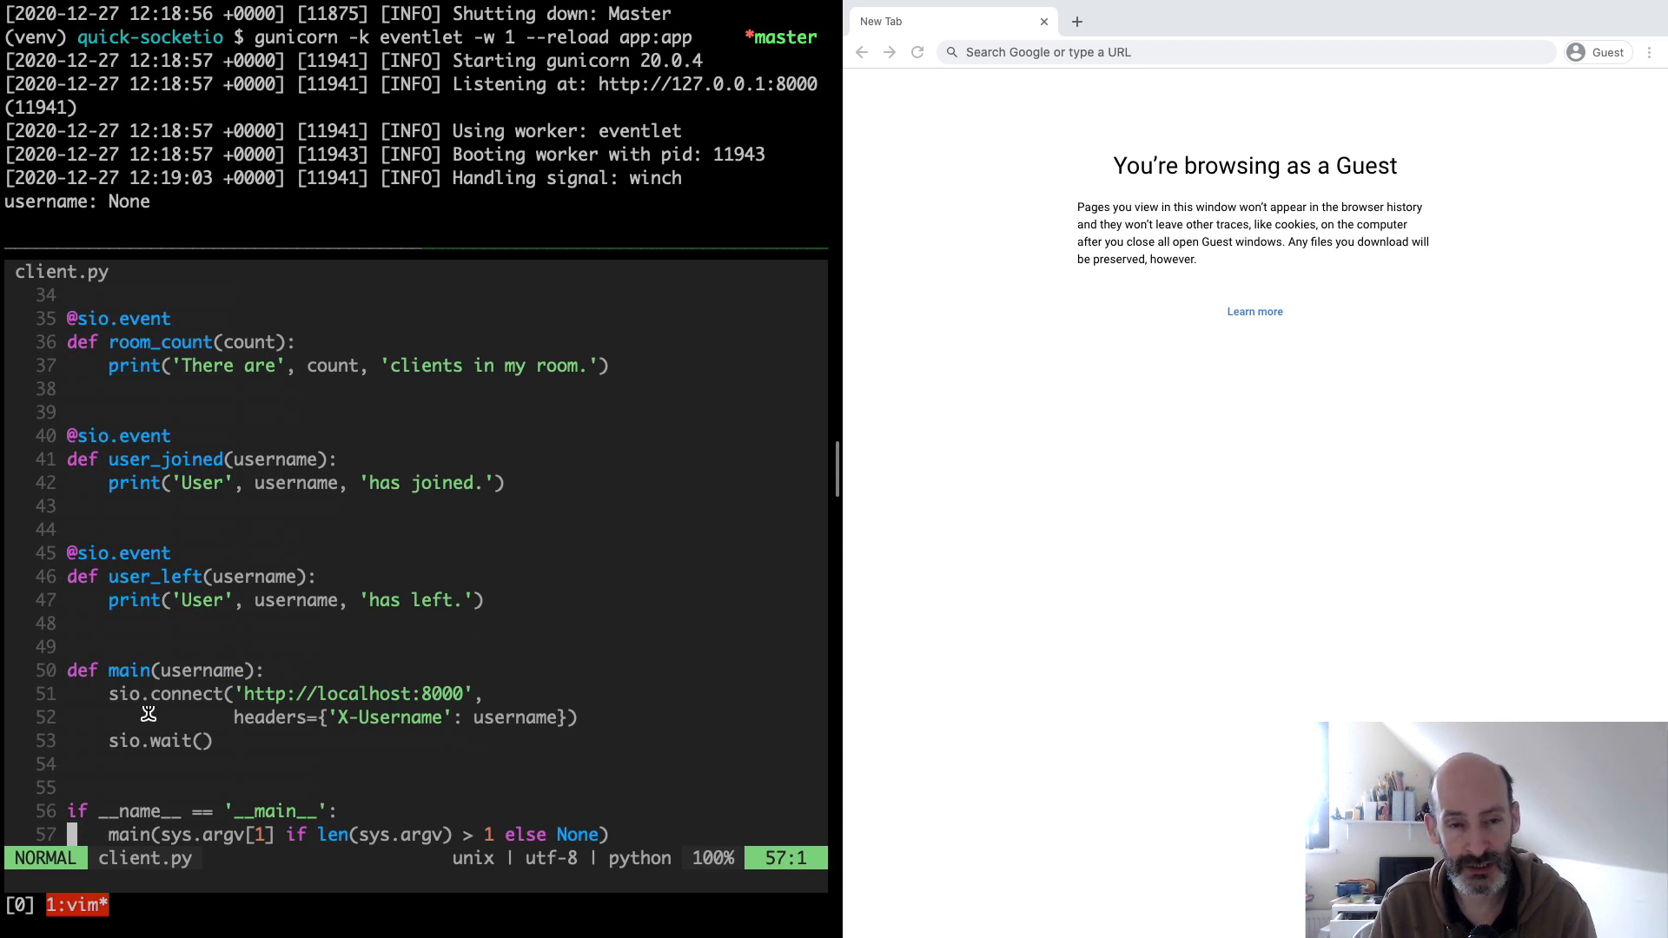
pyautogui.moveTo(200, 709)
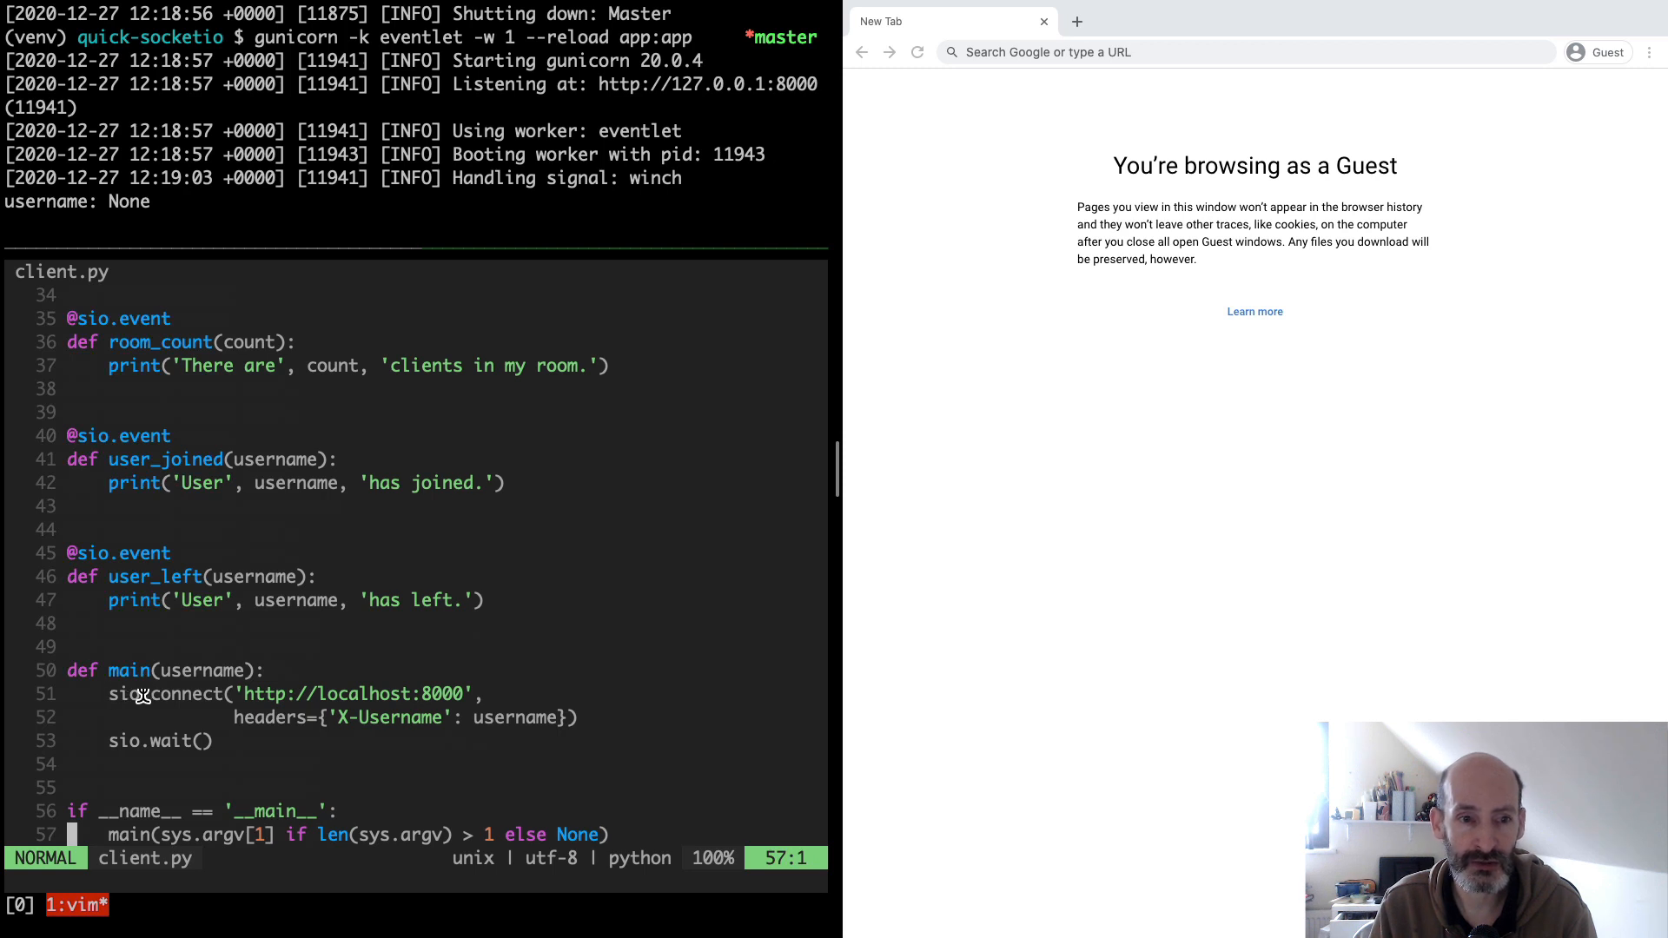
pyautogui.moveTo(511, 694)
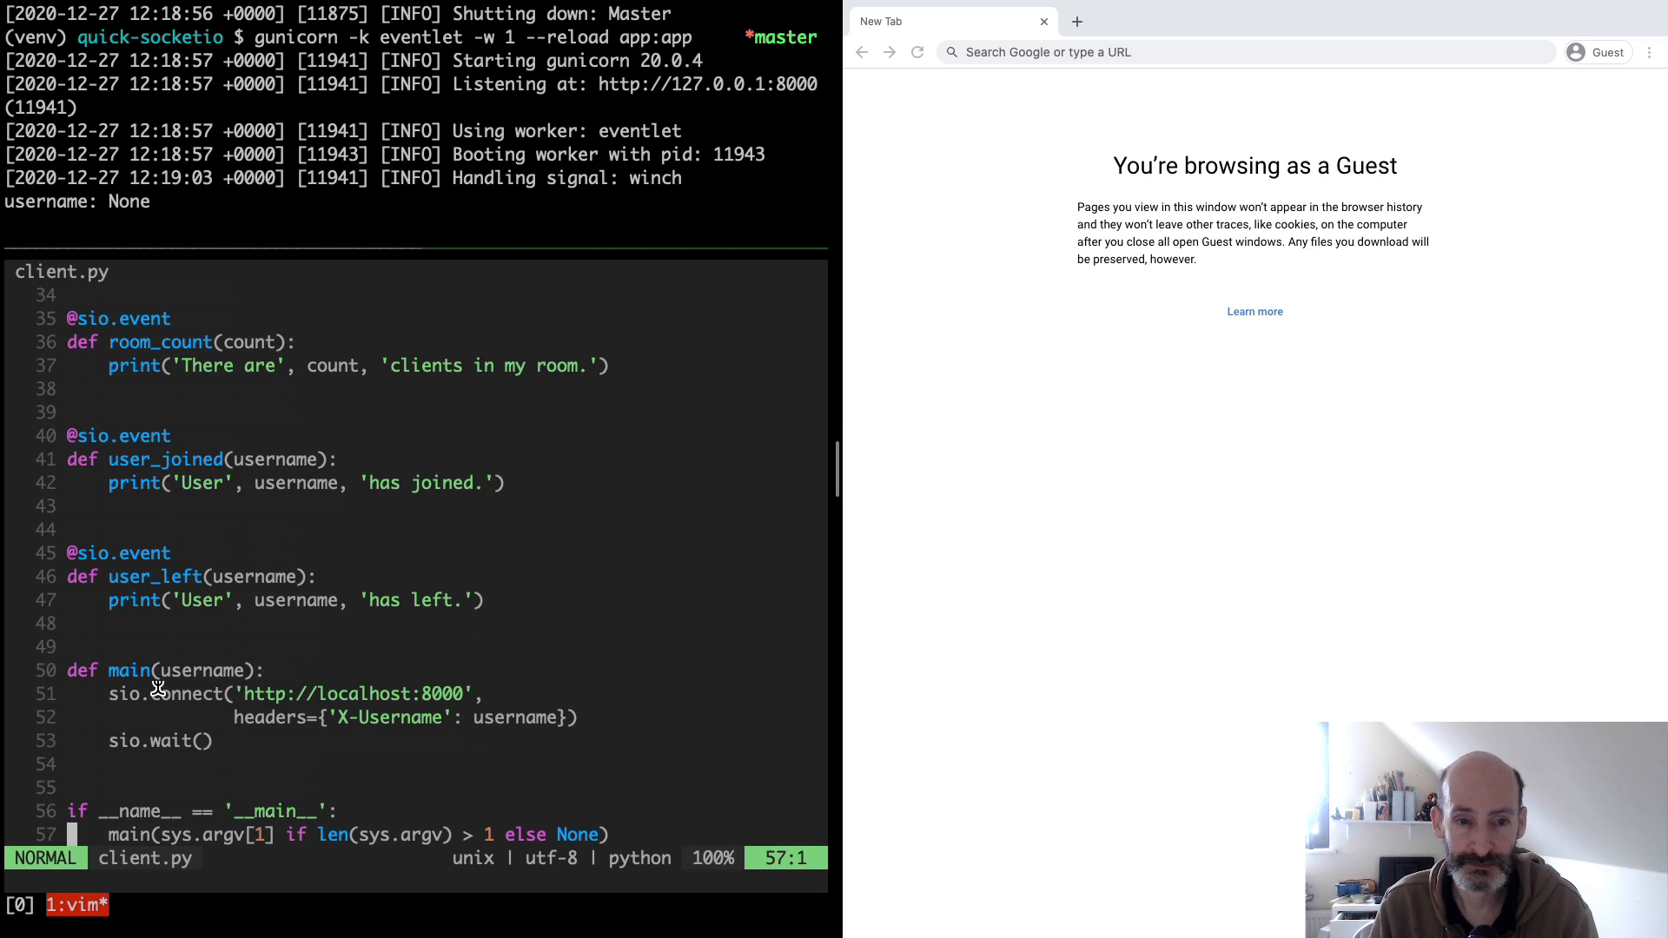
pyautogui.moveTo(356, 690)
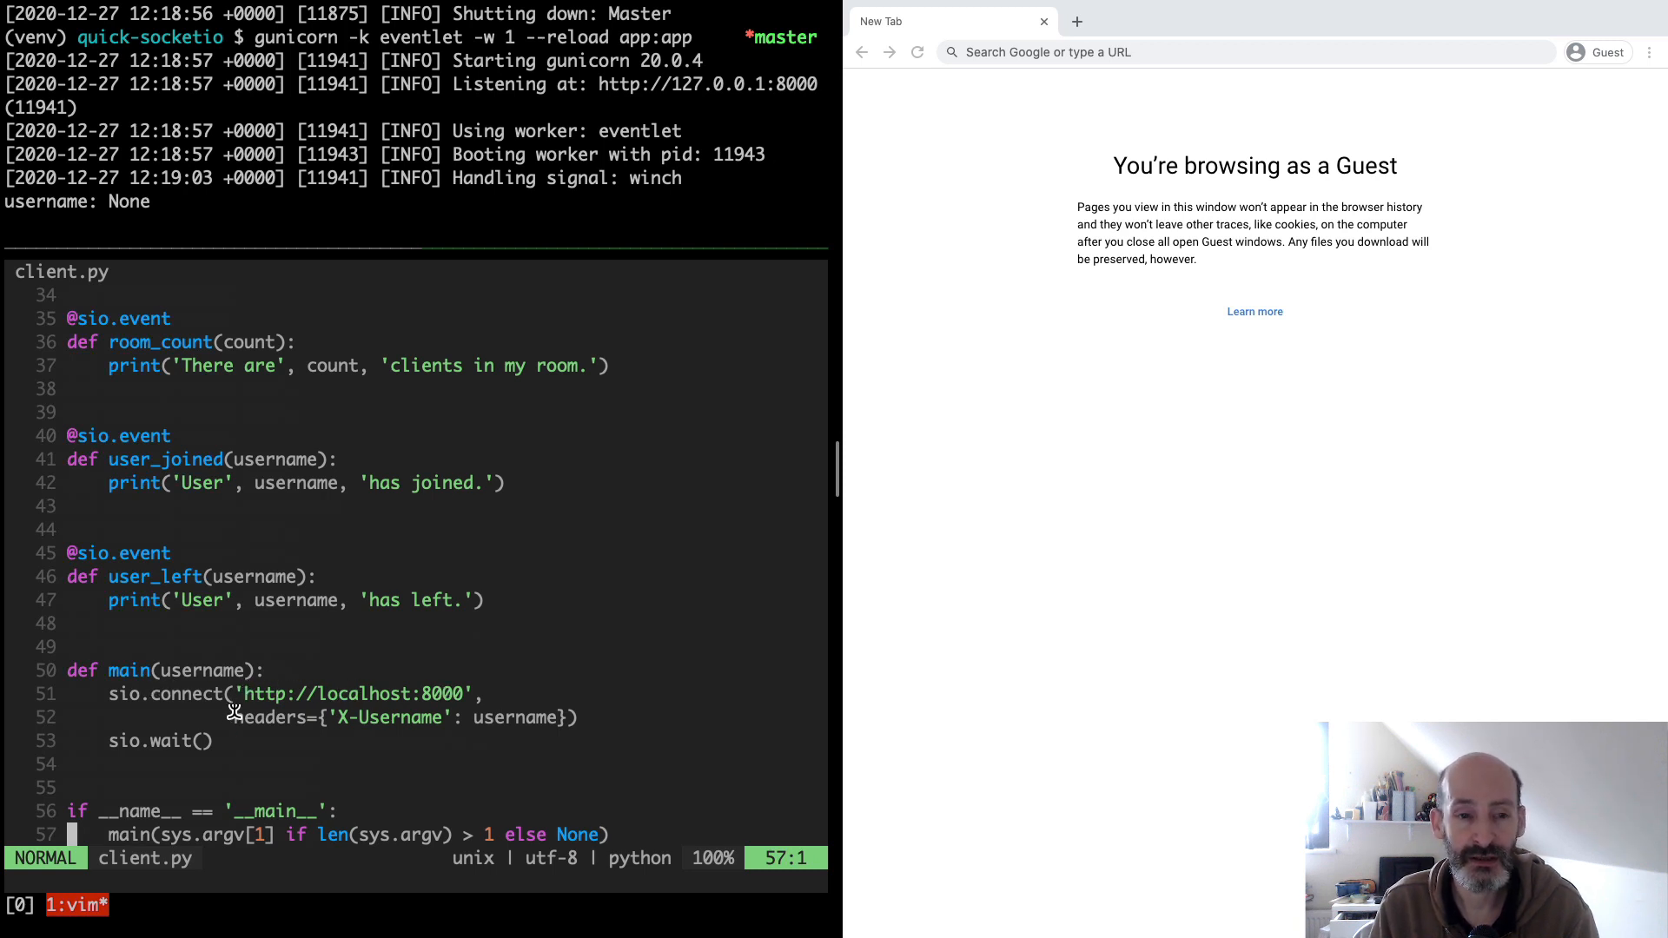
pyautogui.moveTo(231, 740)
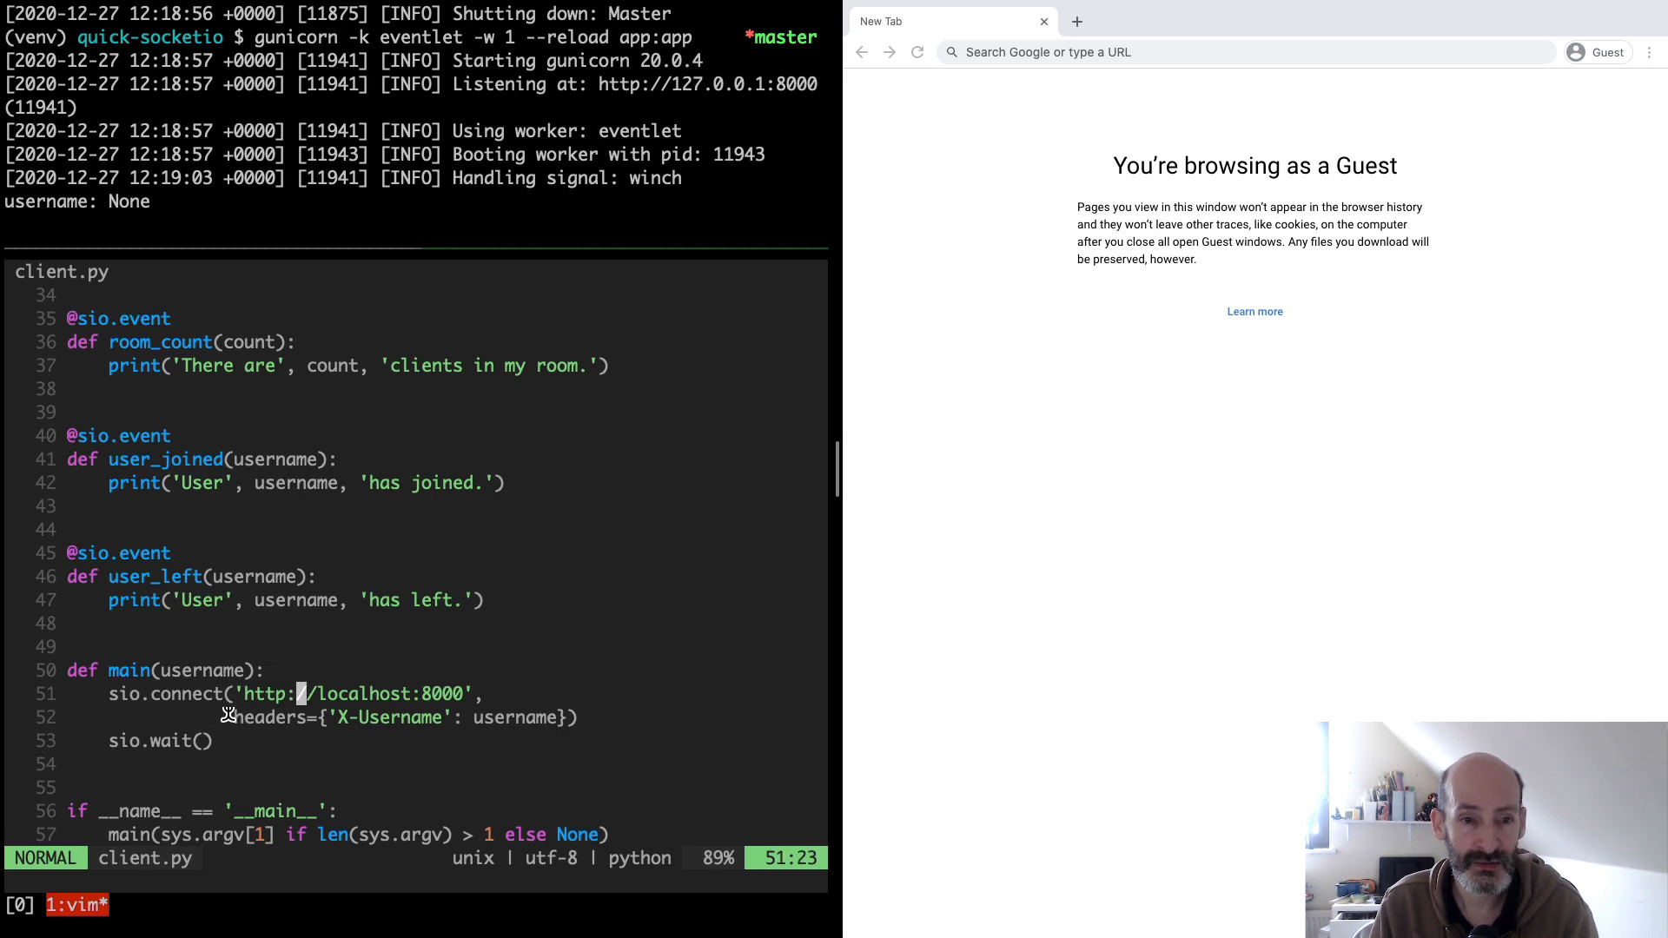
pyautogui.moveTo(315, 714)
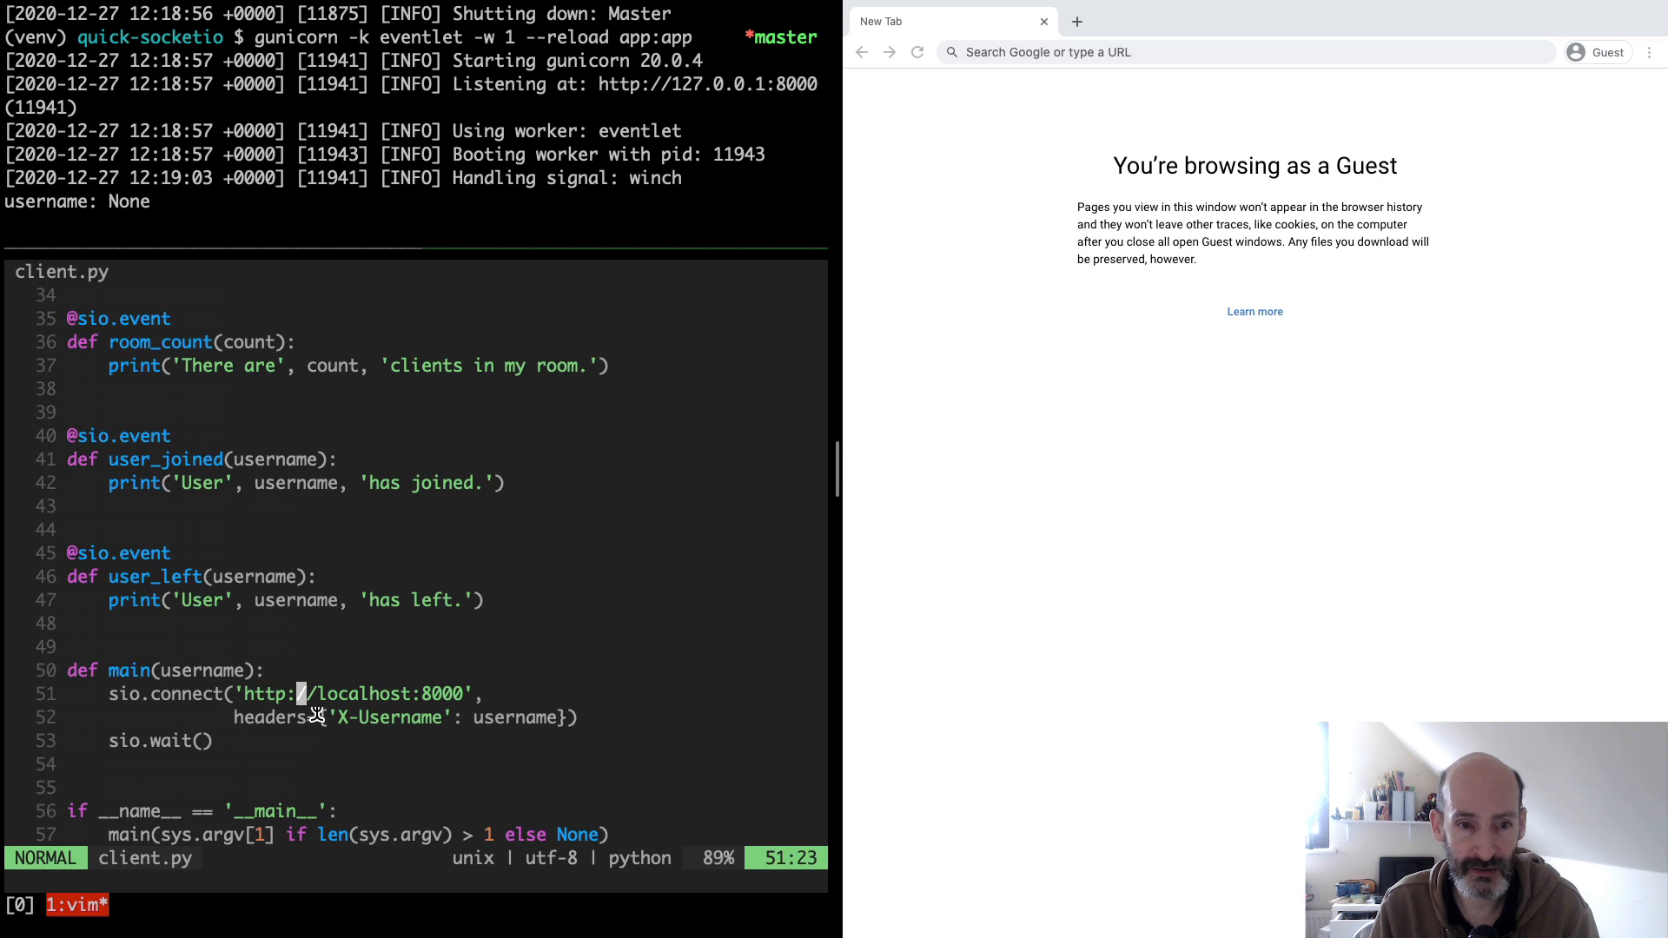
pyautogui.moveTo(358, 742)
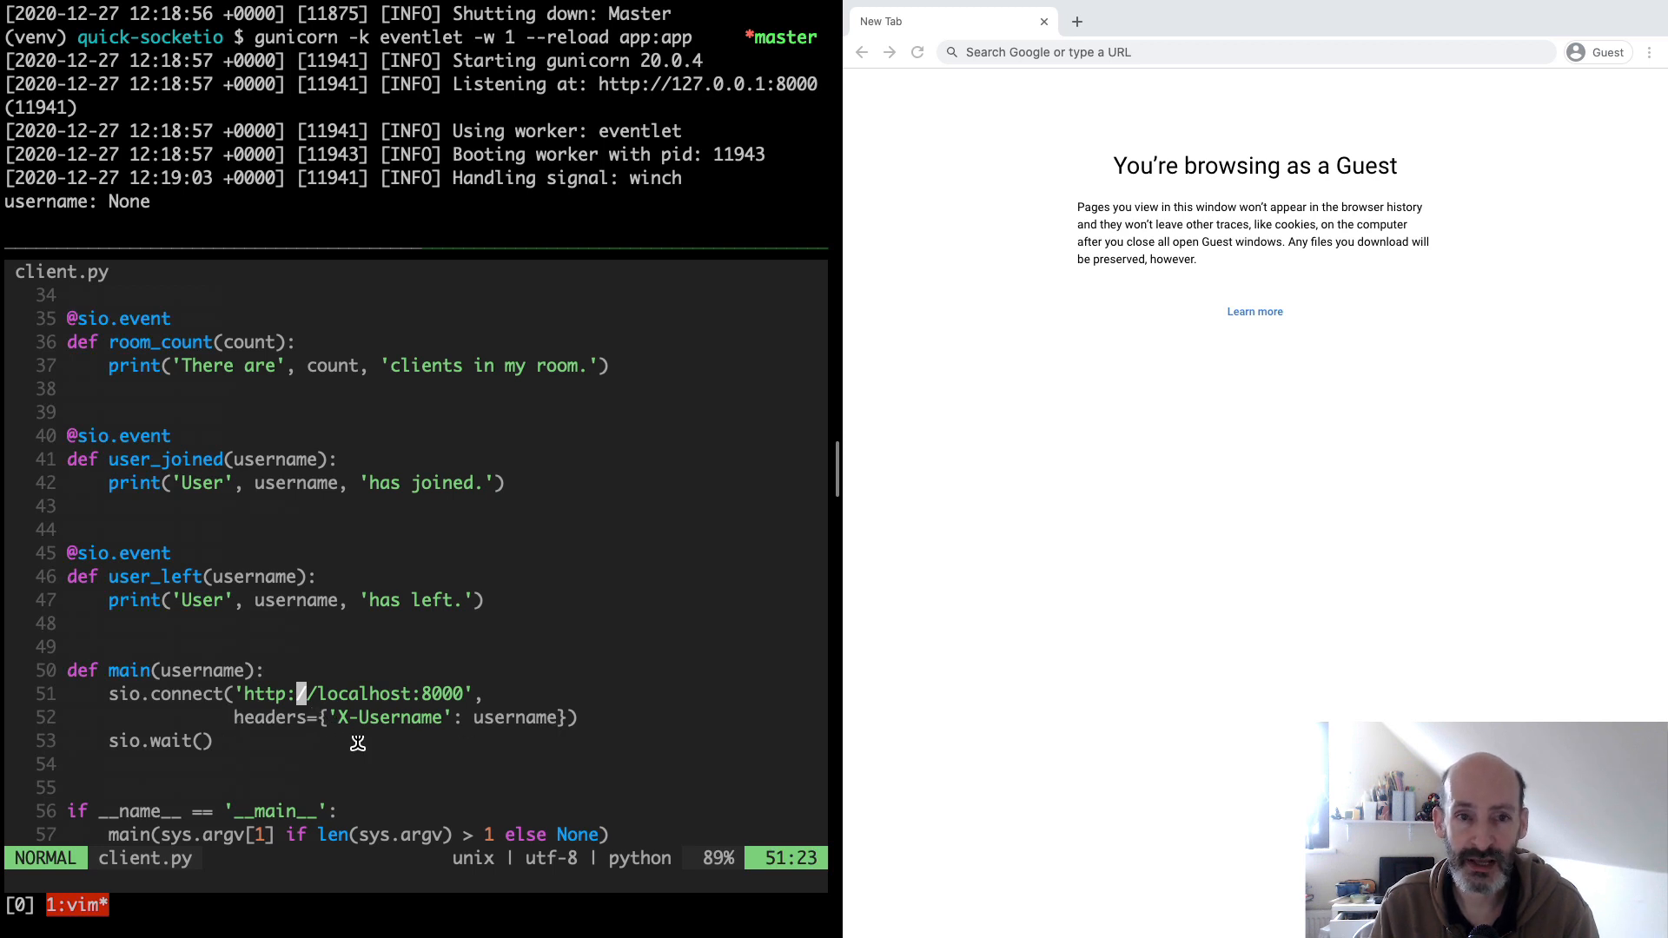
pyautogui.moveTo(316, 717)
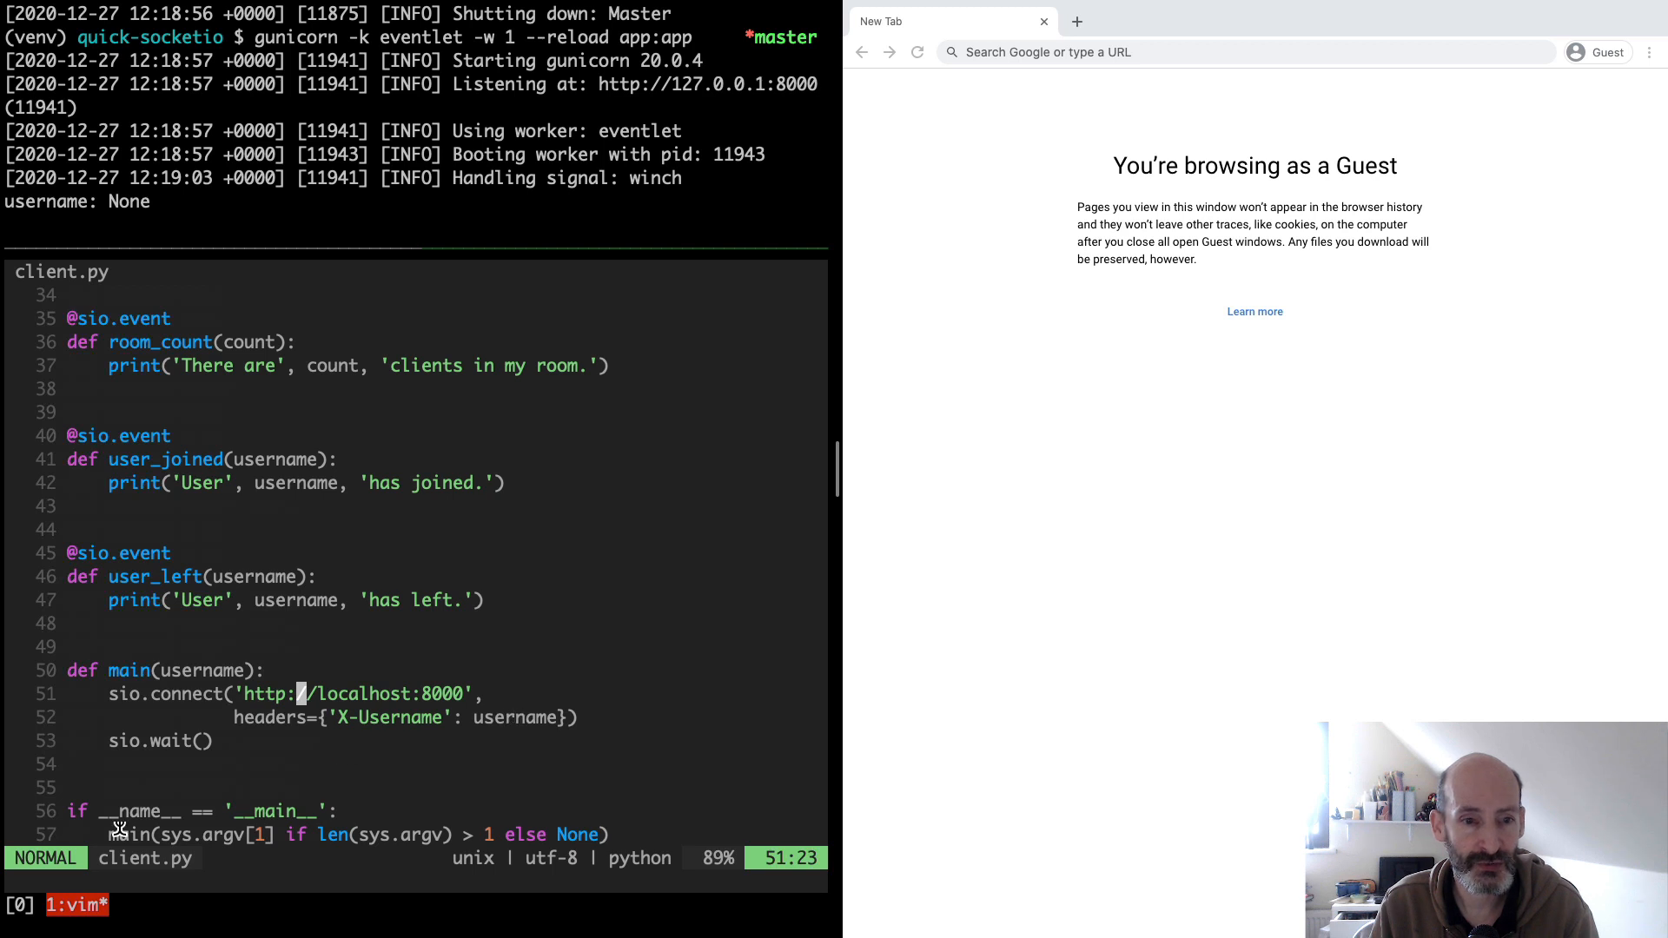
pyautogui.moveTo(201, 671)
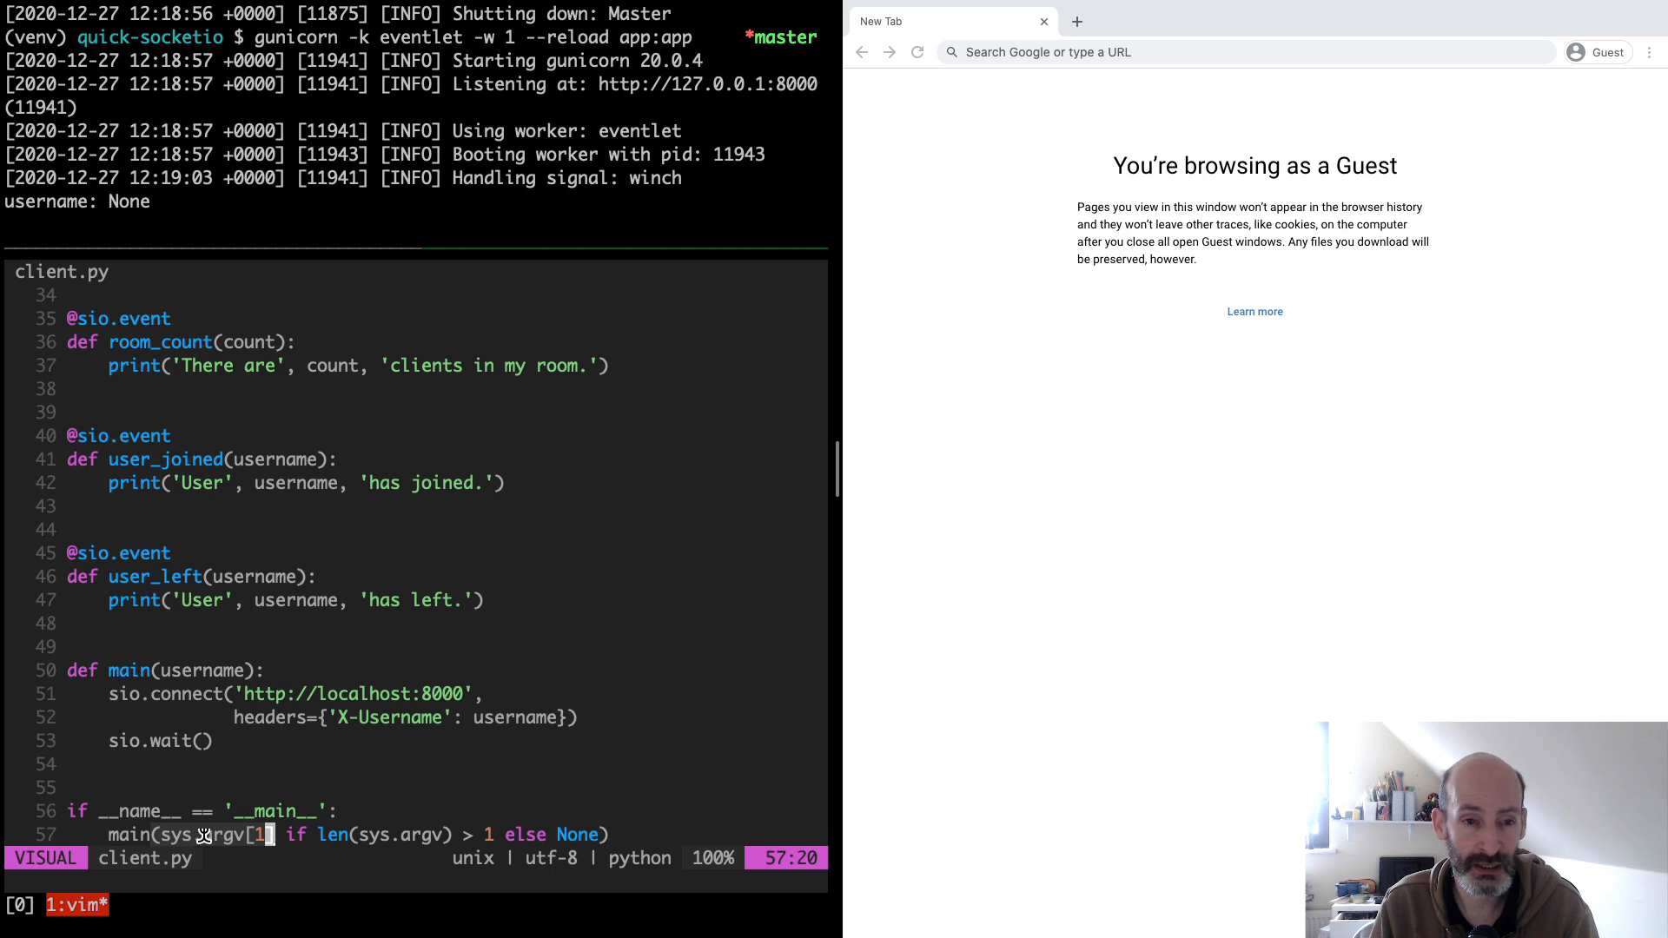
pyautogui.press('Escape')
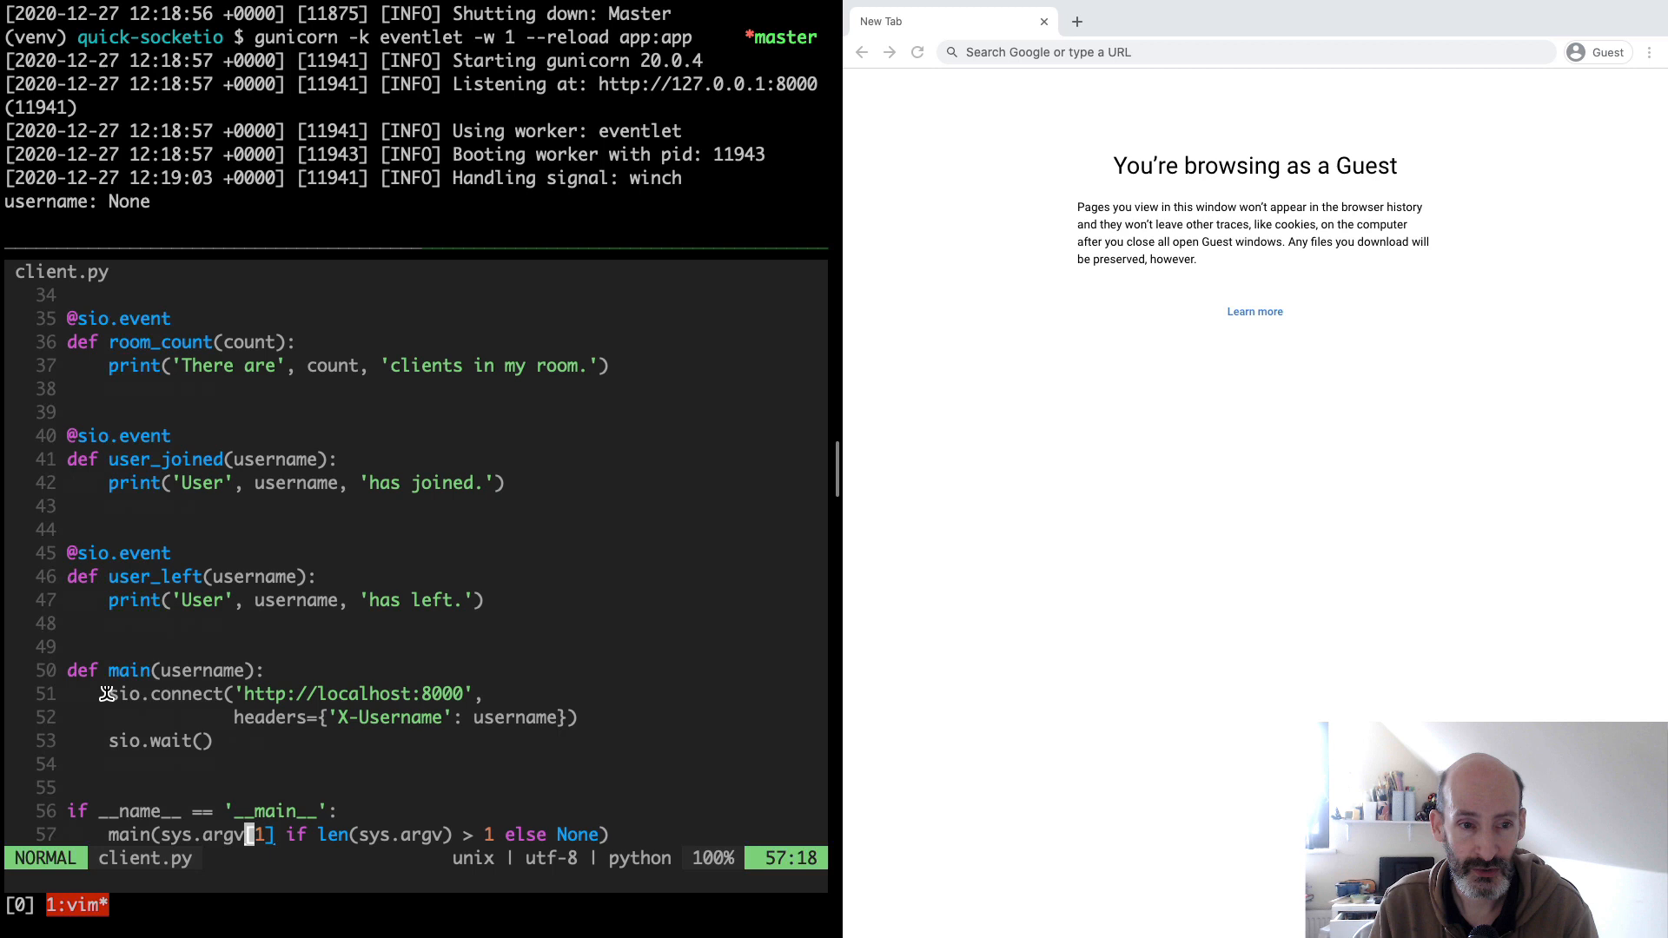
pyautogui.moveTo(91, 741)
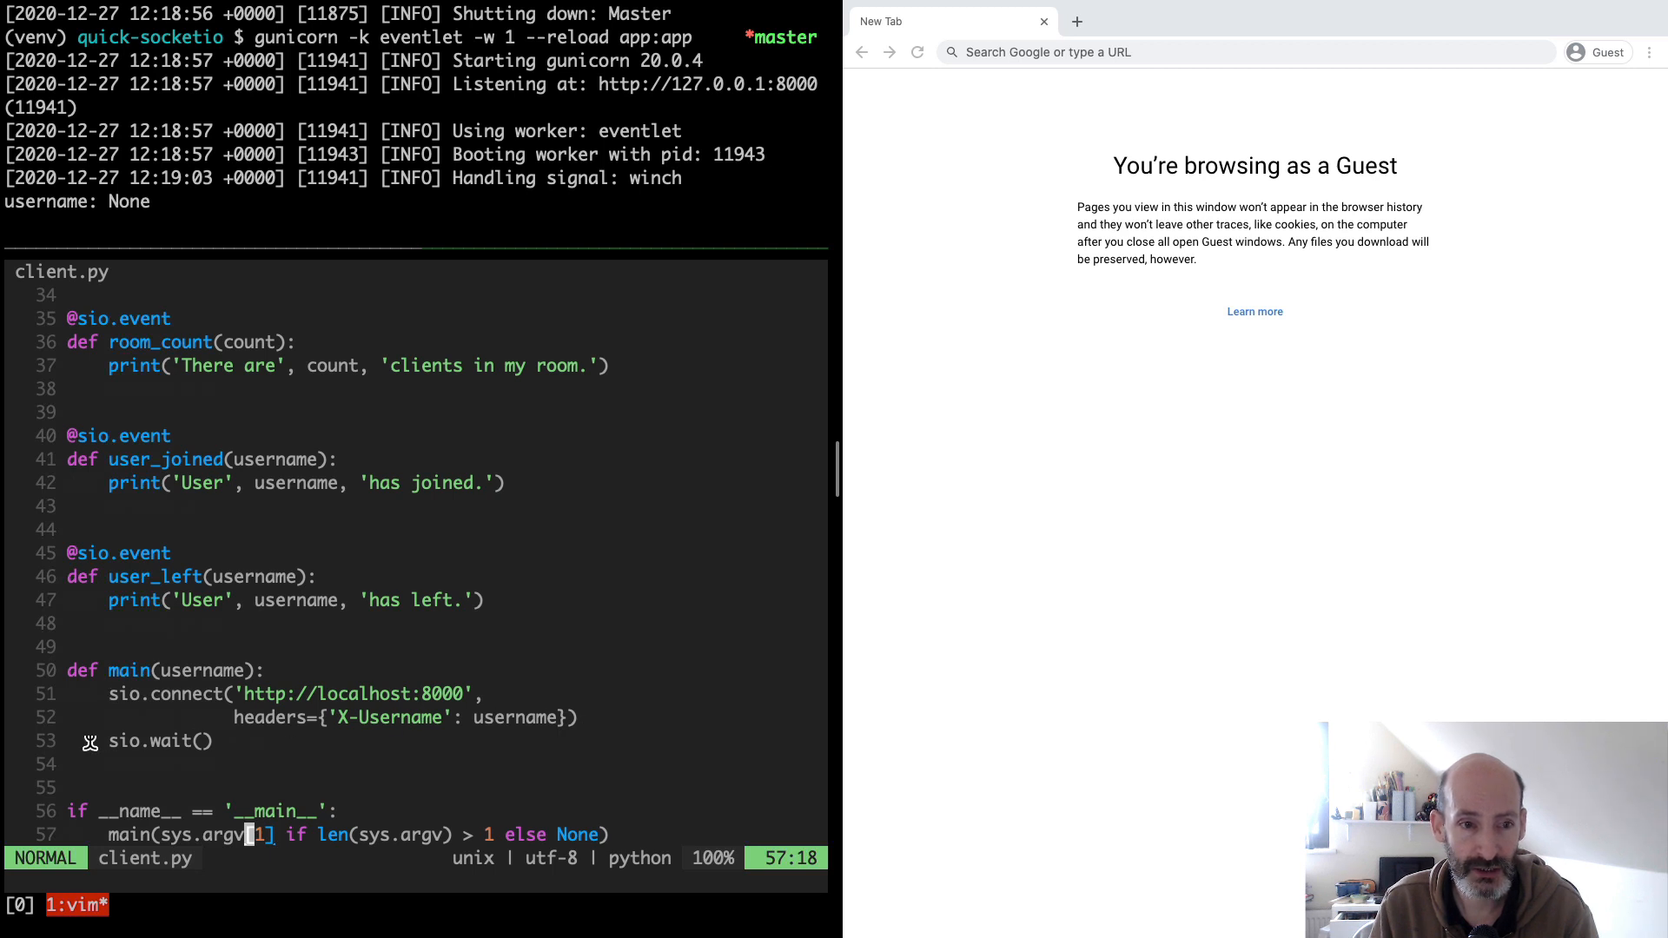
pyautogui.press('v')
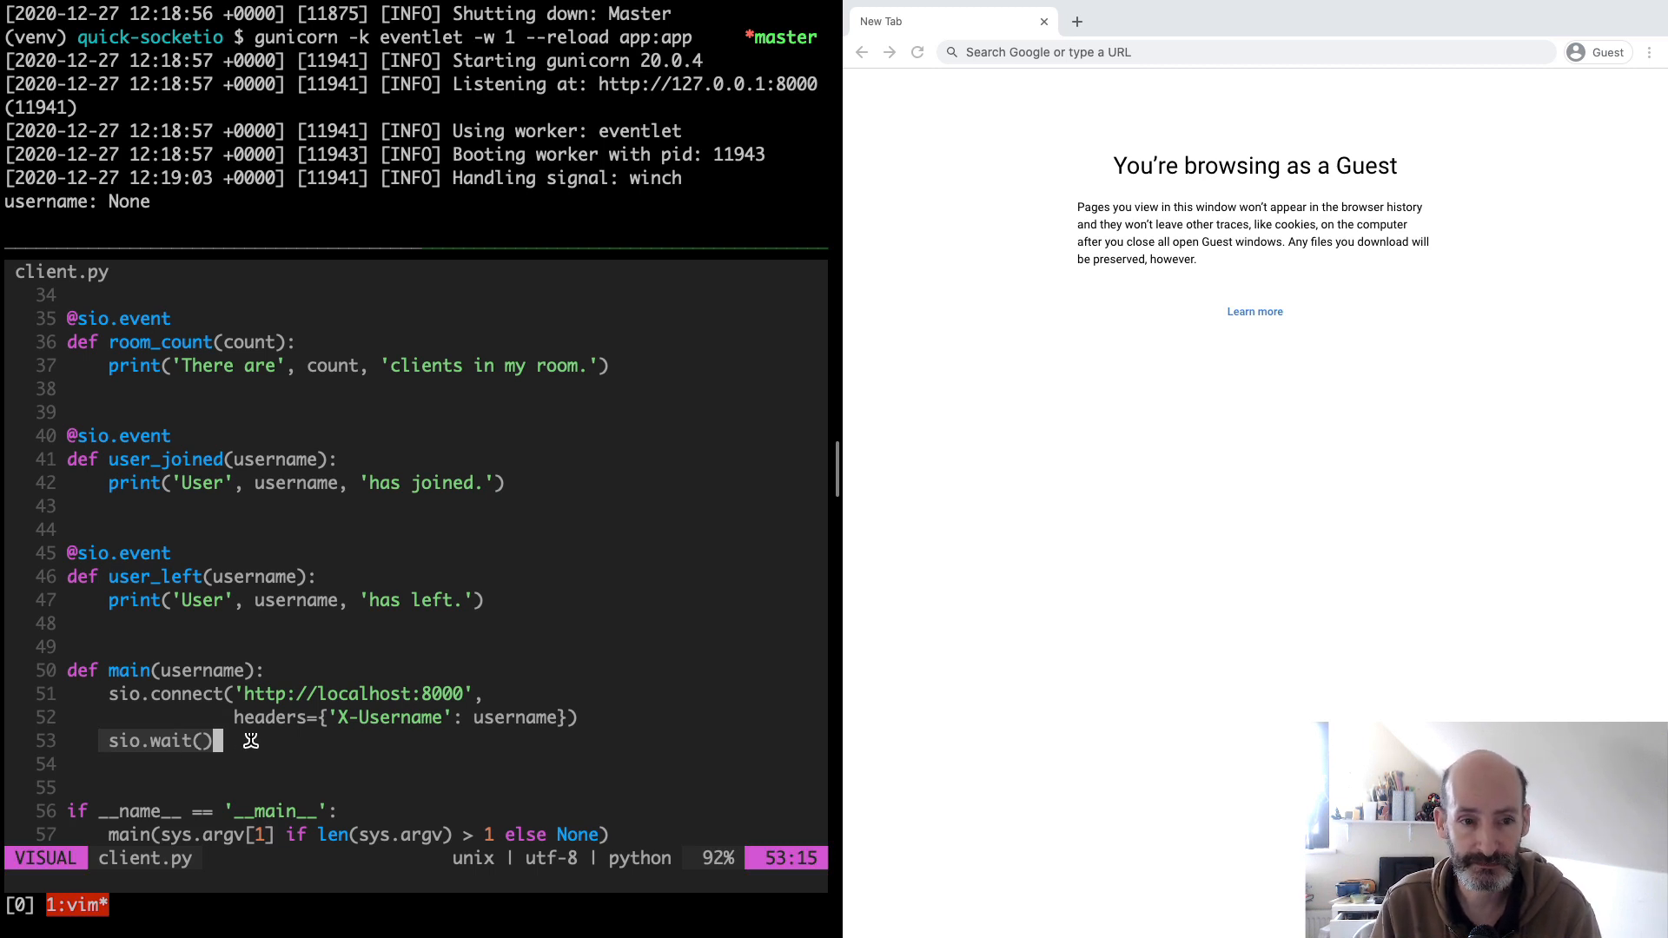
pyautogui.press('Escape')
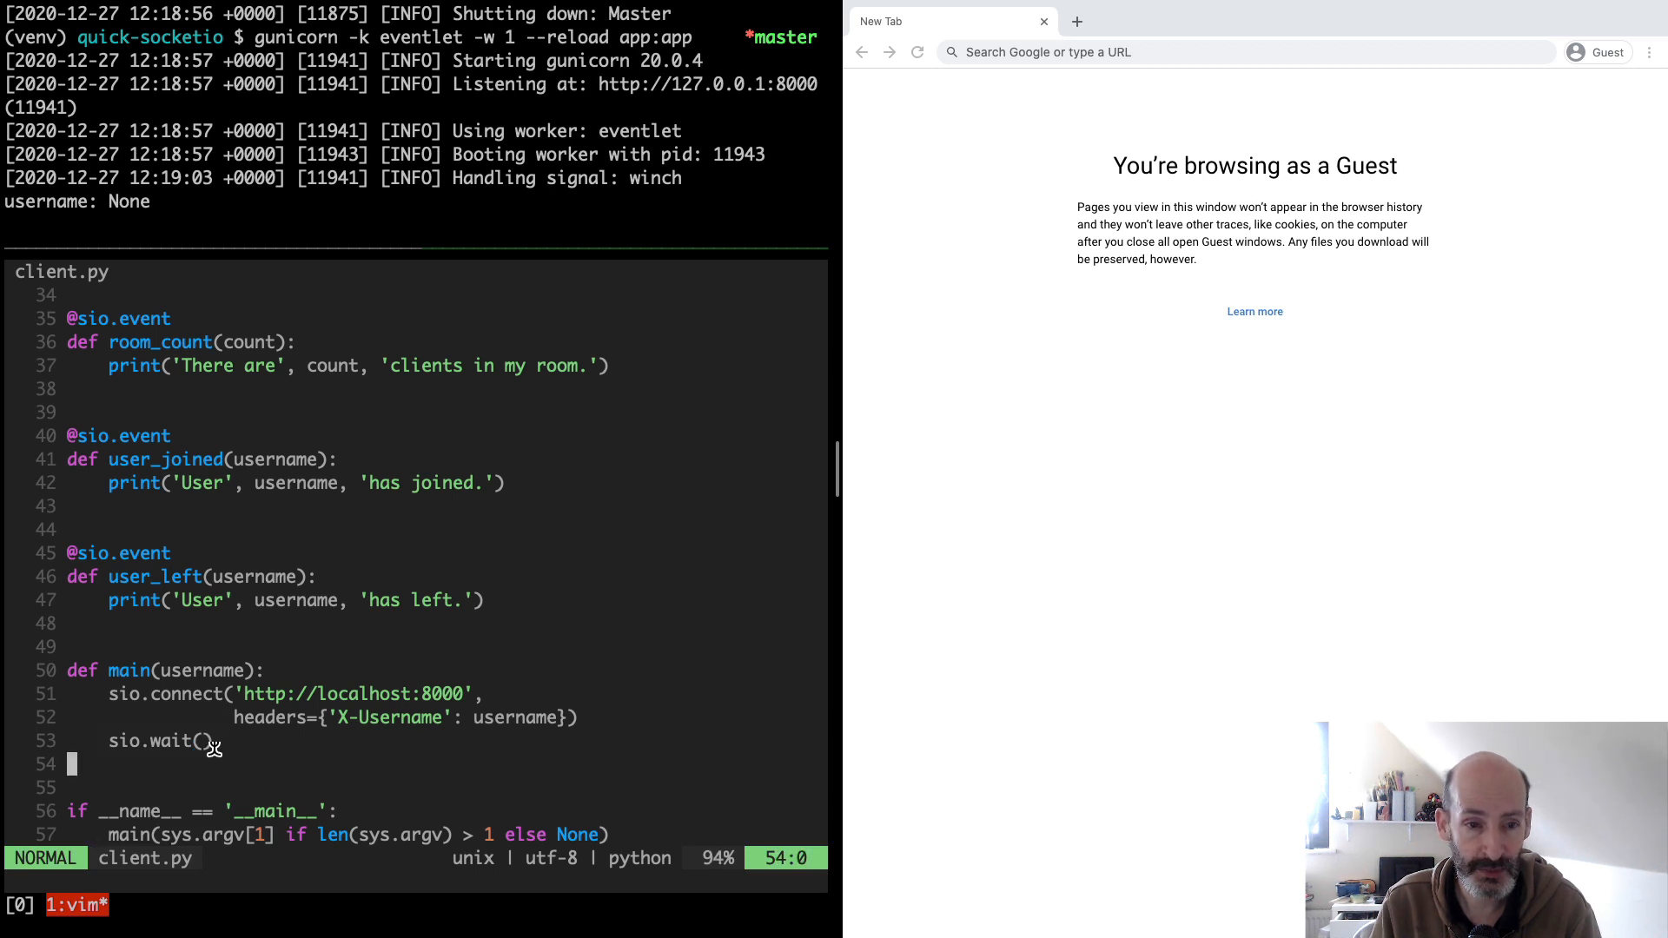
# Step: Review async_client.py's async handlers and main() in vim, then quit to the zsh prompt
pyautogui.write(':e a')
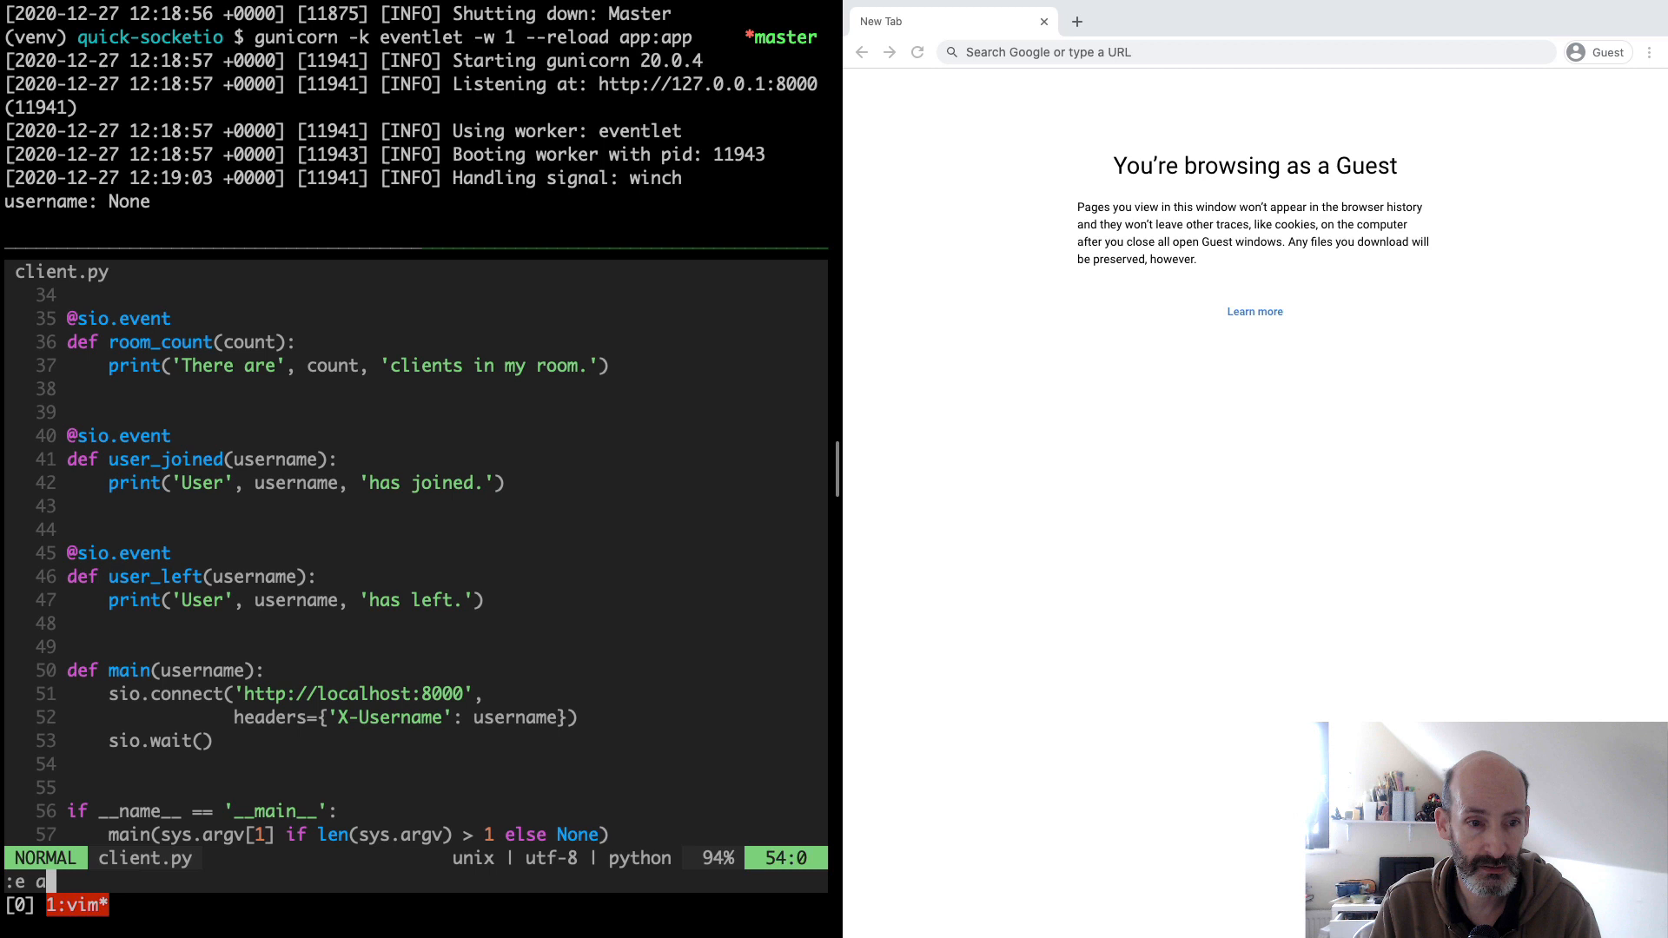
pyautogui.write('sync_client.py')
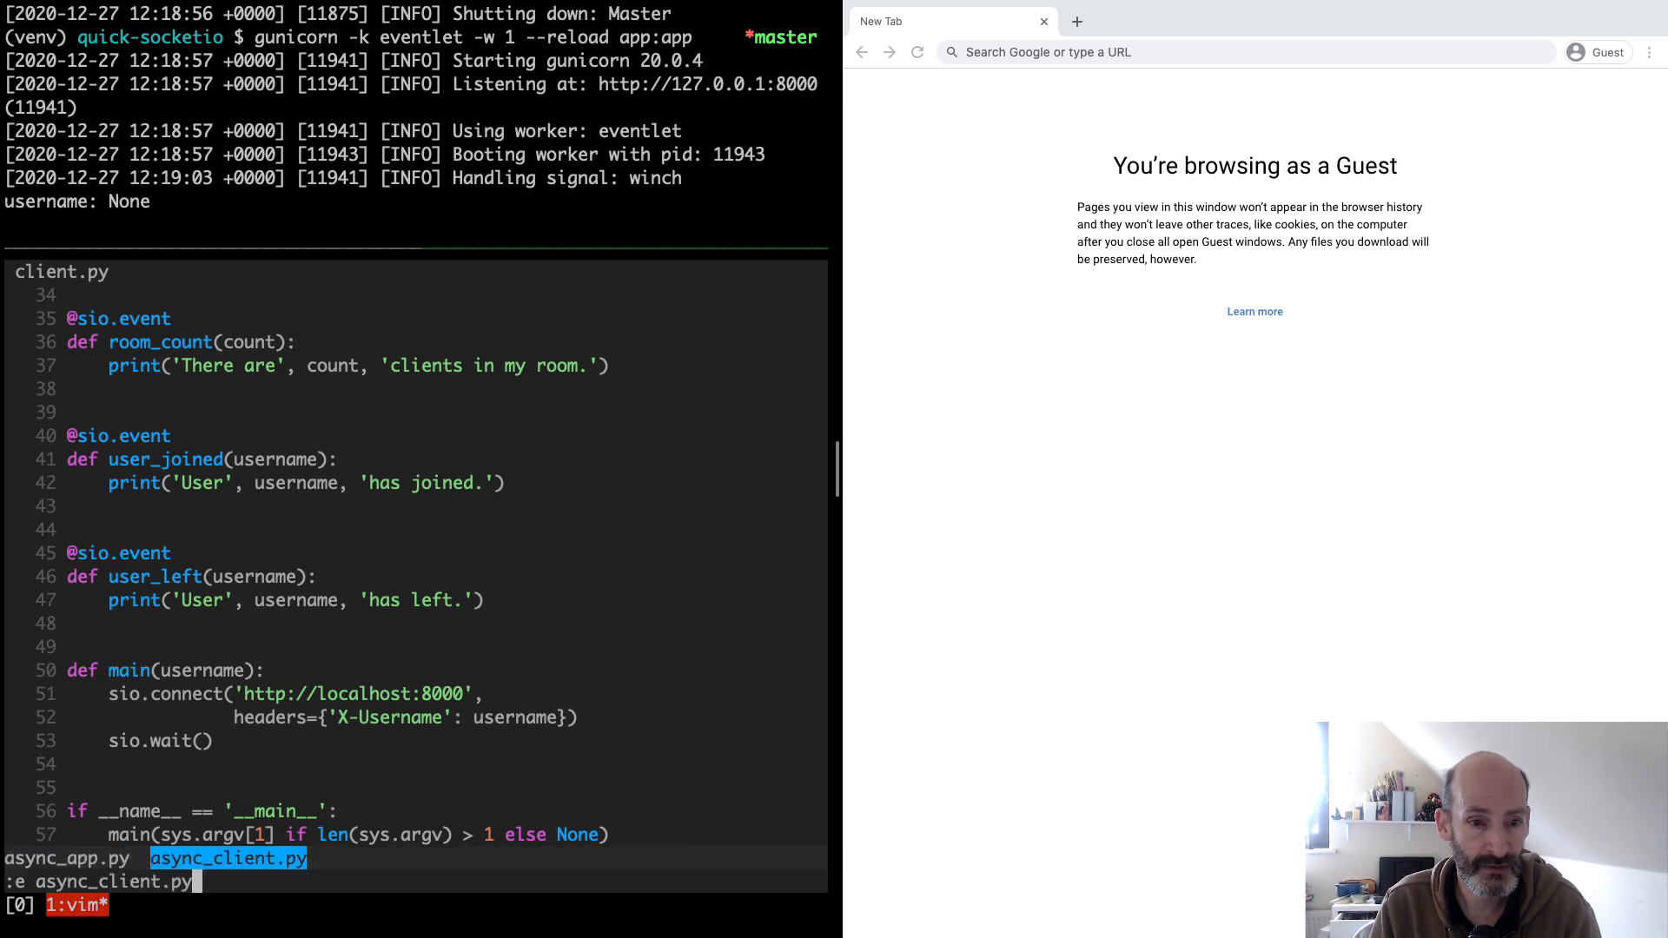
pyautogui.press('Enter')
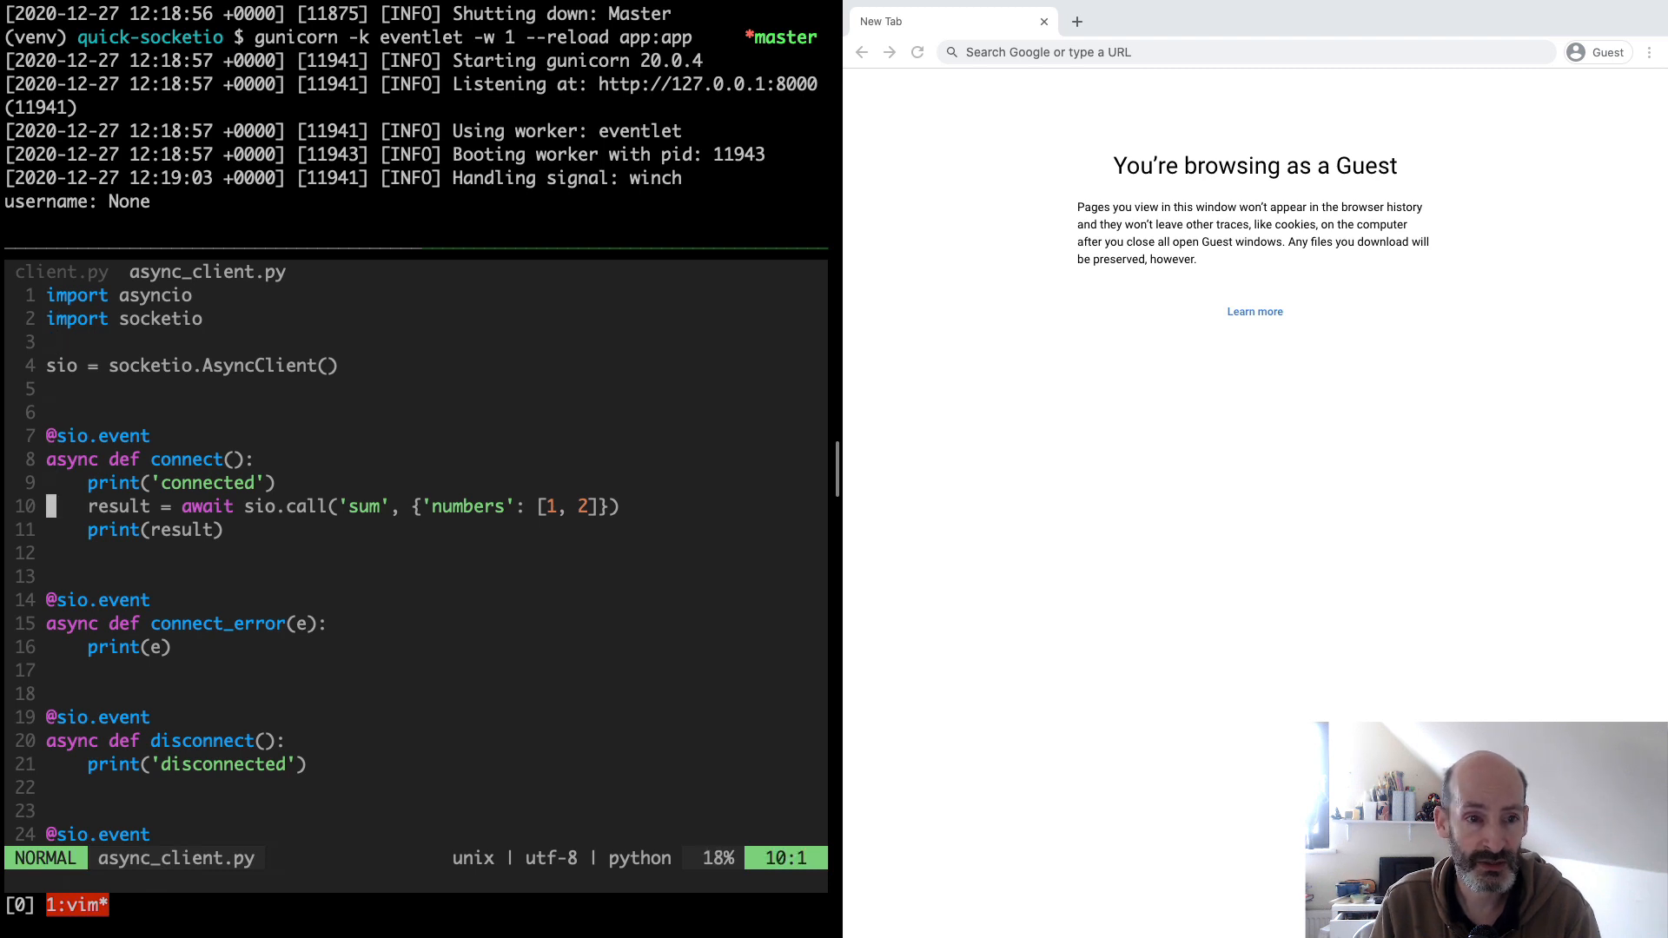
pyautogui.moveTo(205, 521)
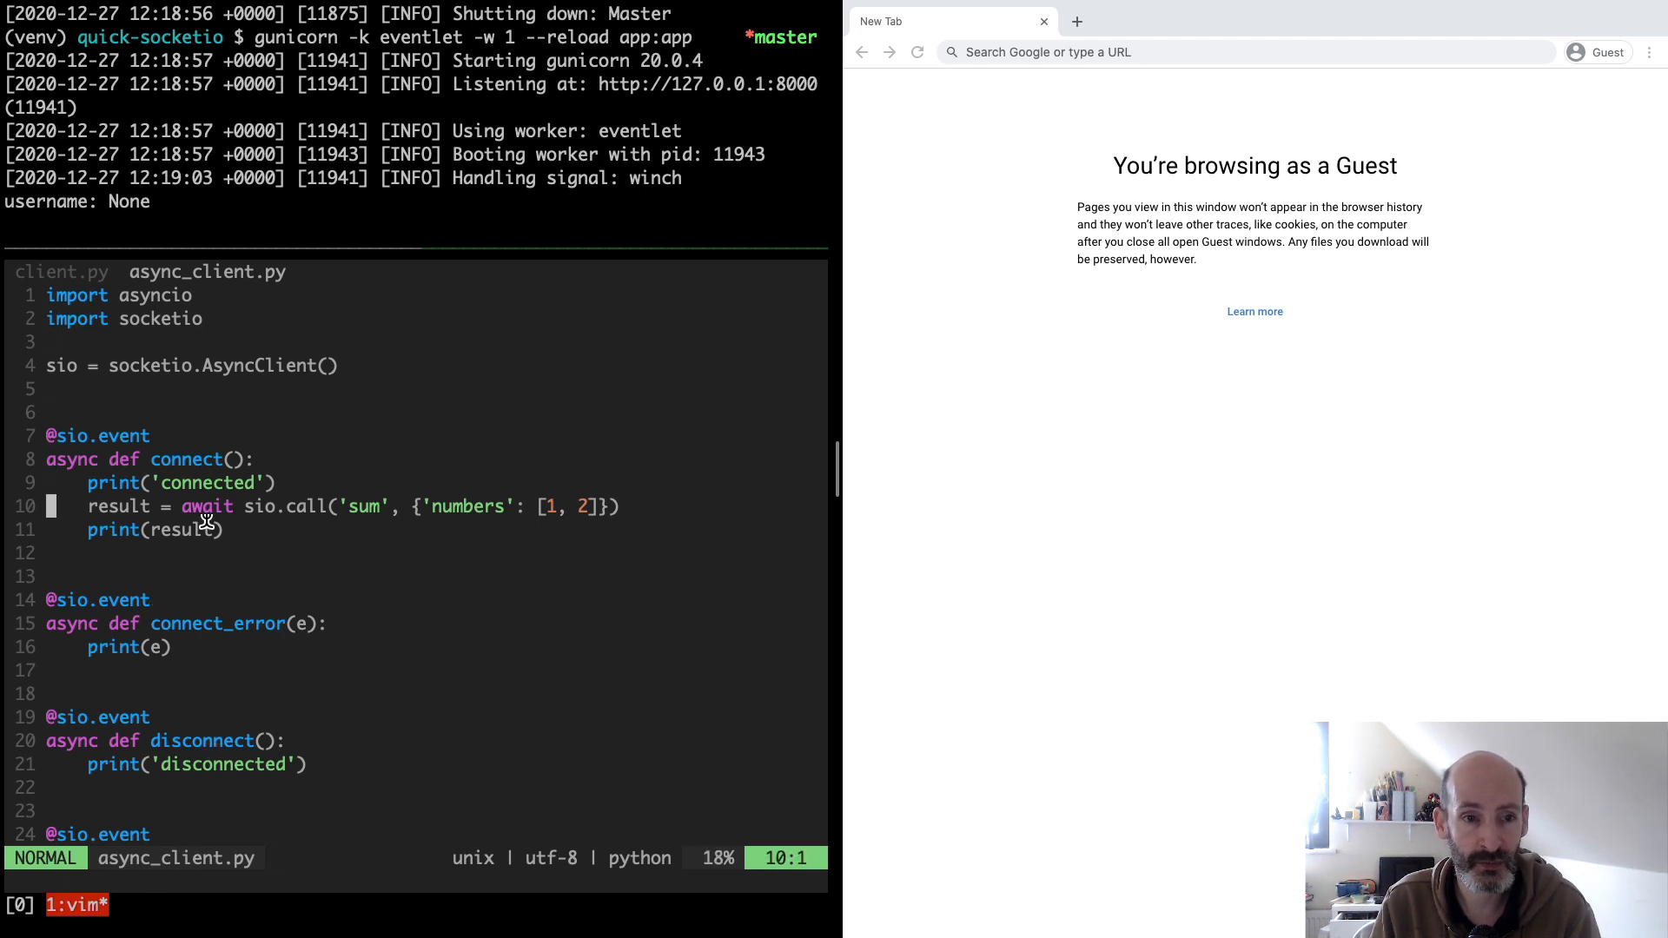
pyautogui.moveTo(292, 505)
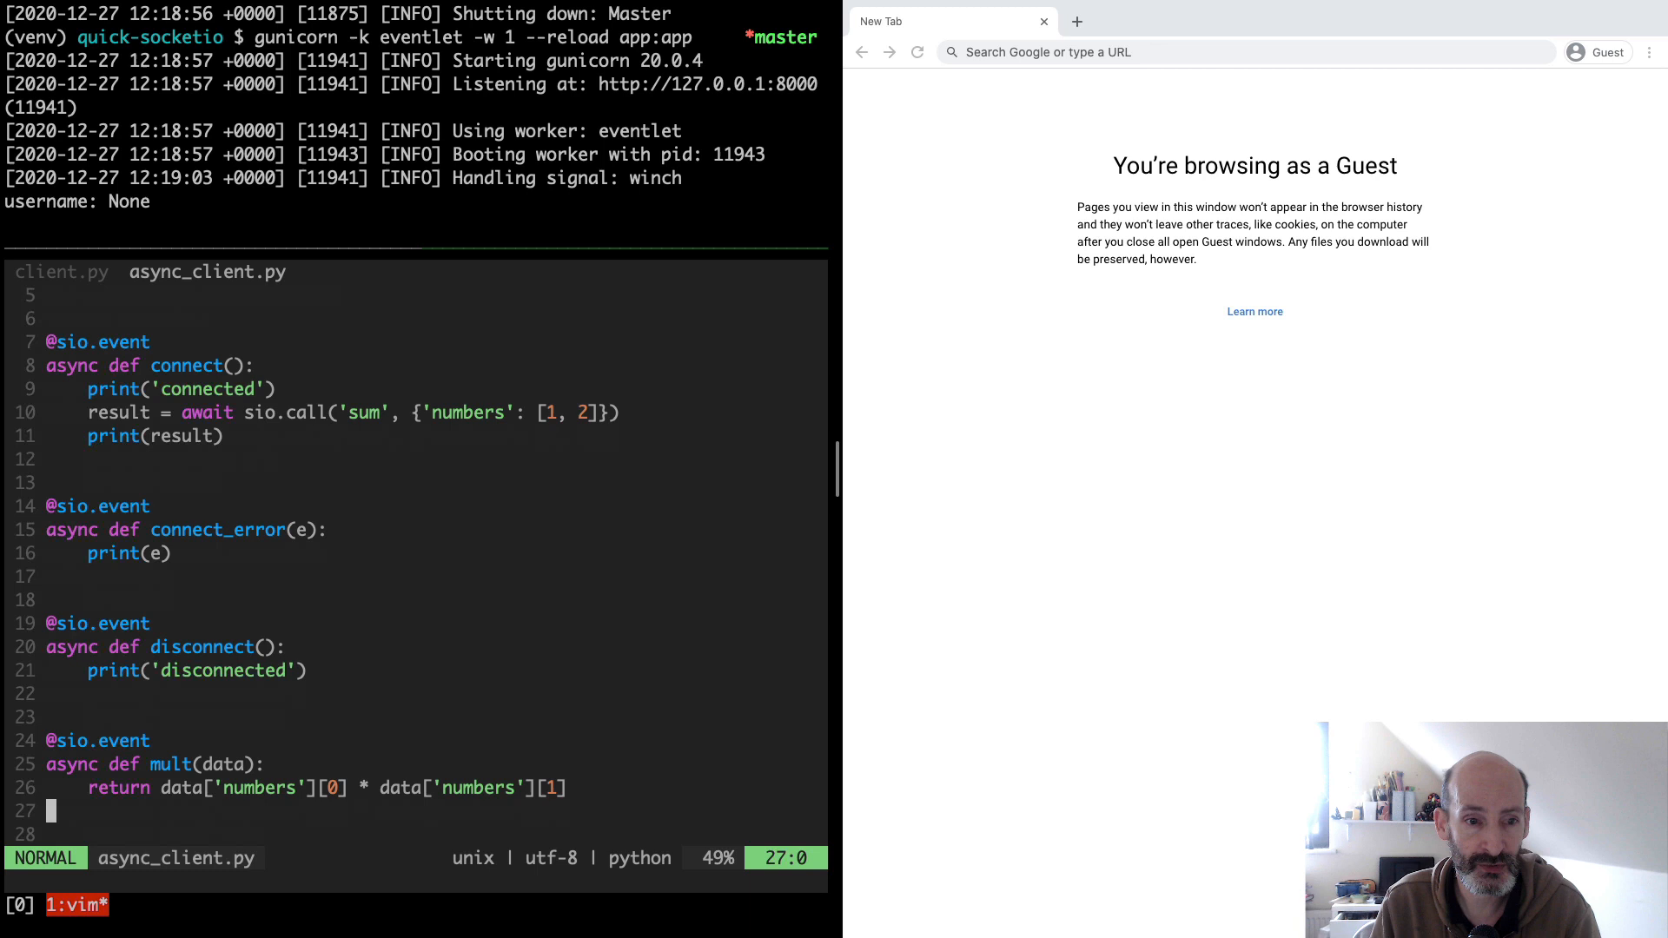
pyautogui.scroll(-3)
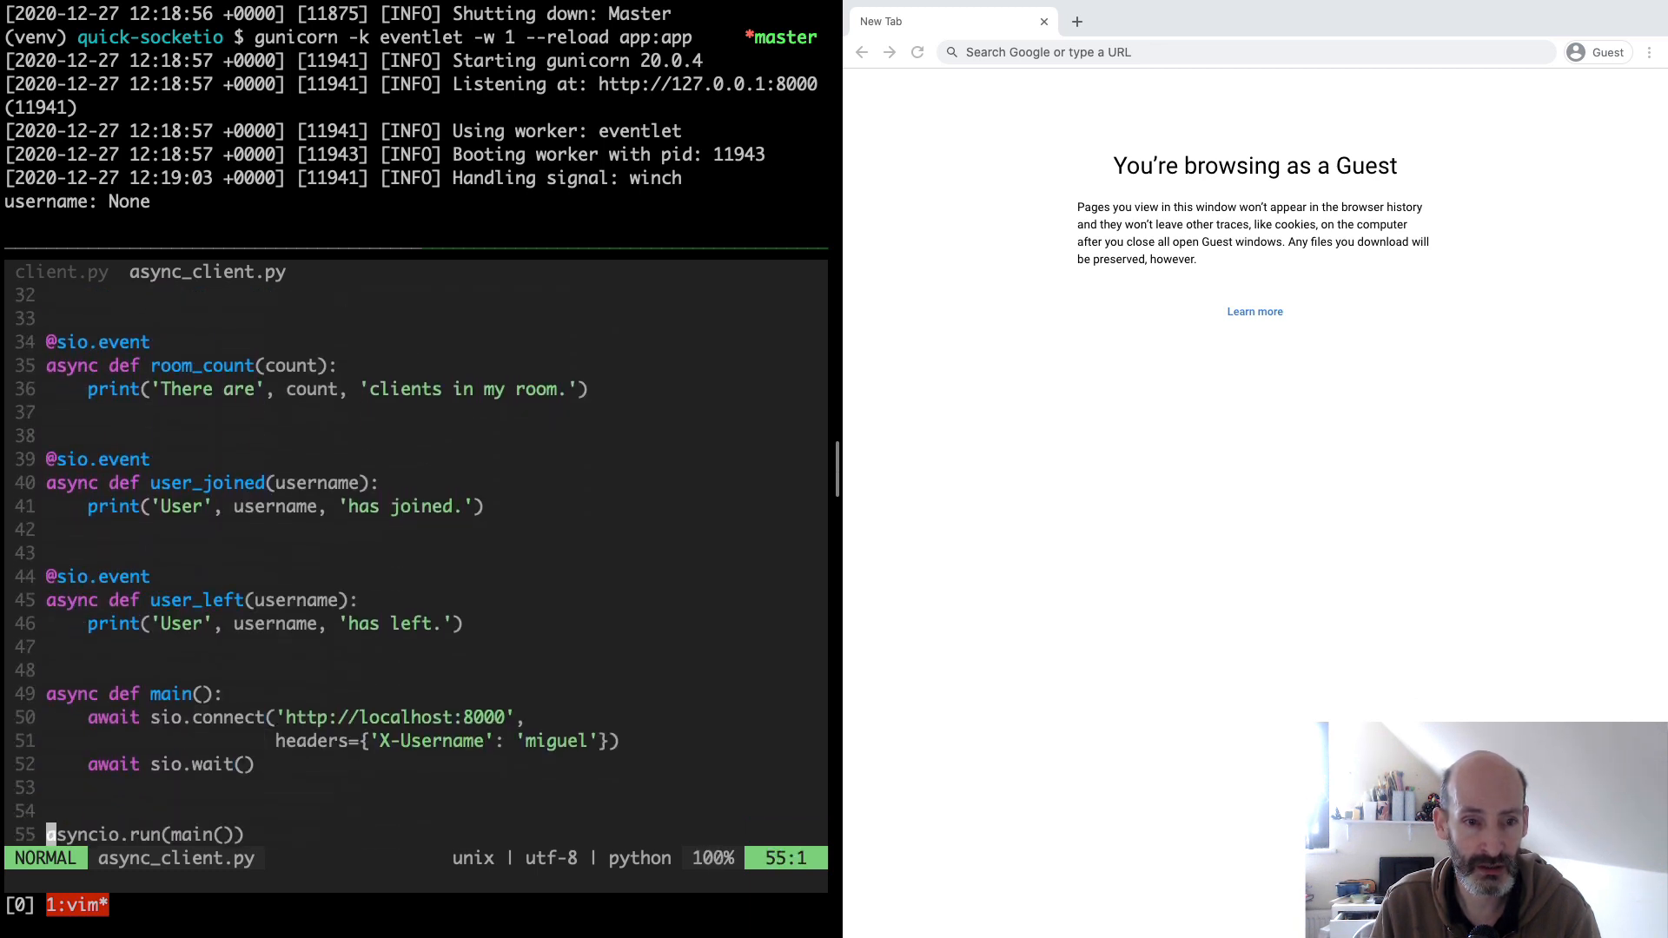
pyautogui.moveTo(221, 765)
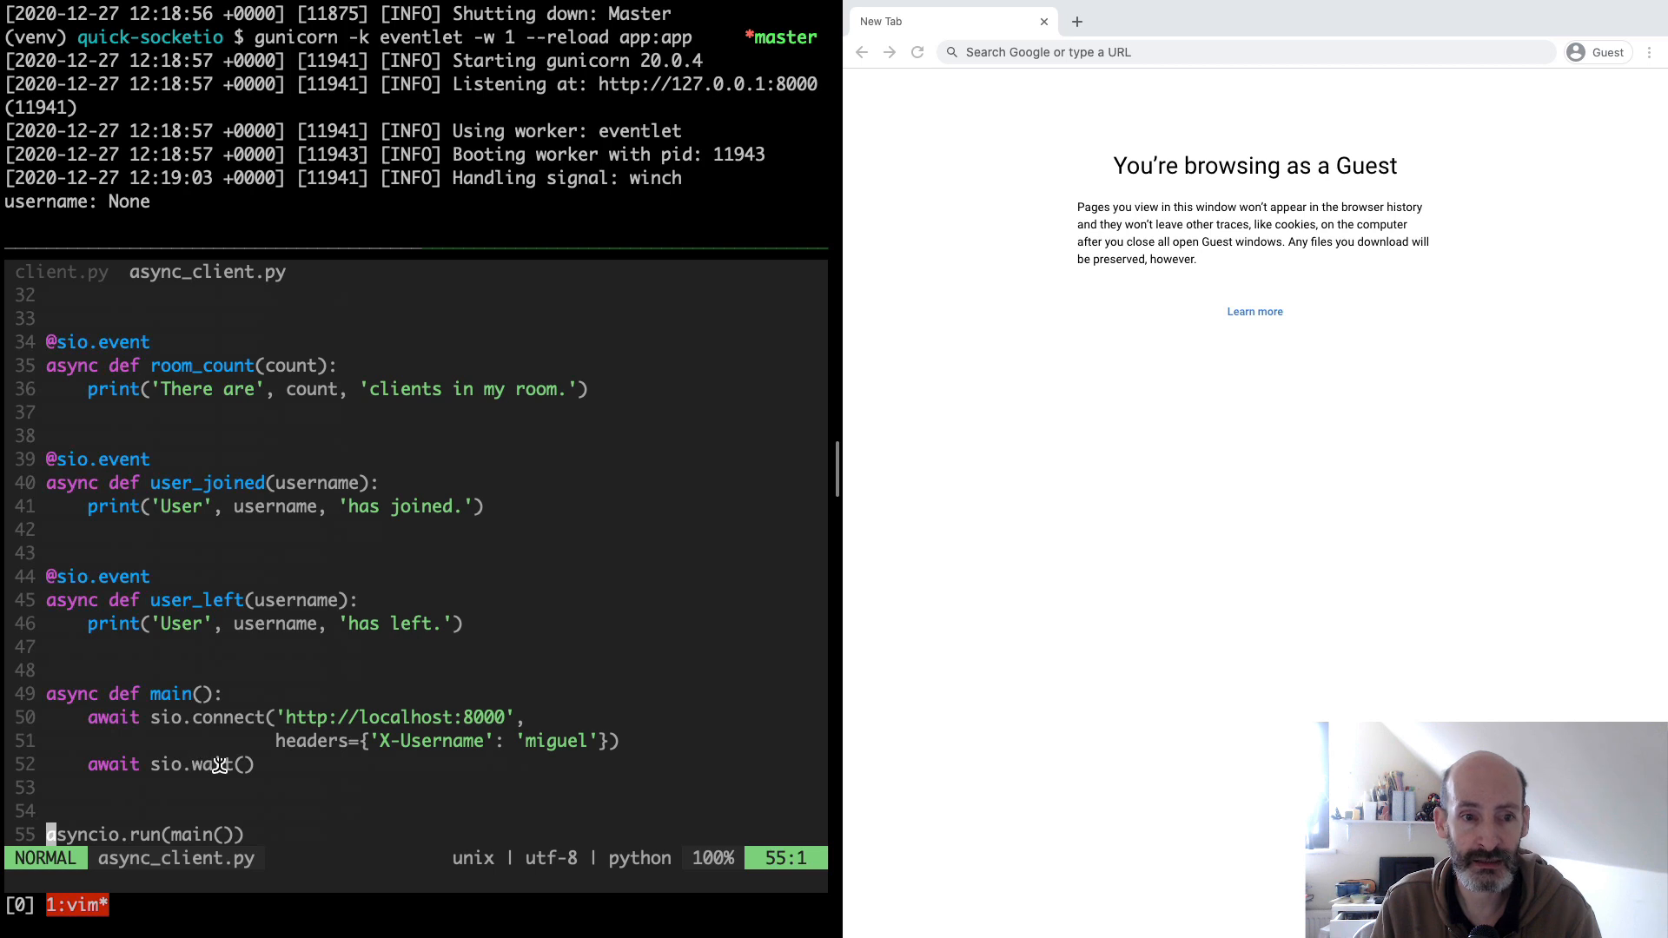
pyautogui.moveTo(197, 800)
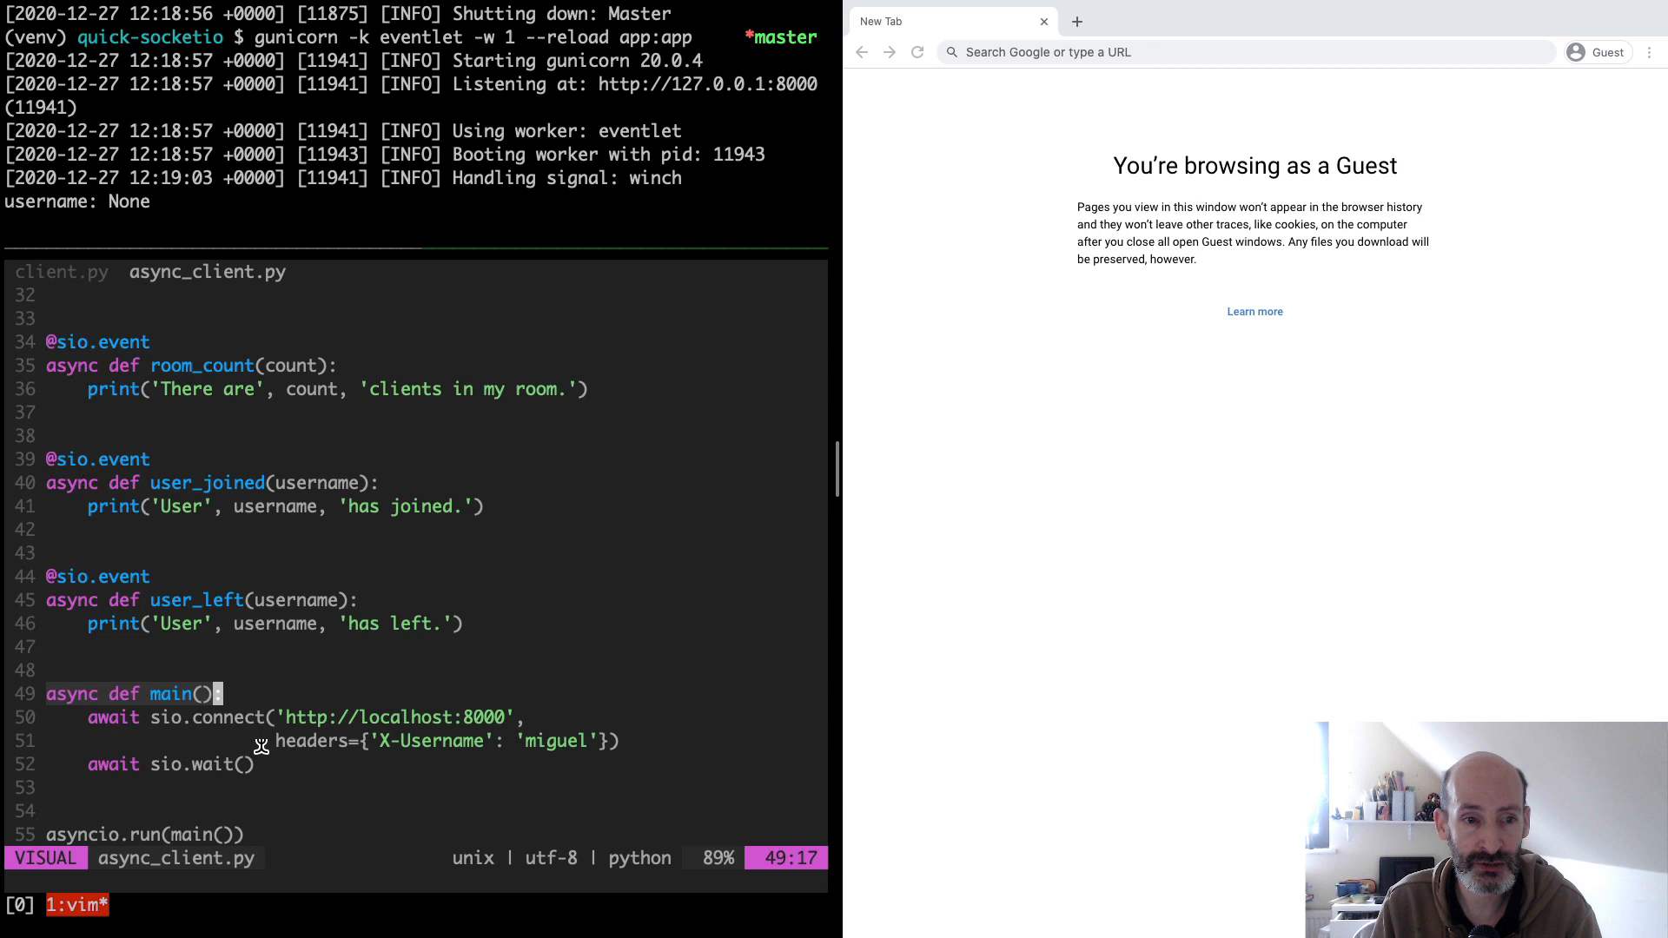
pyautogui.press('Escape')
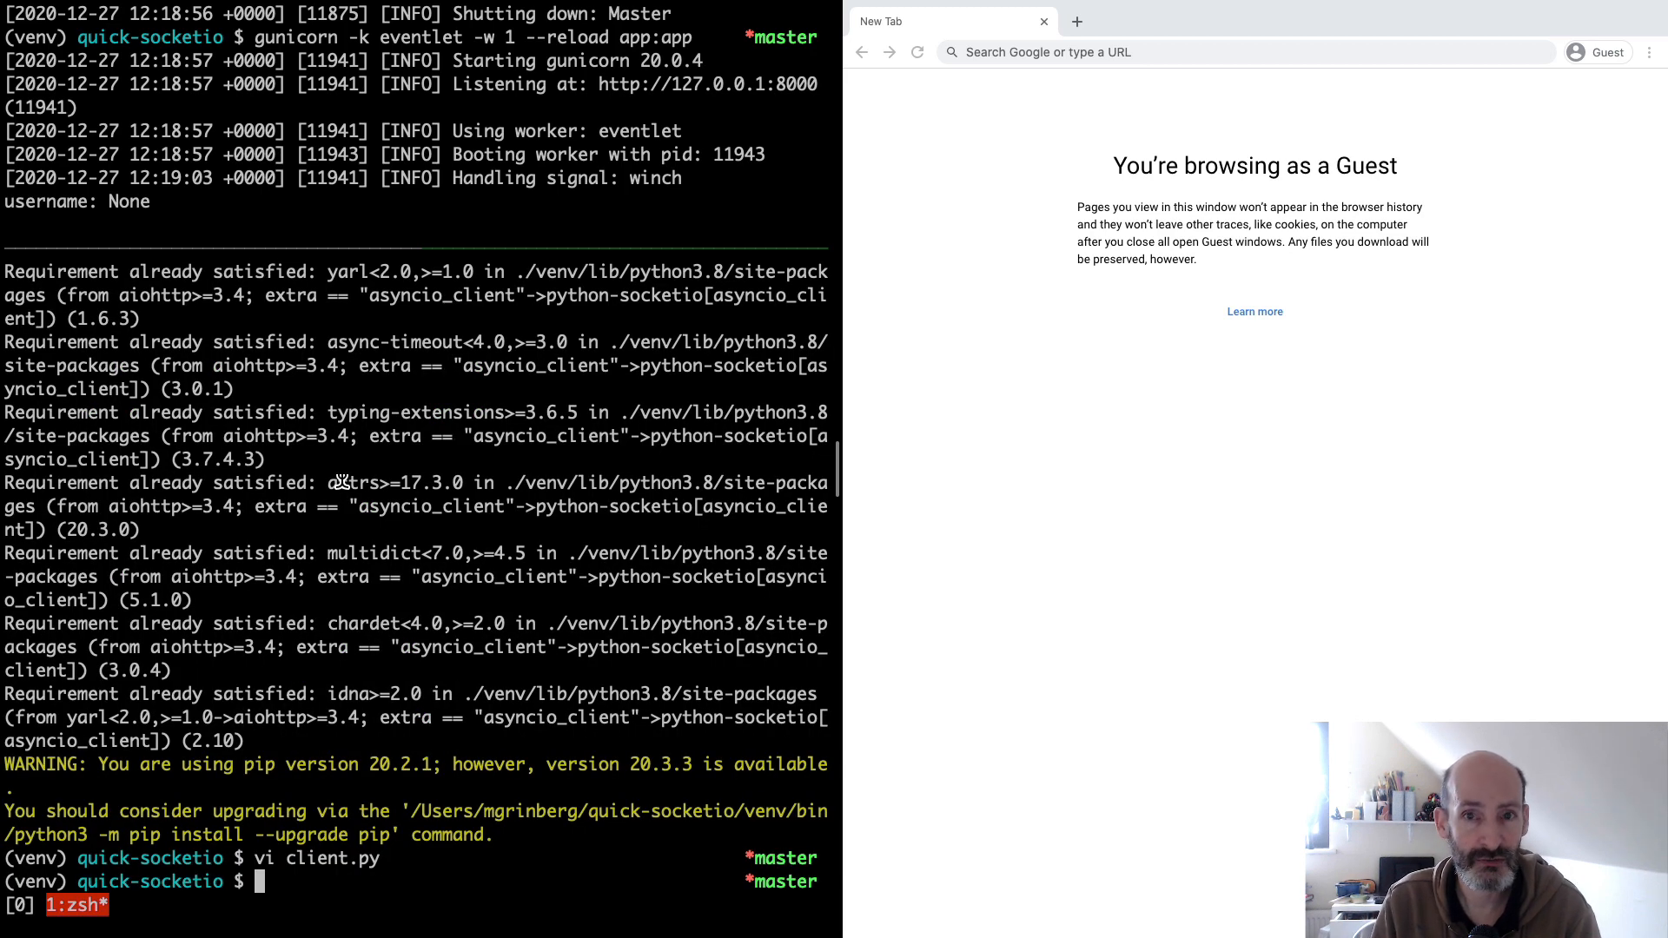
# Step: Run python client.py without a username, see it rejected, and interrupt it with Ctrl+C
pyautogui.write('python')
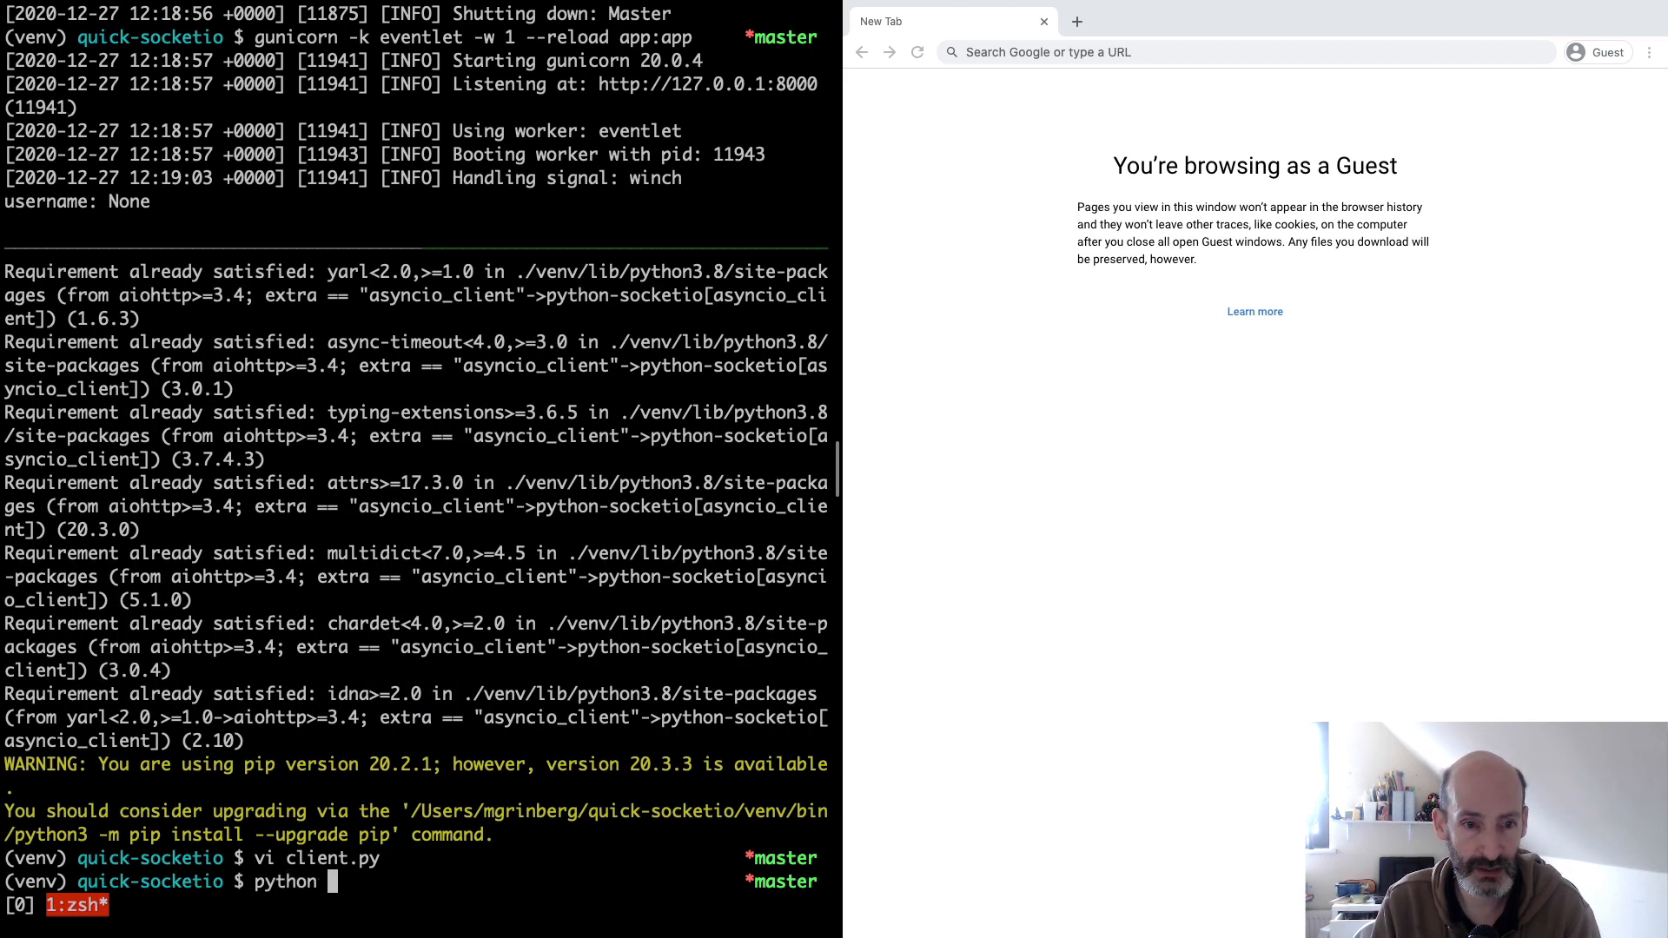
pyautogui.write('client.py')
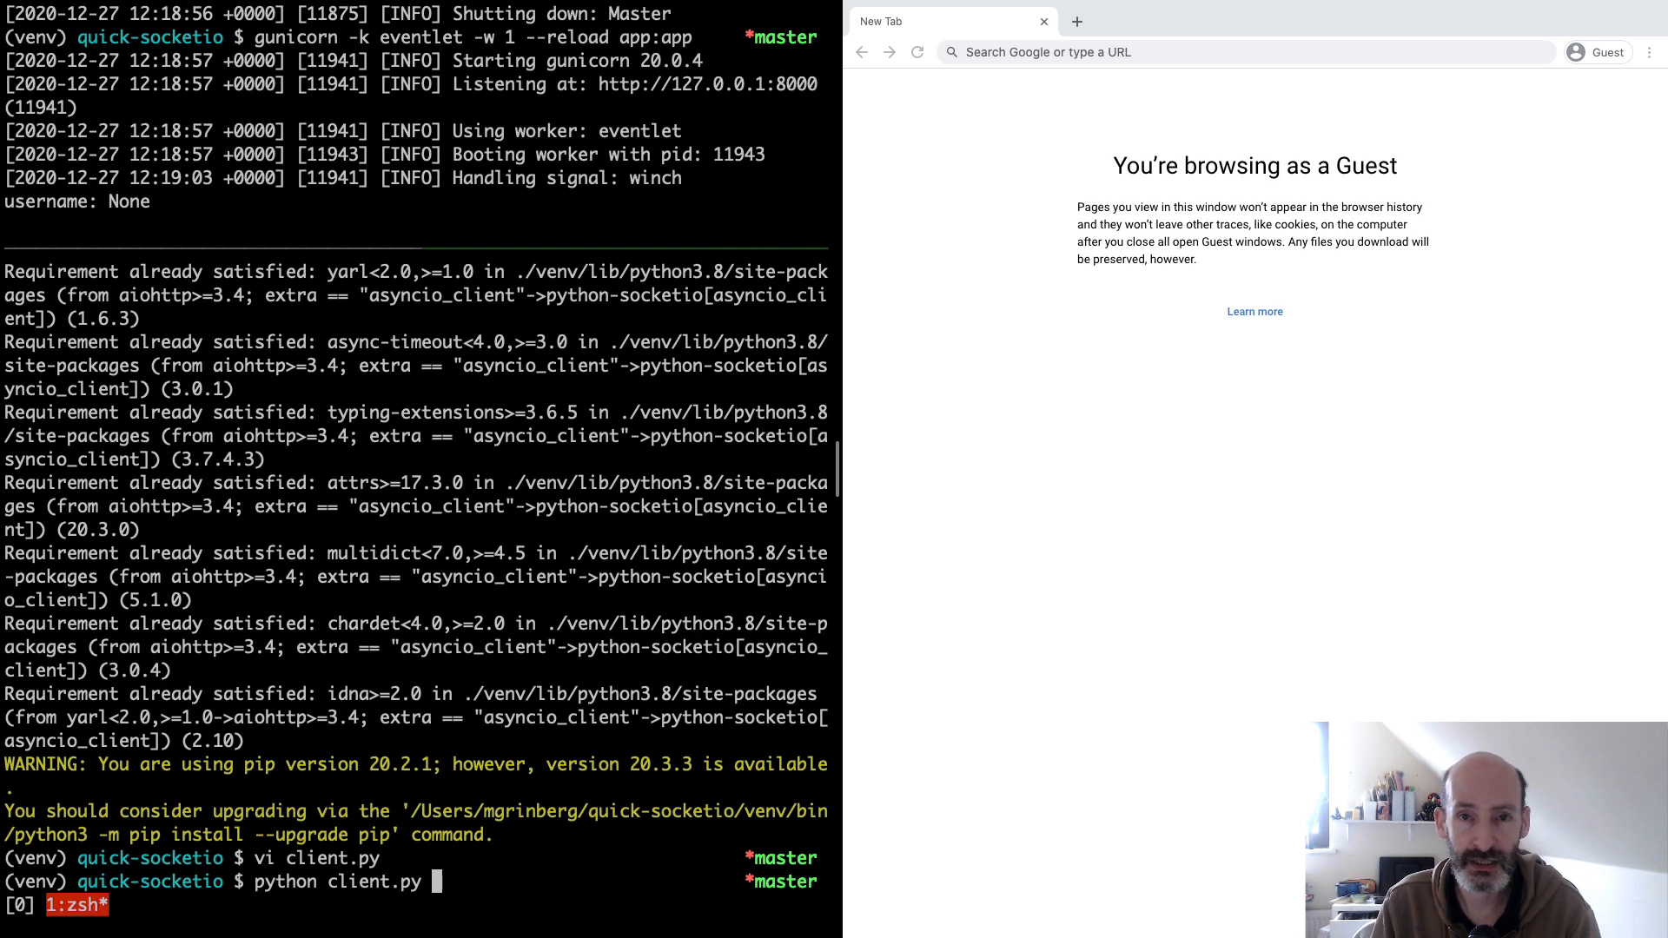
pyautogui.press('Return')
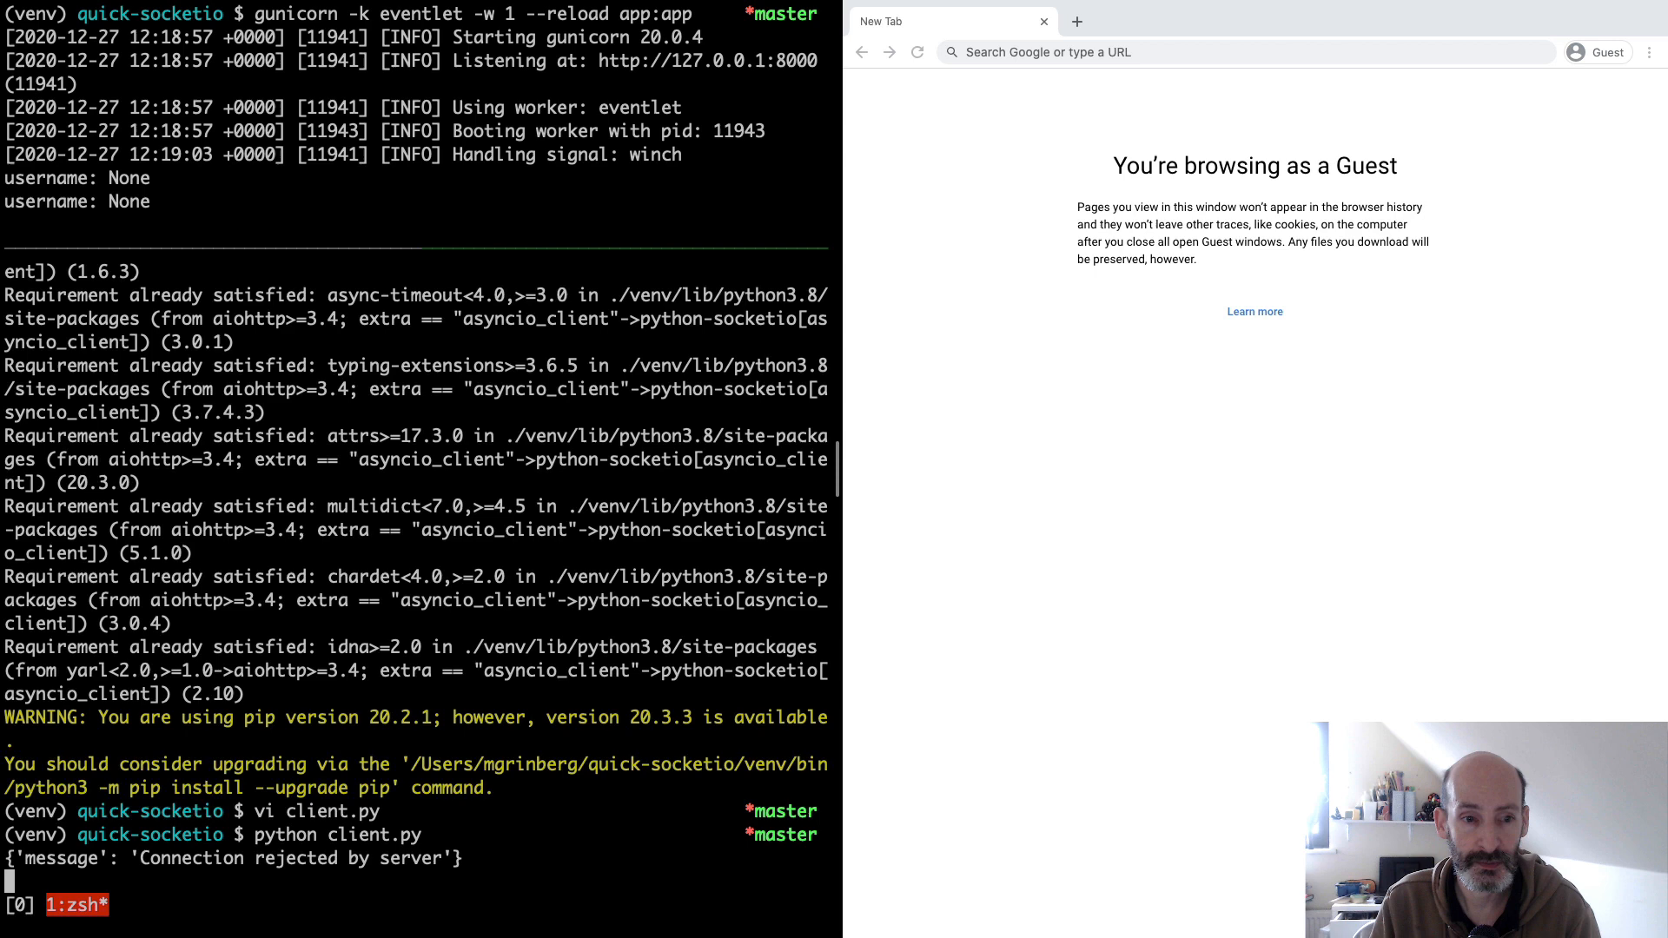
pyautogui.press('ctrl+c')
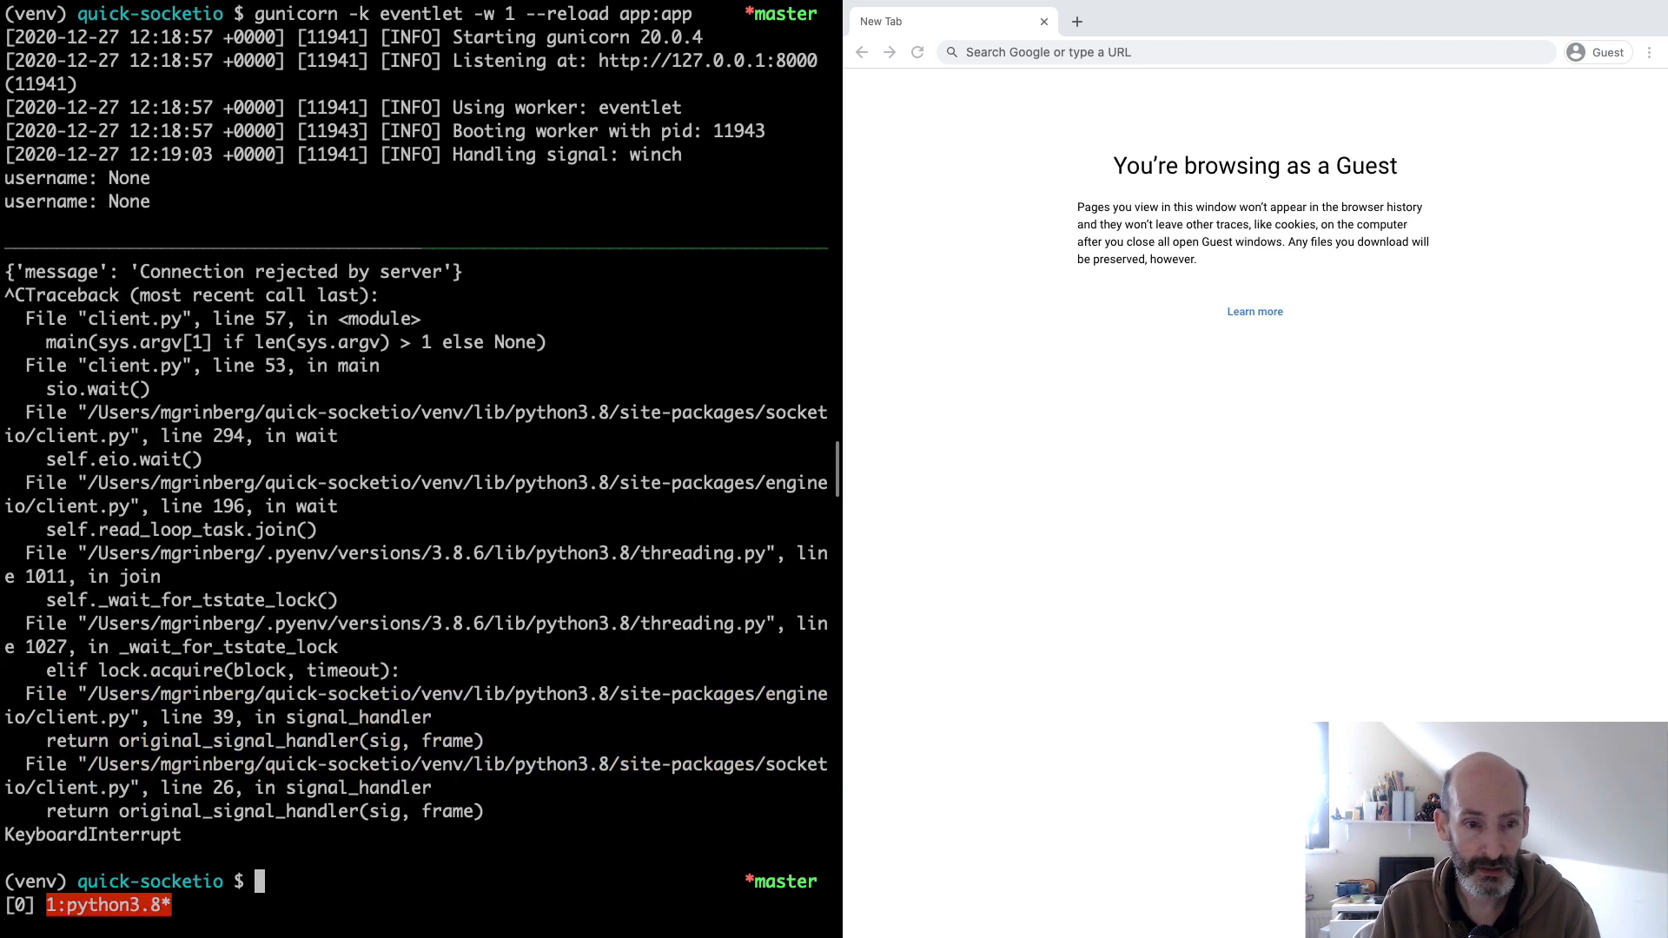
# Step: Rerun python client.py with username 'miguel' so it connects and reports result 3
pyautogui.write('python client.py')
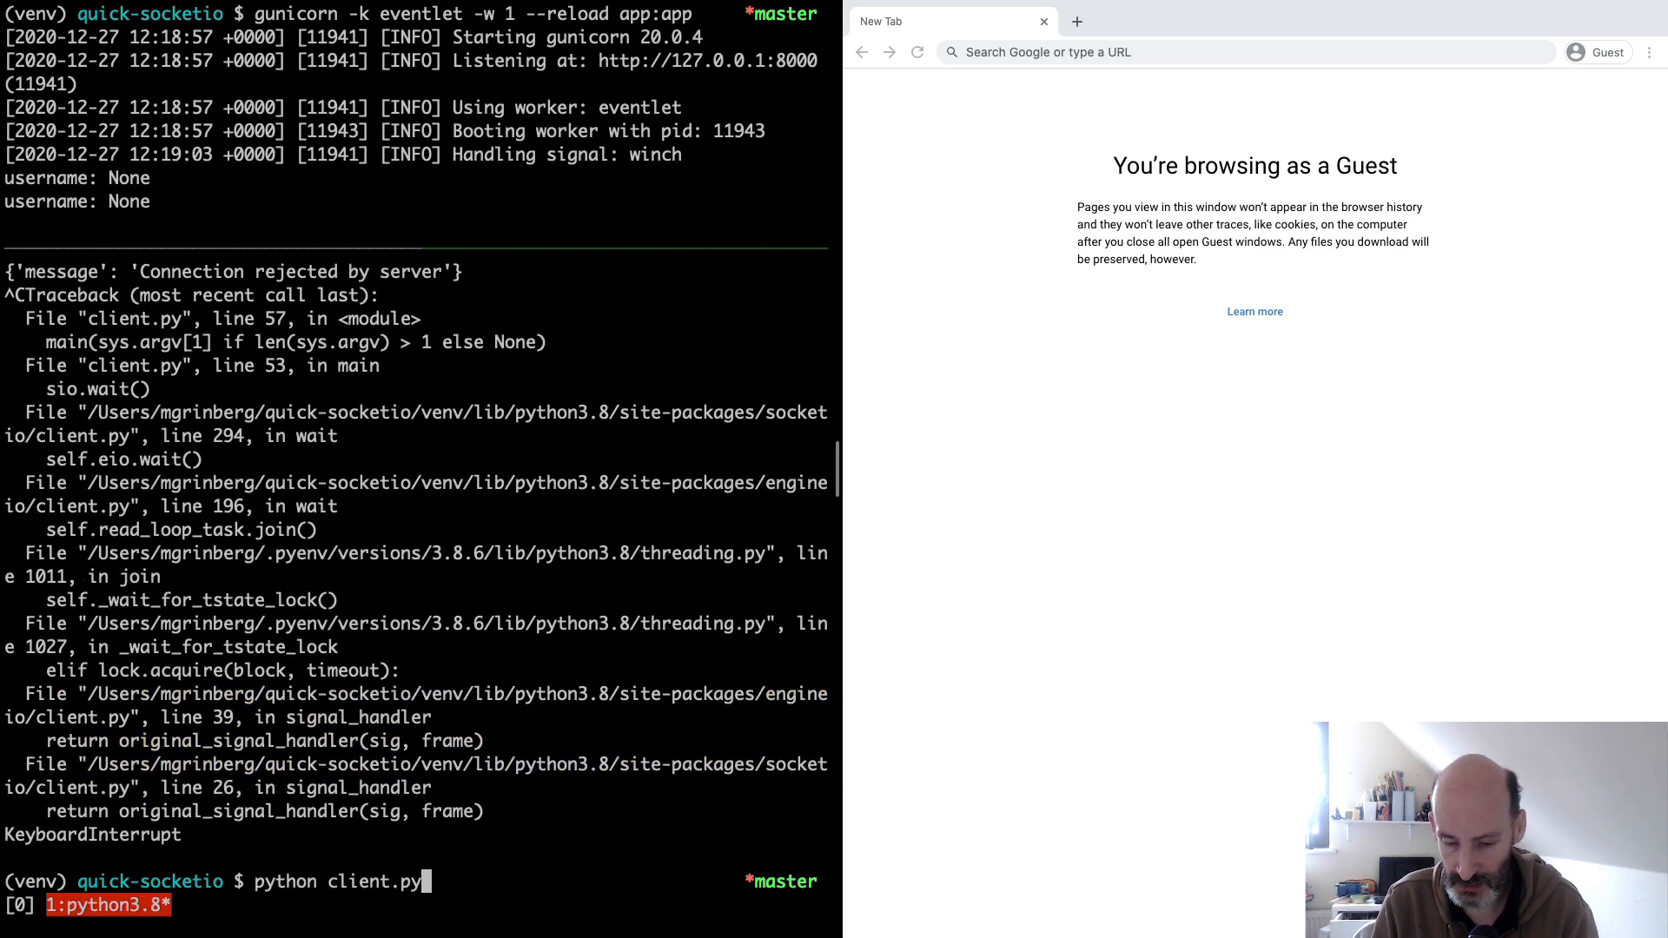
pyautogui.write('miguel')
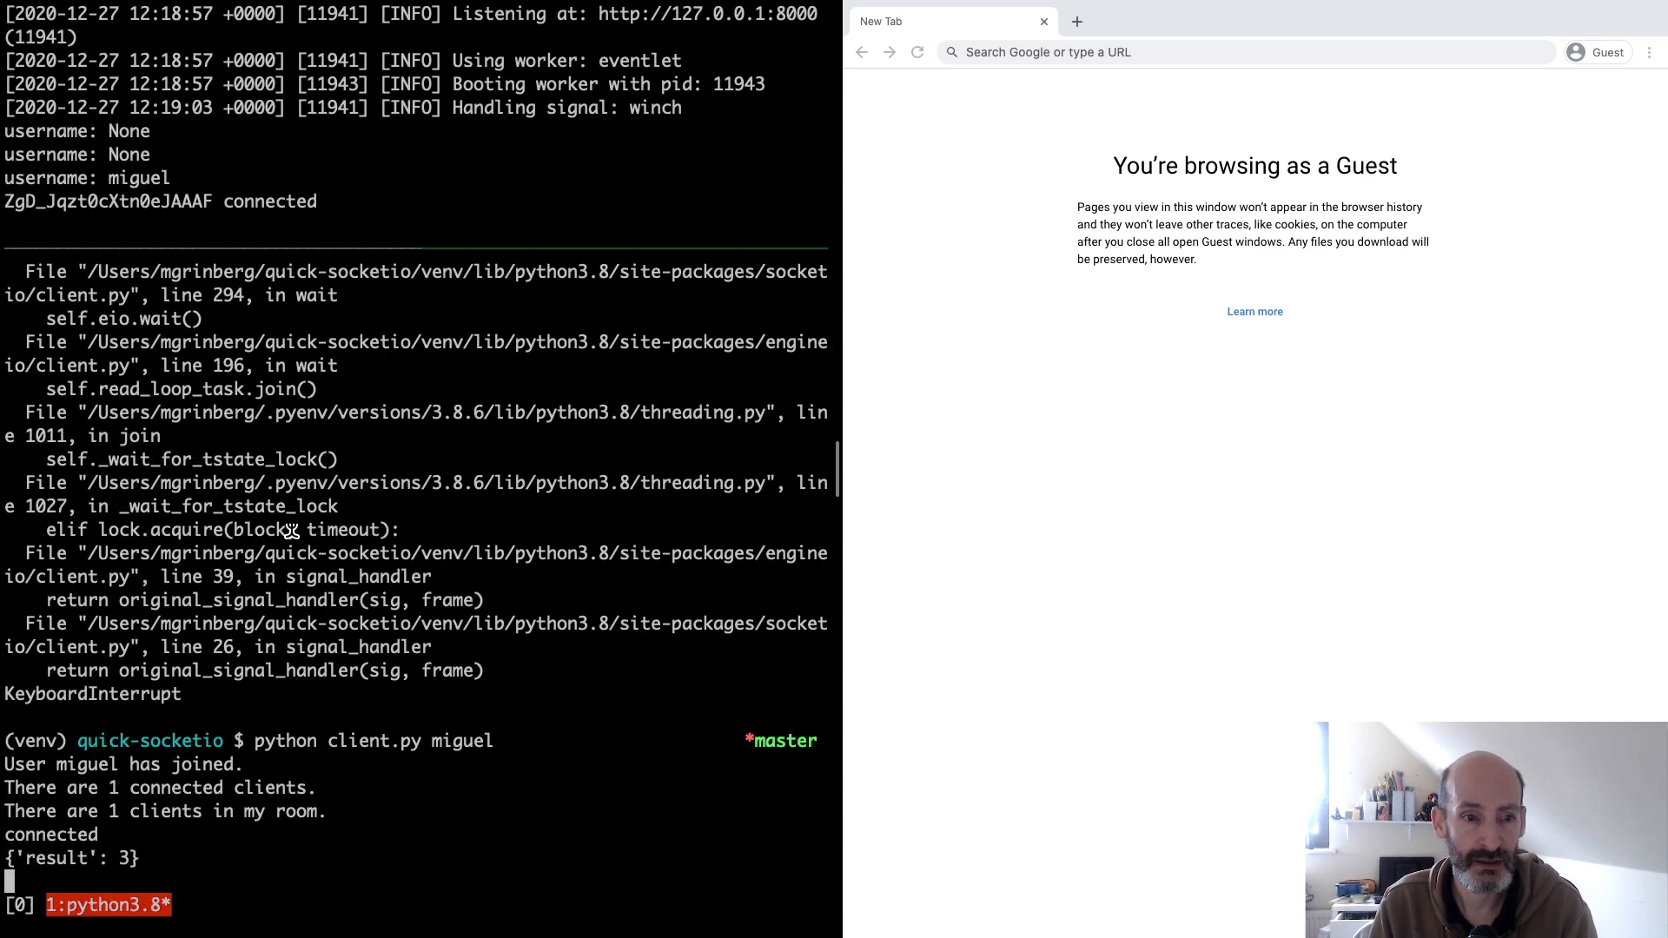
pyautogui.moveTo(69, 774)
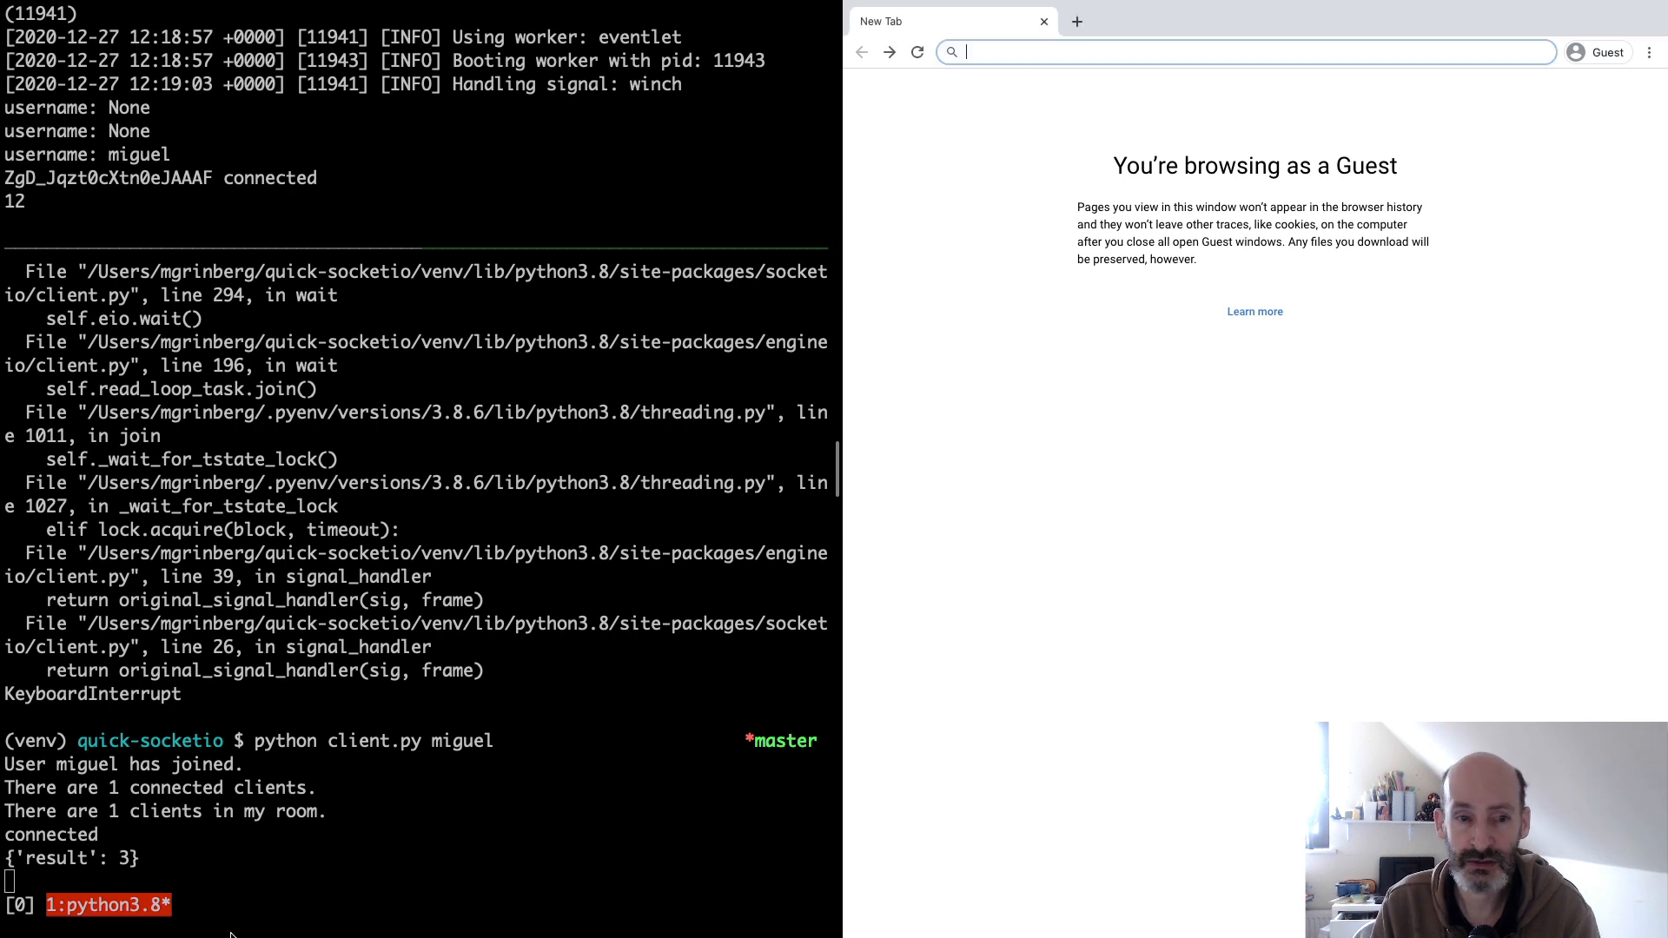
pyautogui.moveTo(1006, 52)
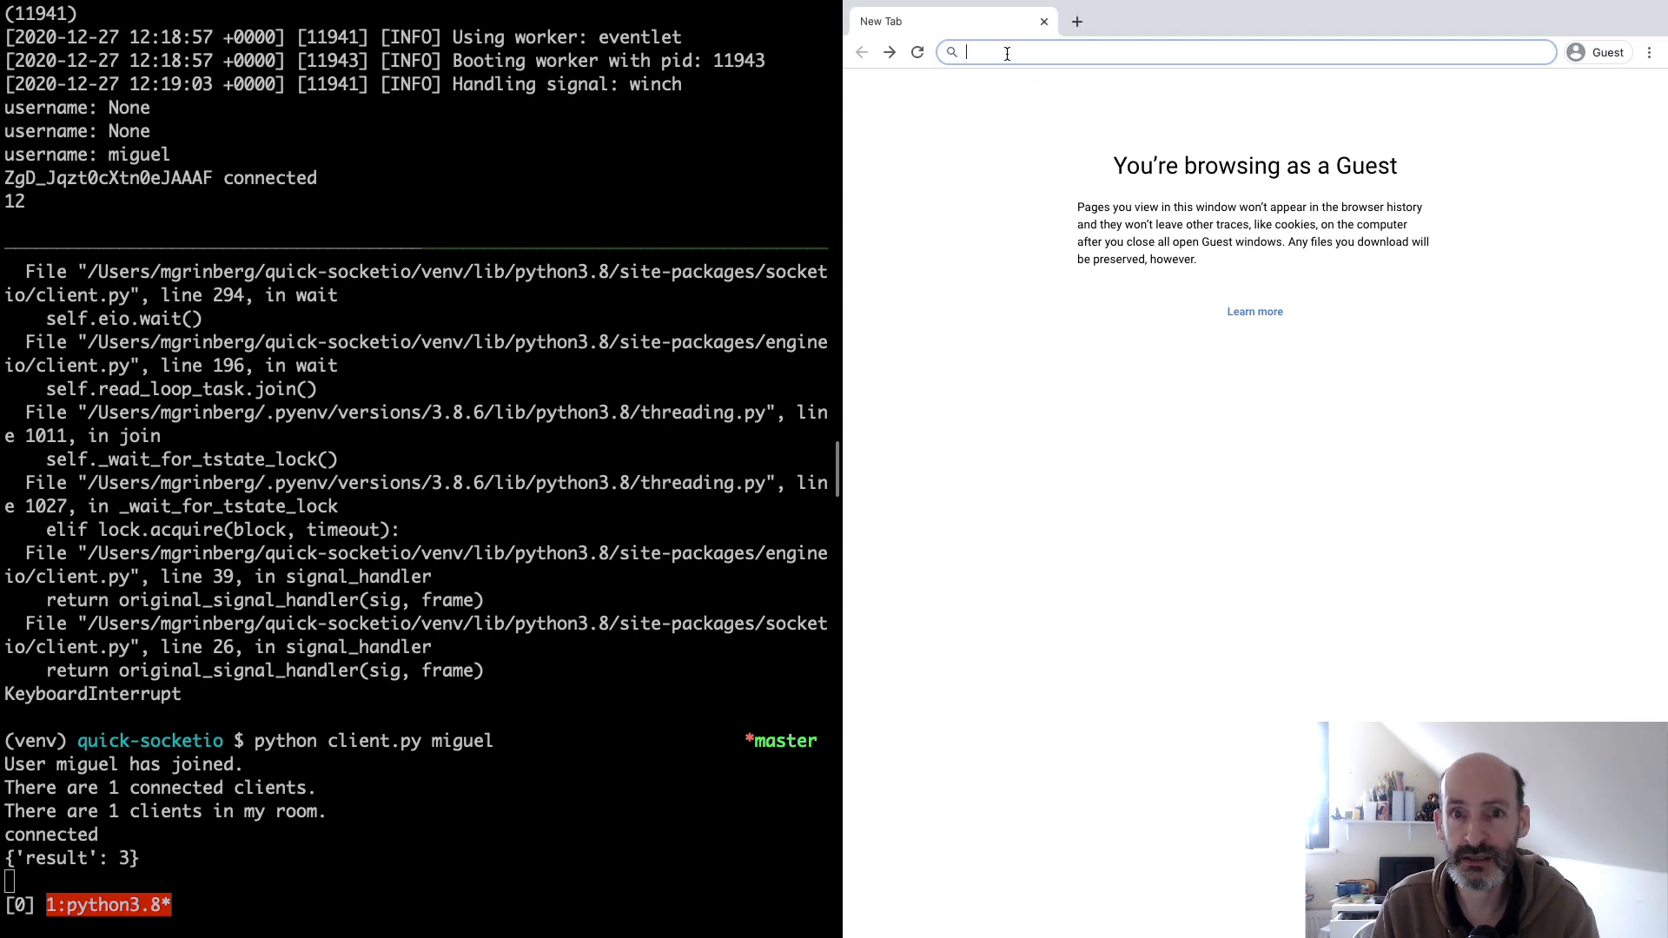
# Step: Load localhost:8000 in two Chrome tabs so alice and bob join and the client reports three users
pyautogui.write('localhost')
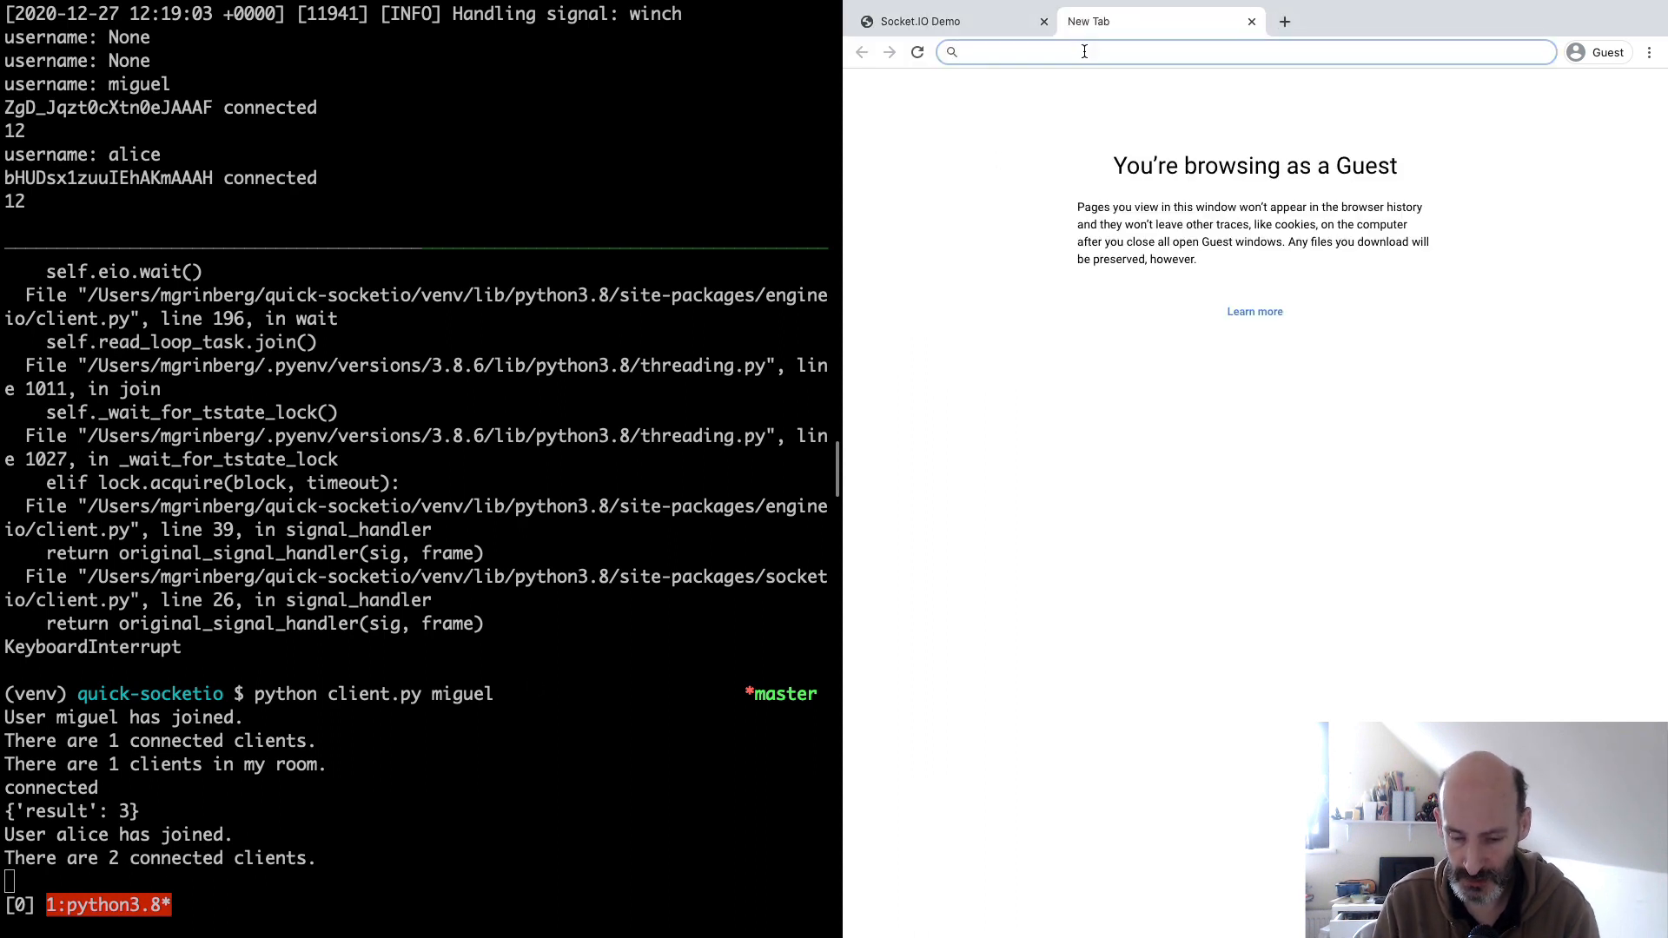
pyautogui.write('localhost:8000/#bob')
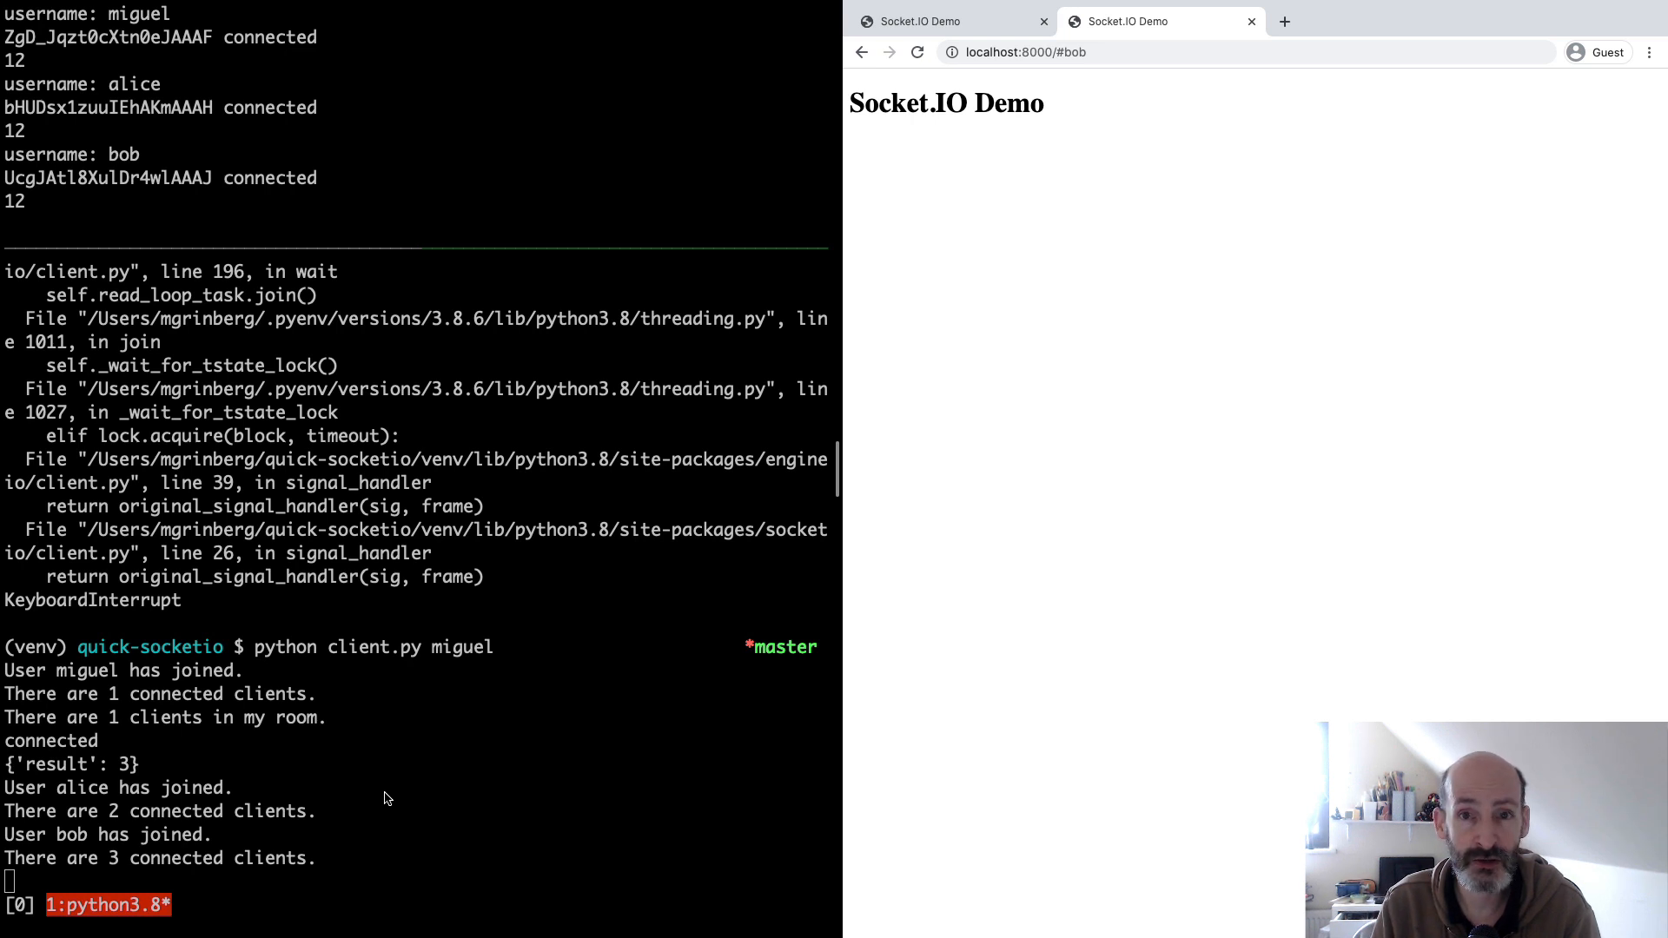
pyautogui.moveTo(903, 164)
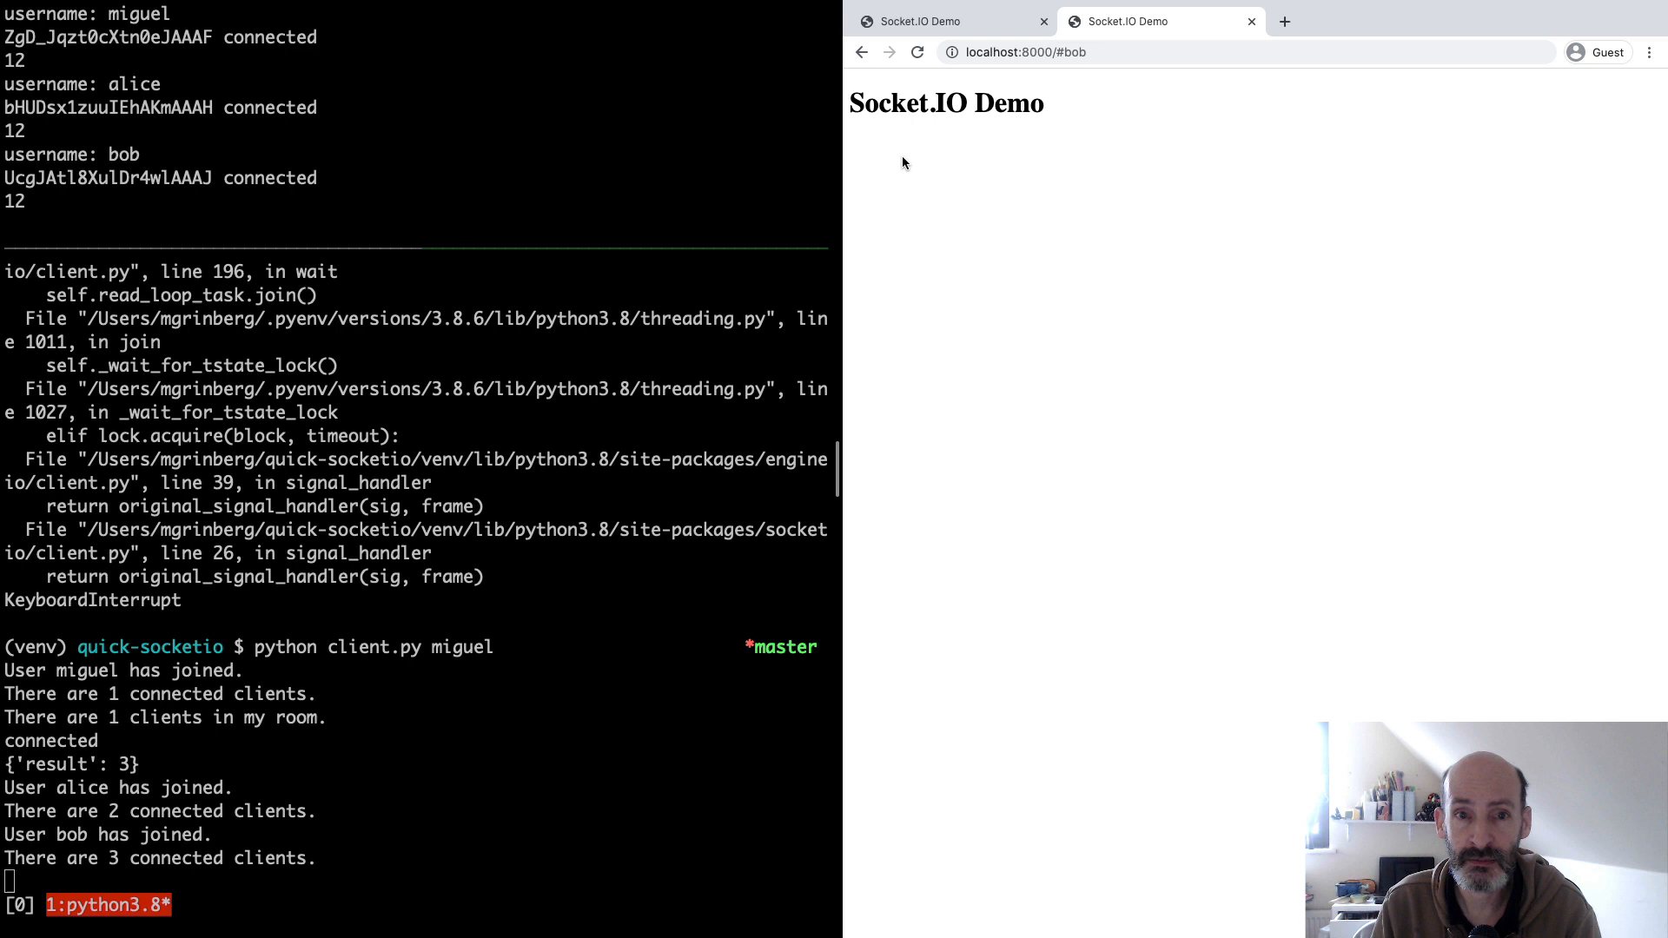